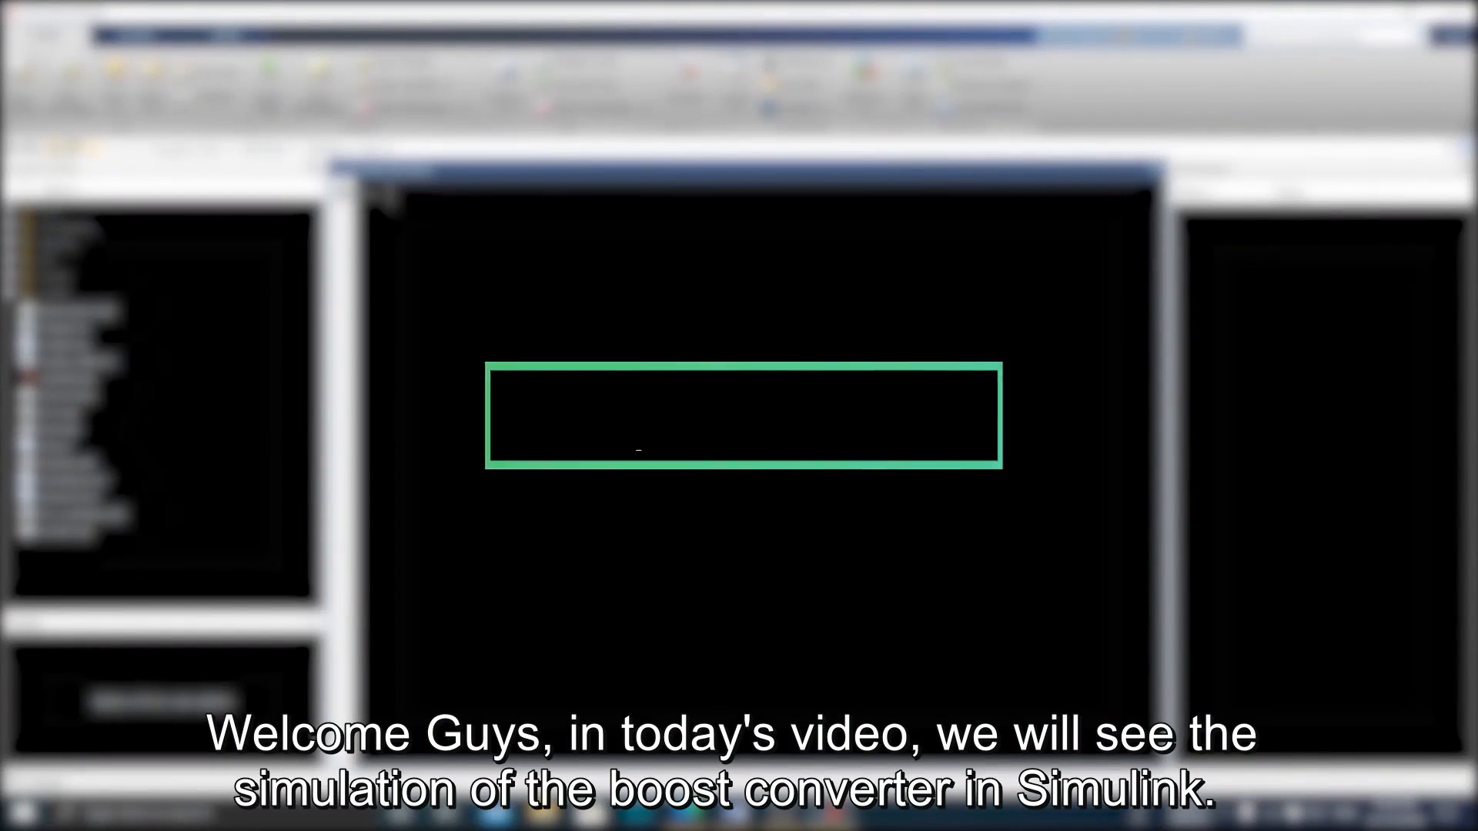
- Launch Simulink from the MATLAB Command Window by entering 'simulink'
text(Simulation of boost converter in simulink)
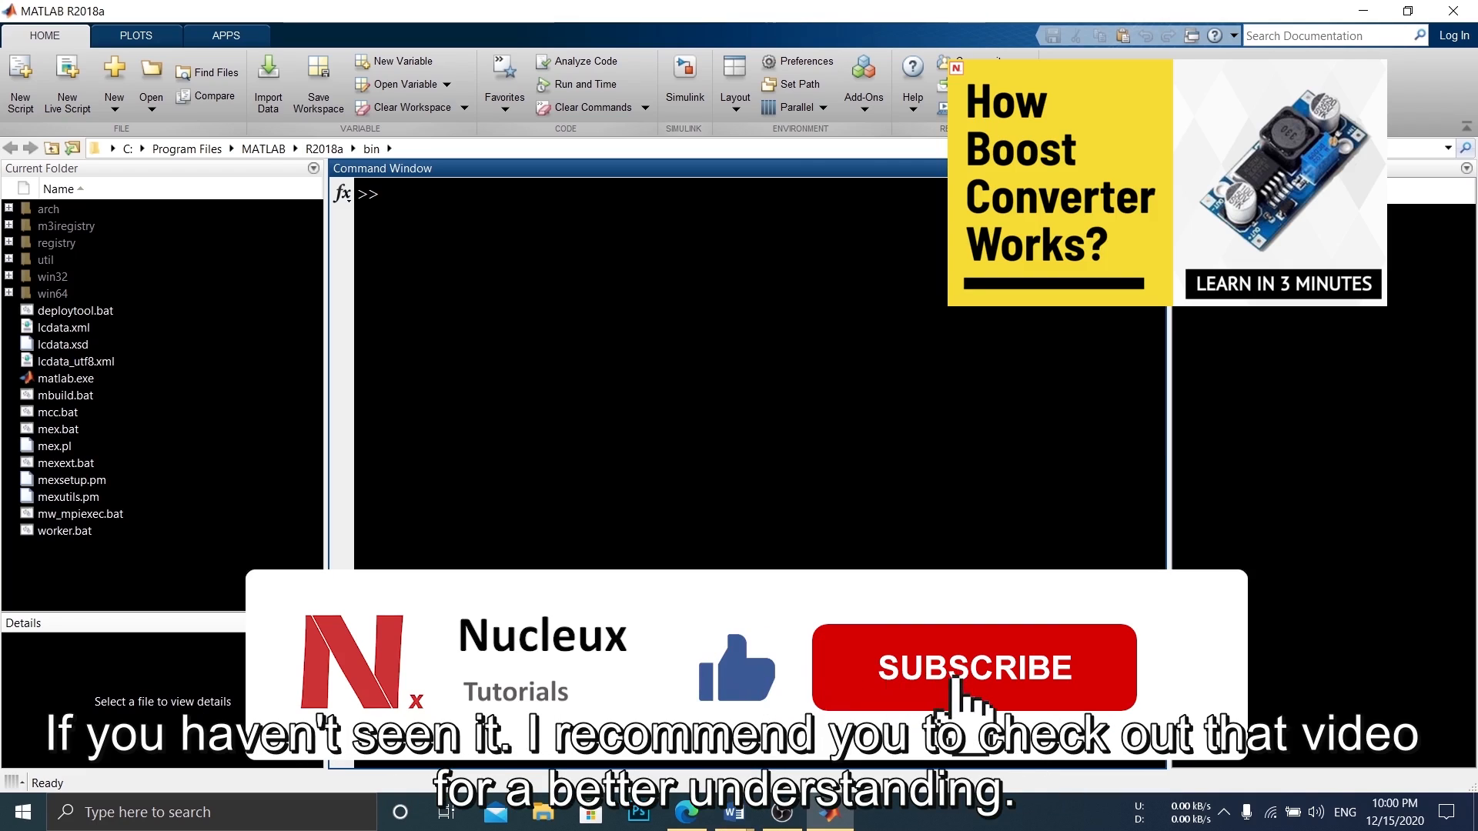
click(973, 667)
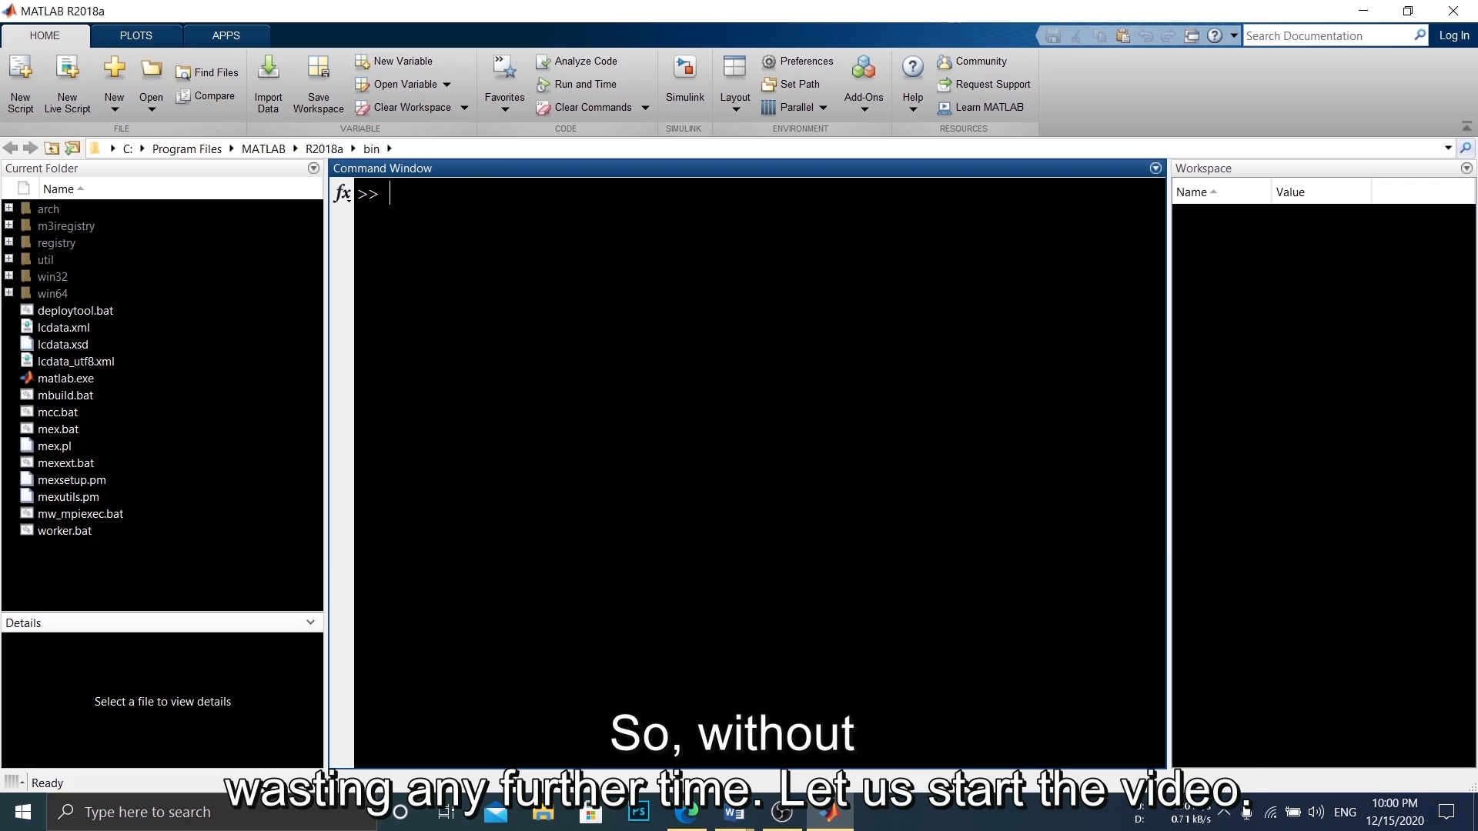
text(simu)
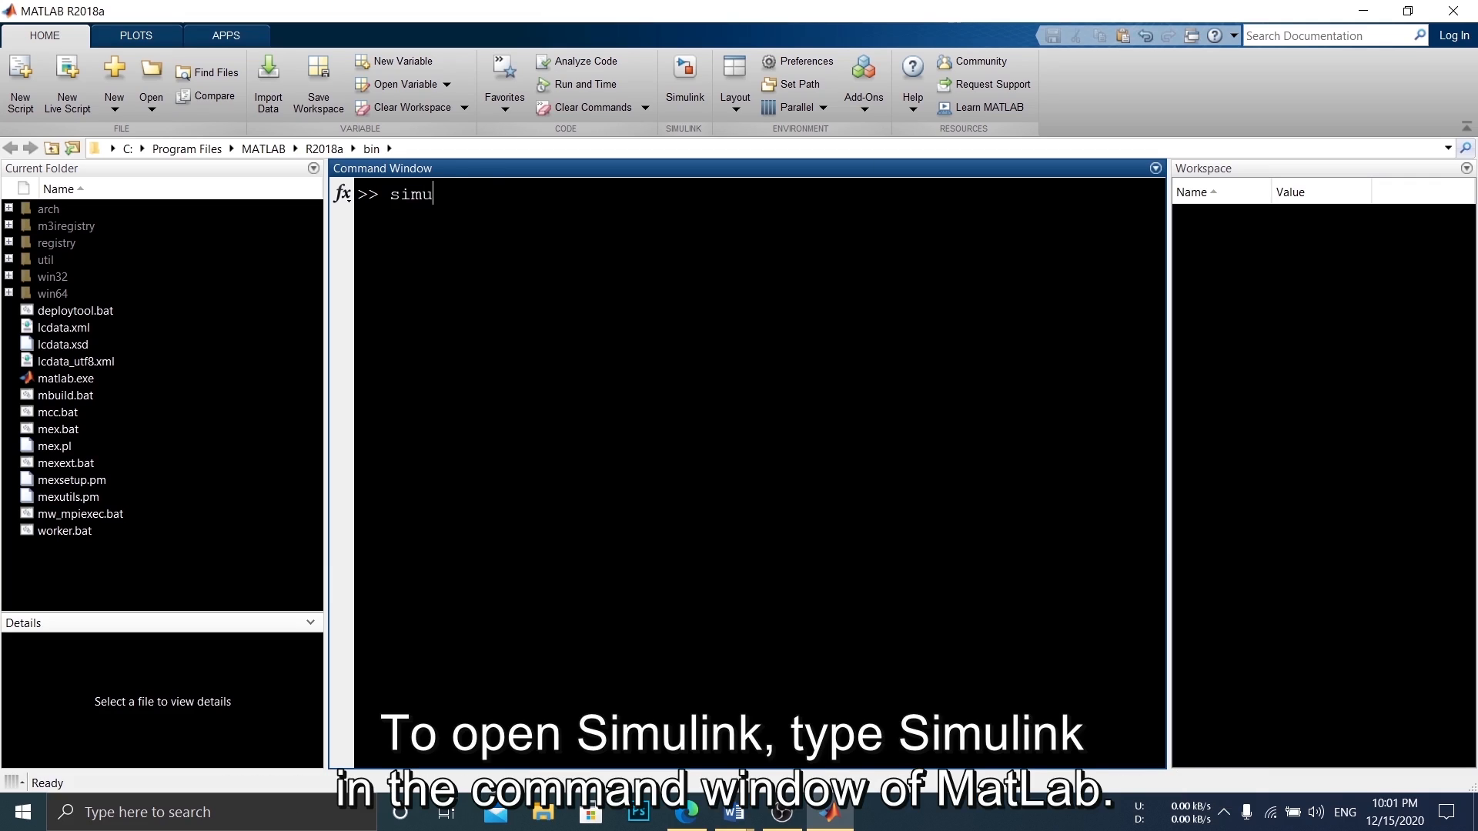
text(link)
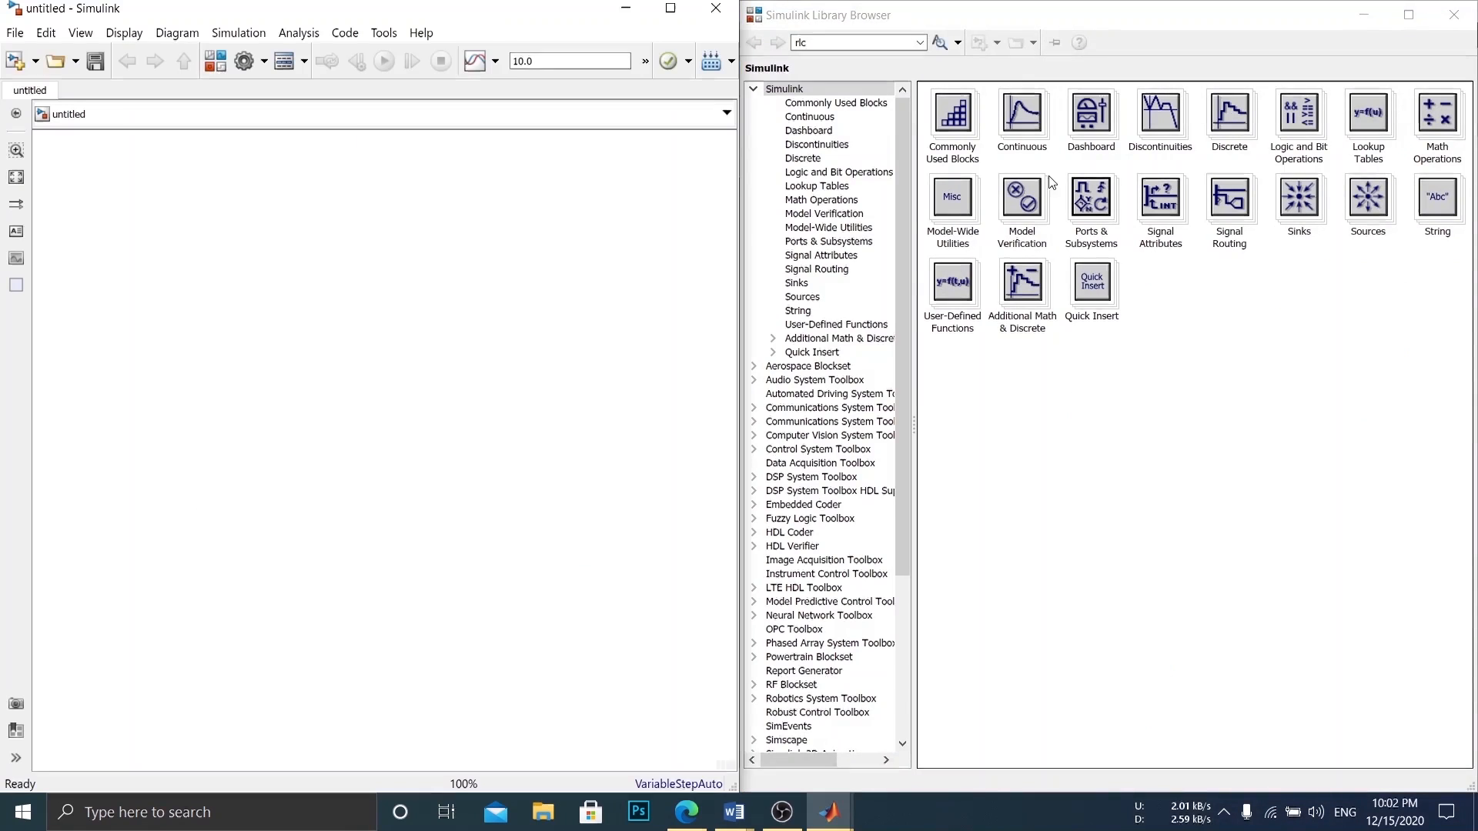
- Find the powerlib DC Voltage Source in the library and place it in the model
text(dc voltage source)
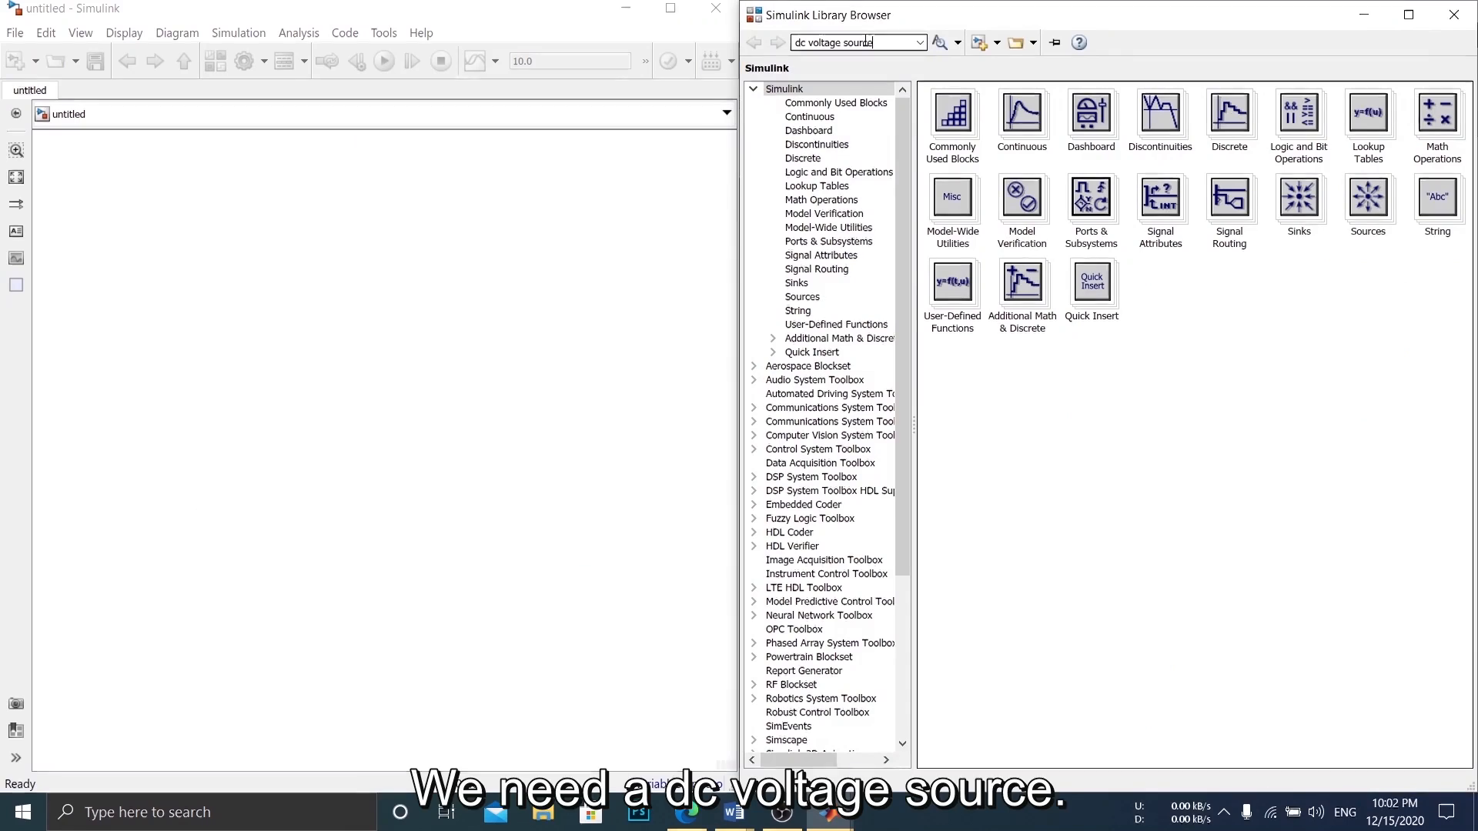
click(936, 42)
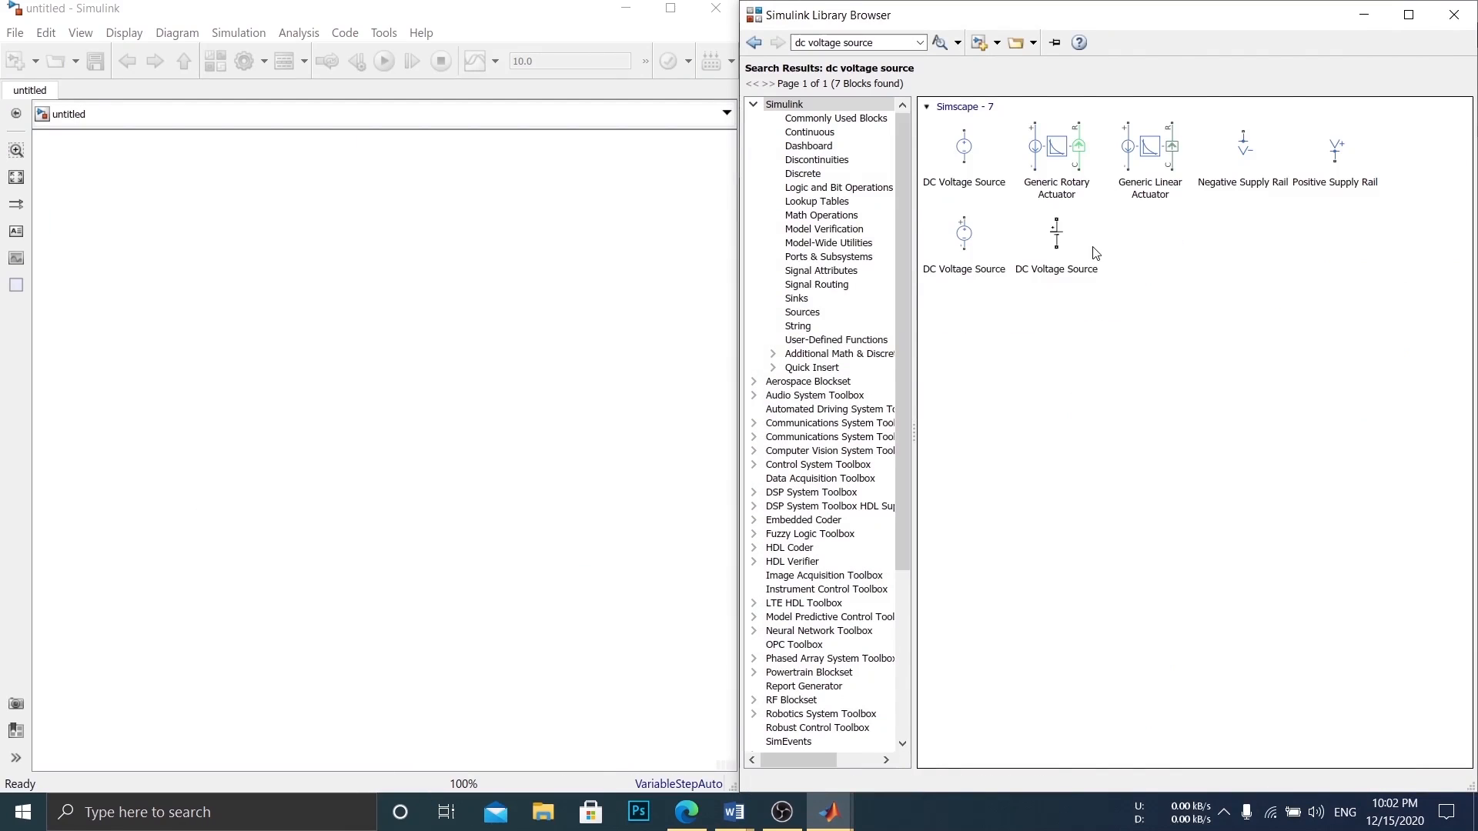
click(1054, 233)
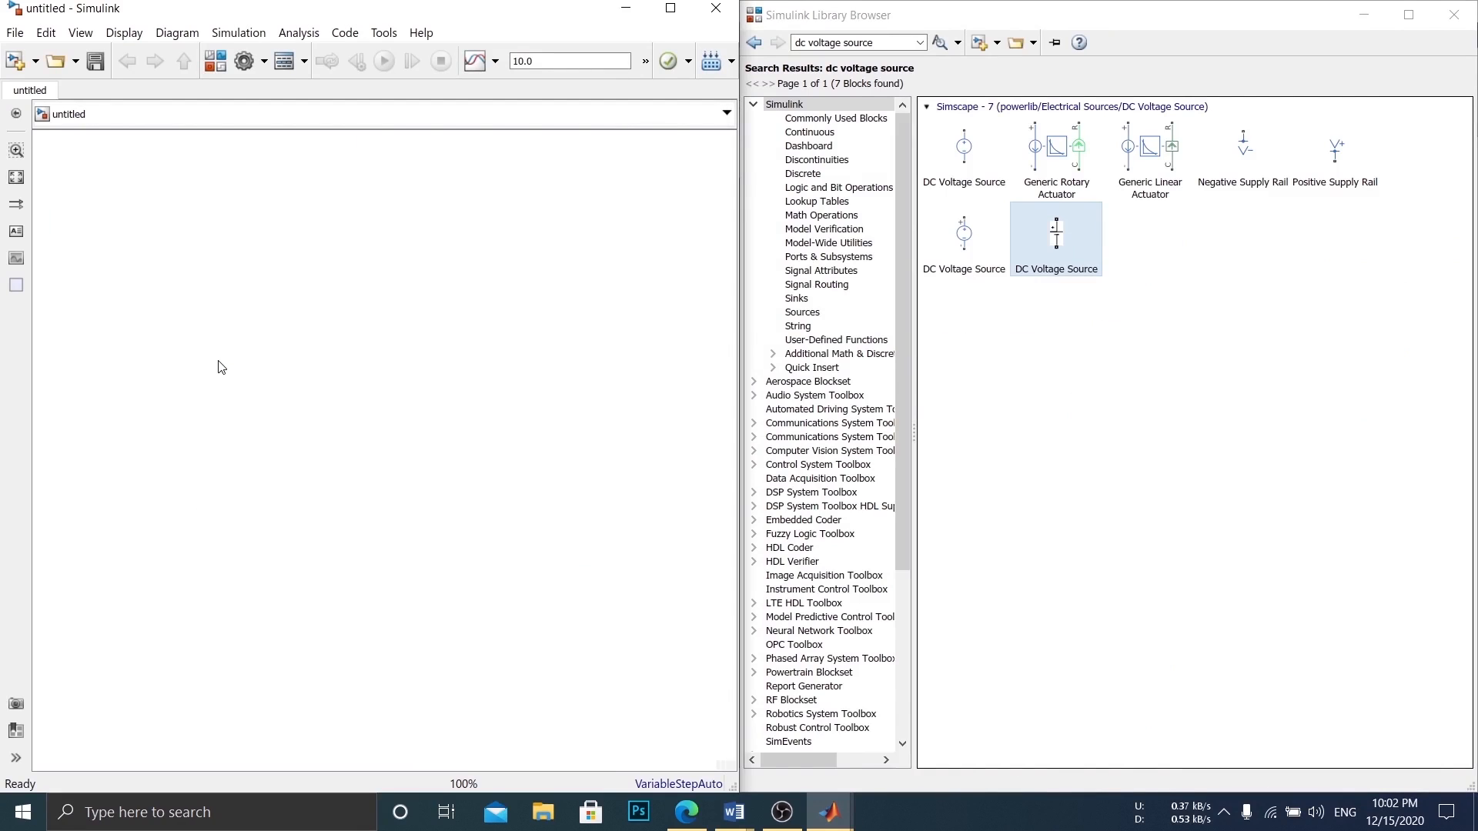
drag(1054, 232, 215, 353)
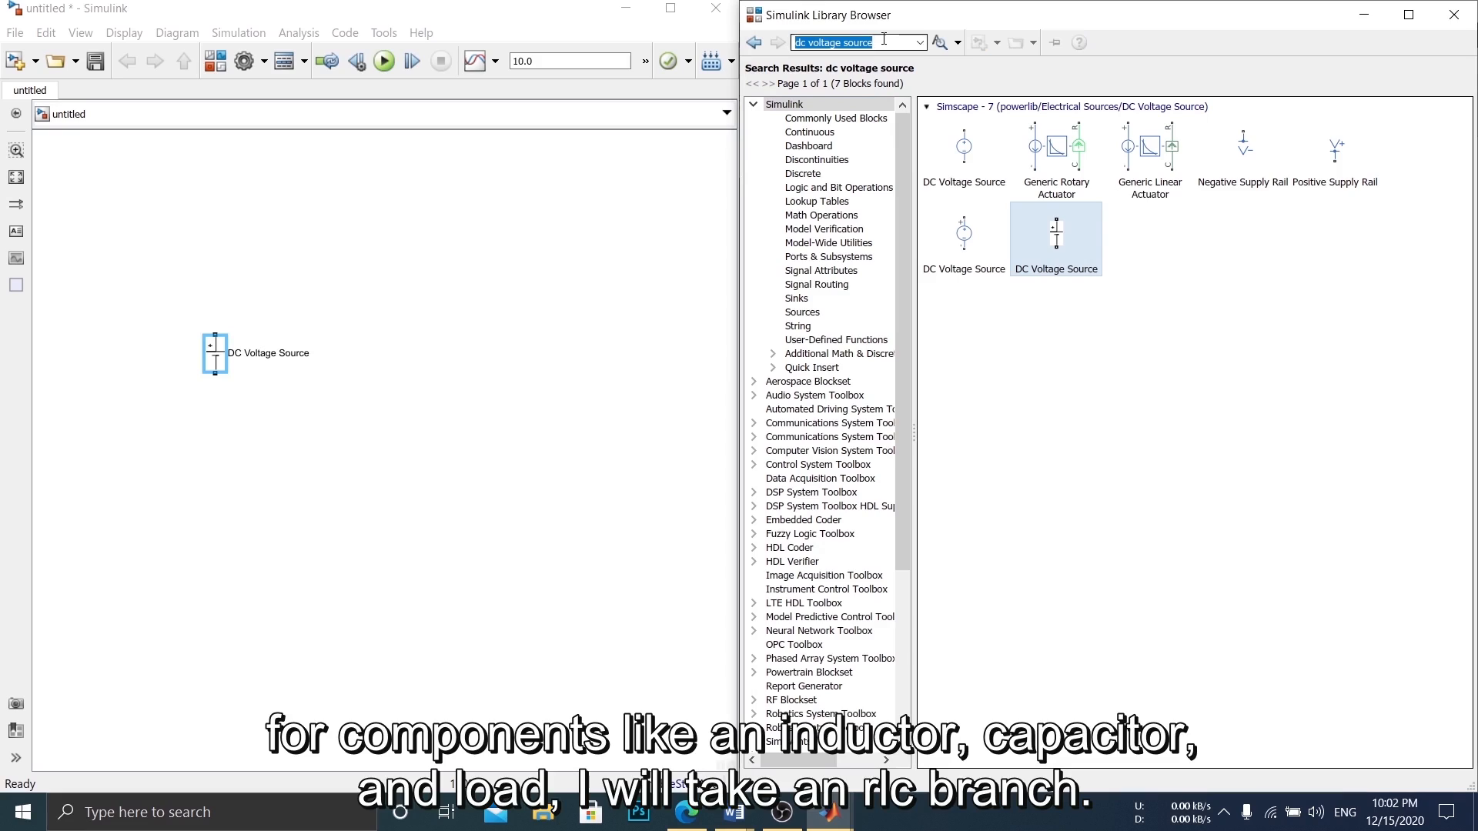
- Place a Series RLC Branch in the model, then search the library for MOSFET
text(r)
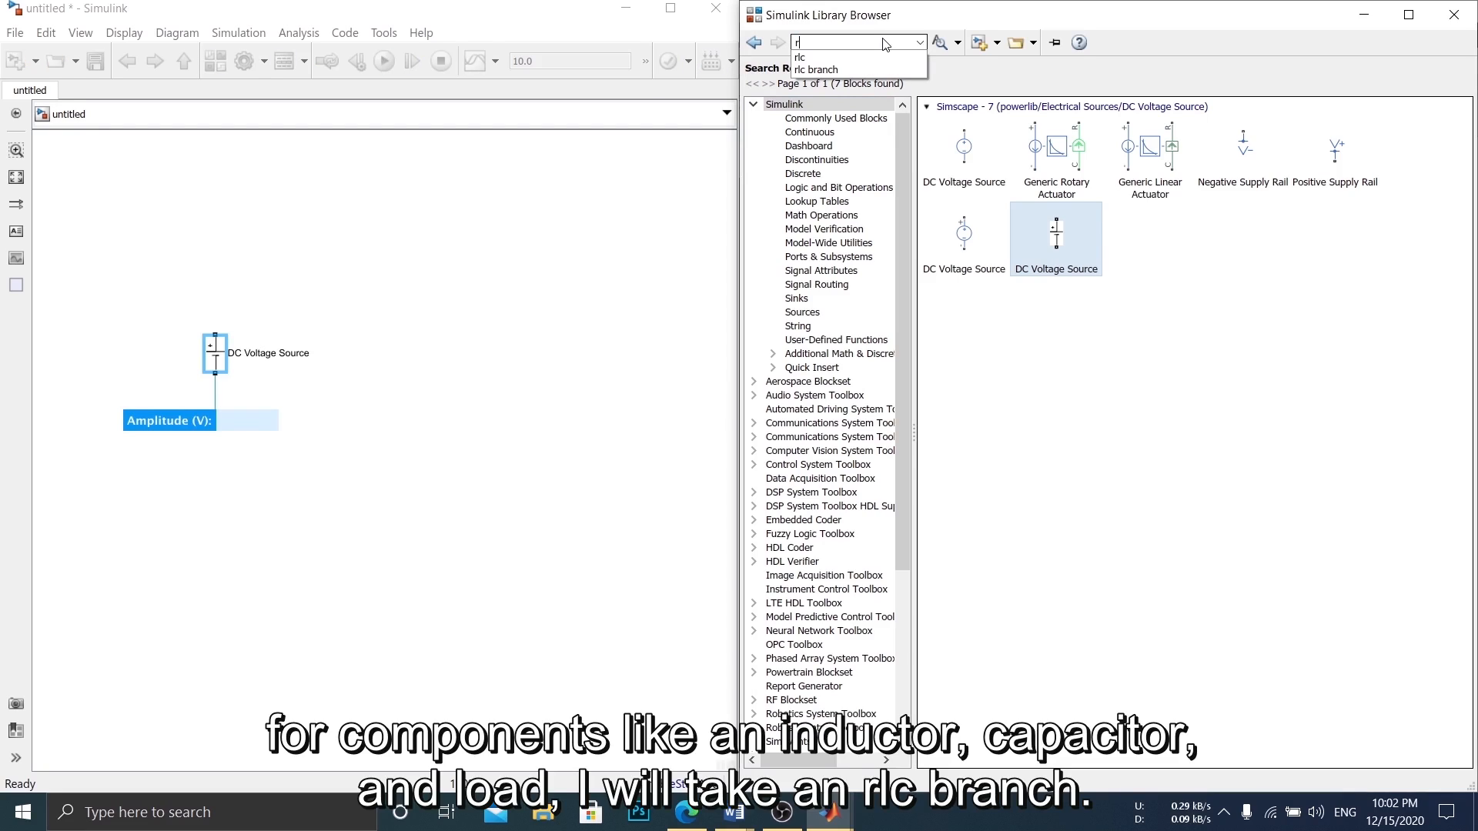
text(lc branch)
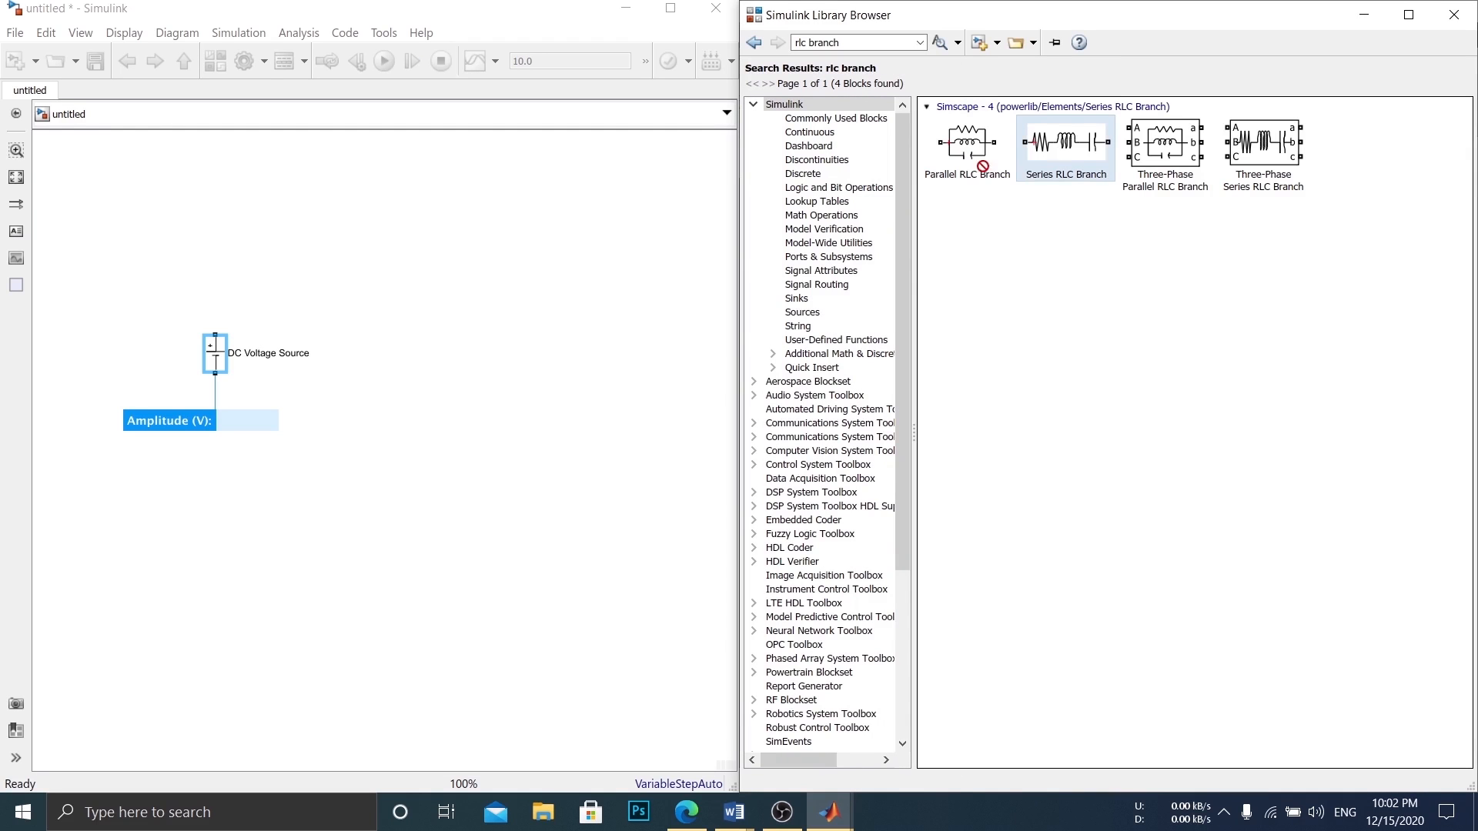
drag(1065, 142, 339, 292)
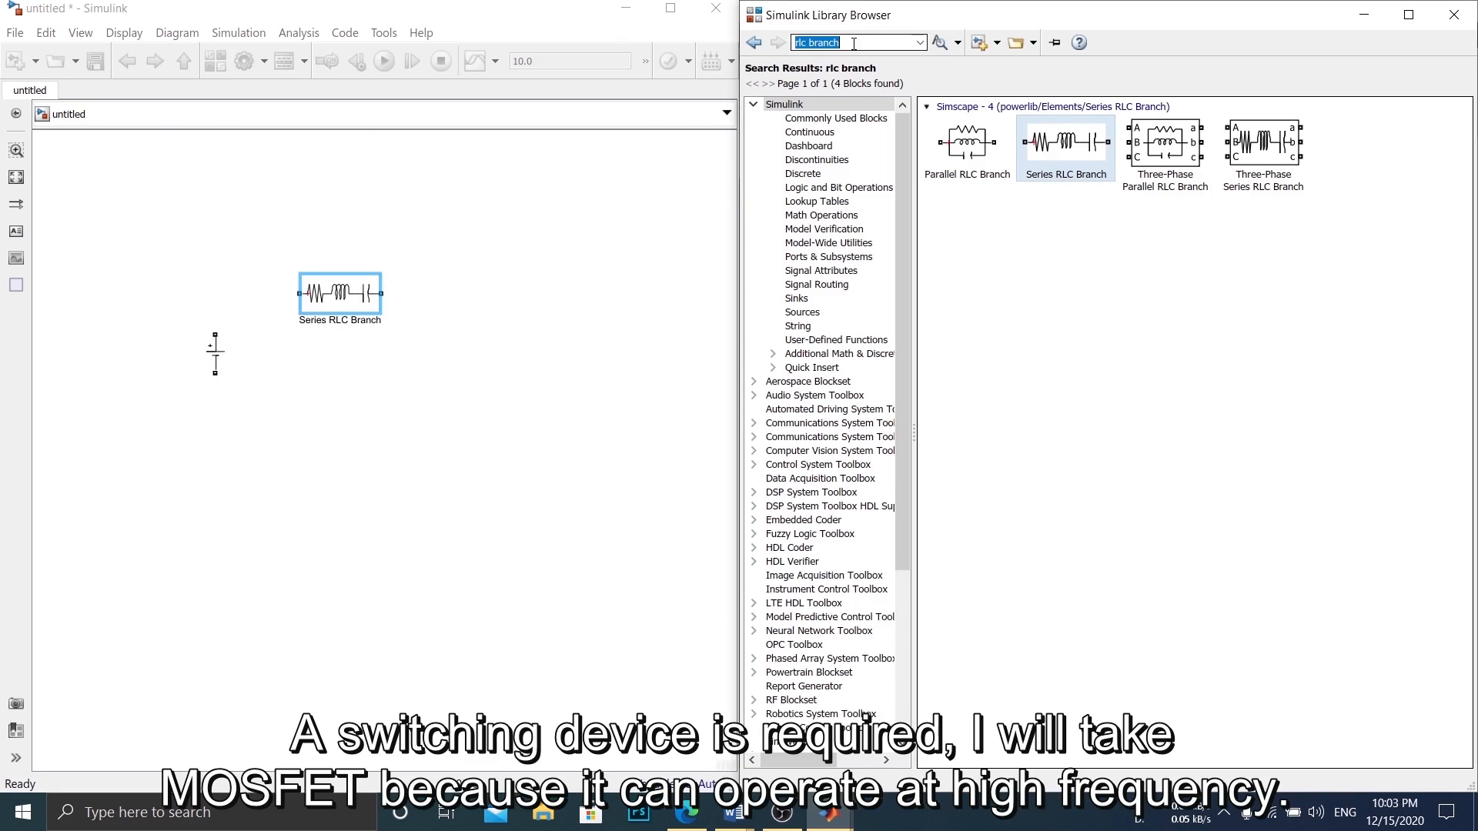
text(mosfet)
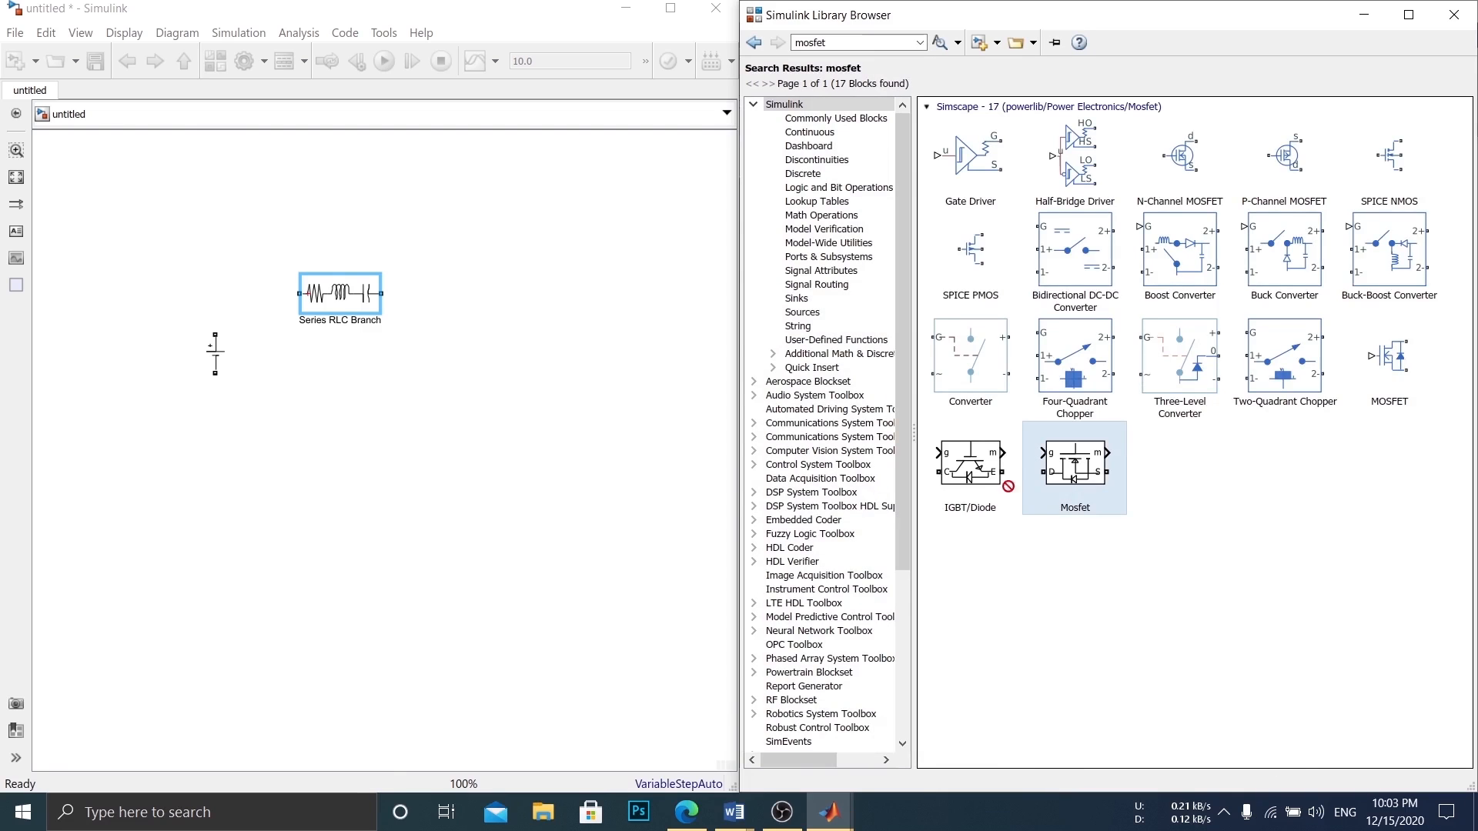
- Place the MOSFET, Diode, Voltage Measurement and Pulse Generator blocks, then search for Scope
drag(1074, 462, 450, 366)
text(diode)
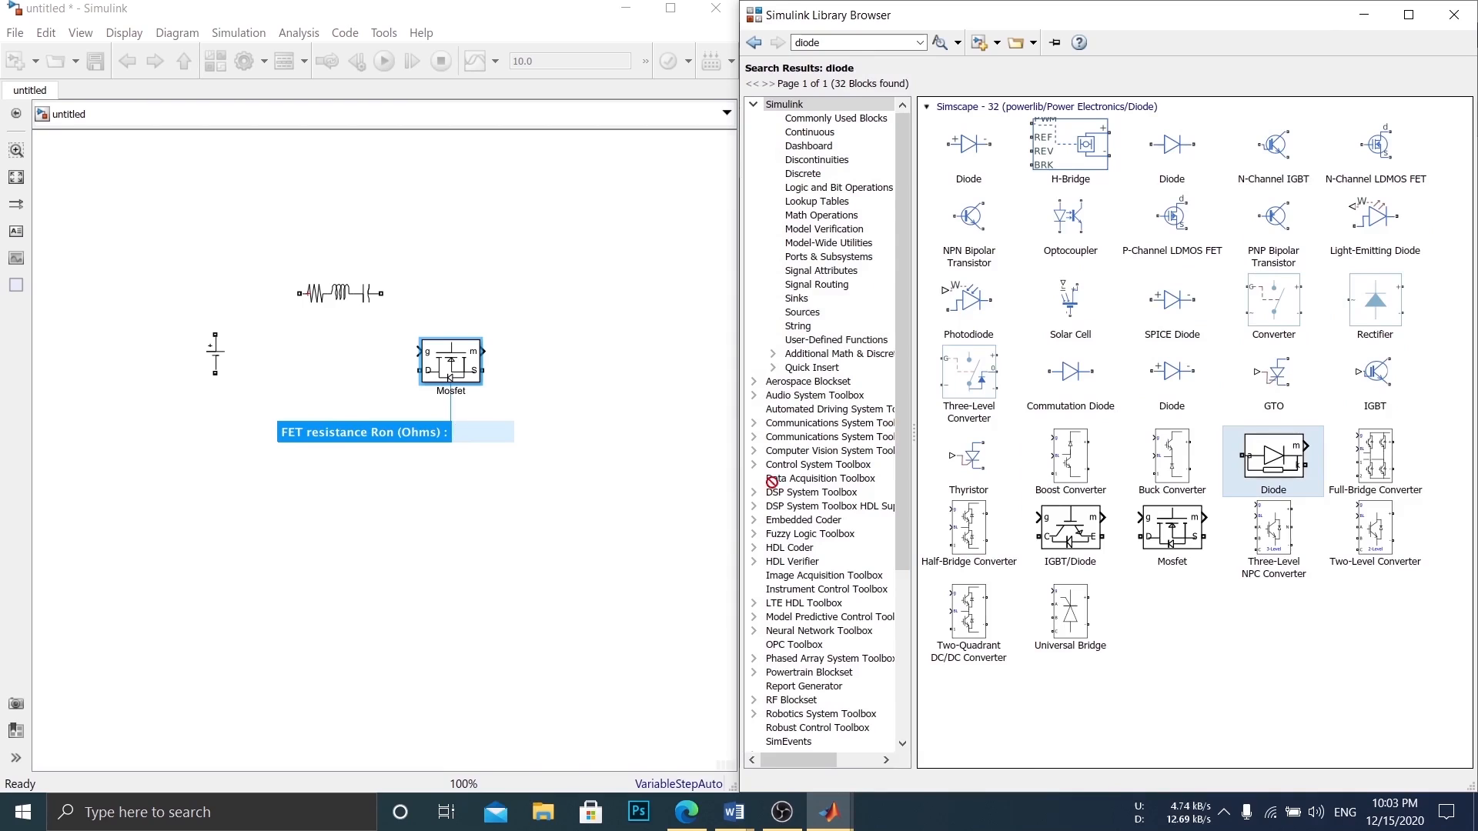
drag(1273, 457, 575, 339)
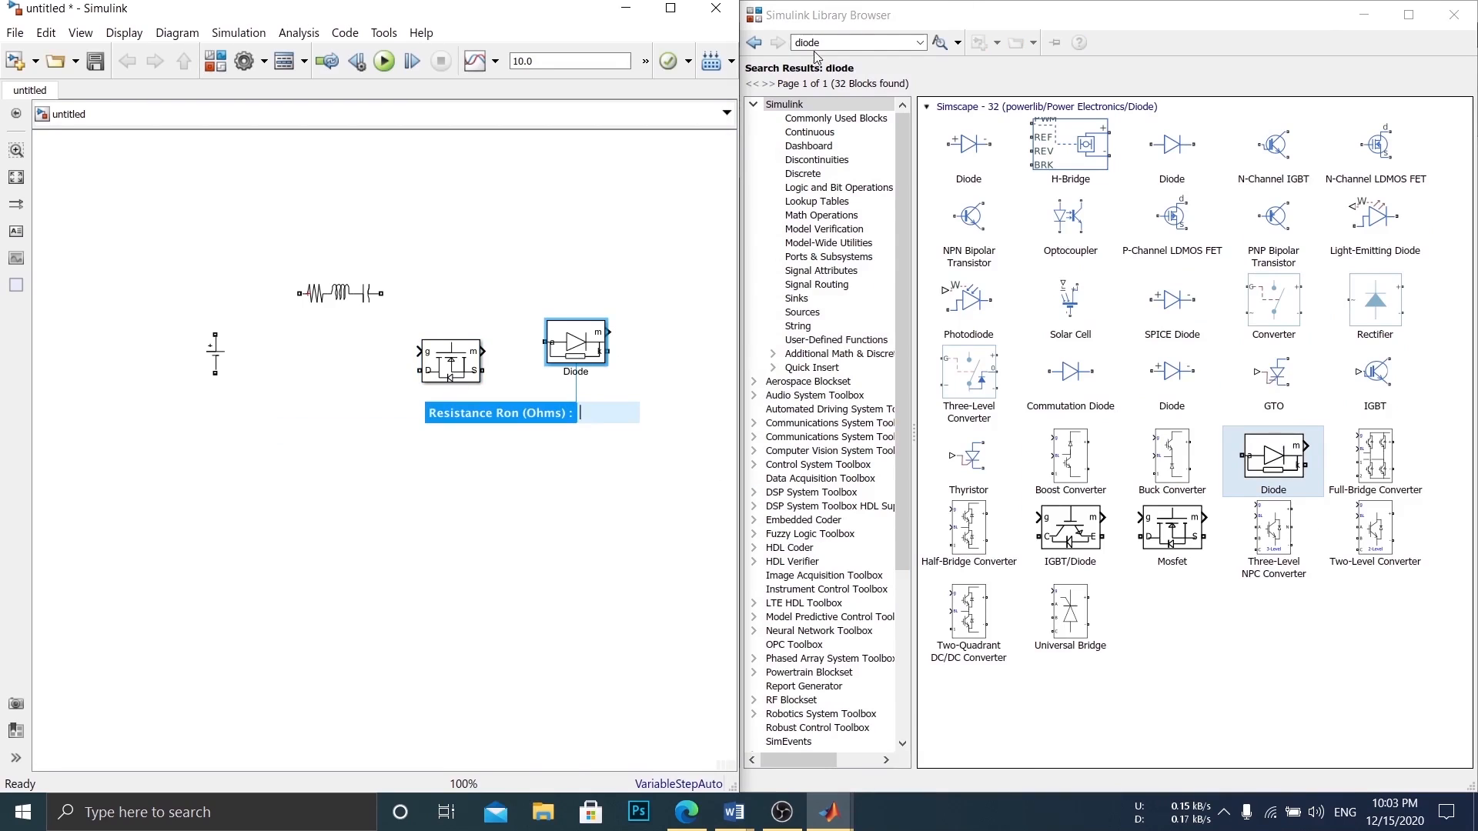
text(voltage measurement)
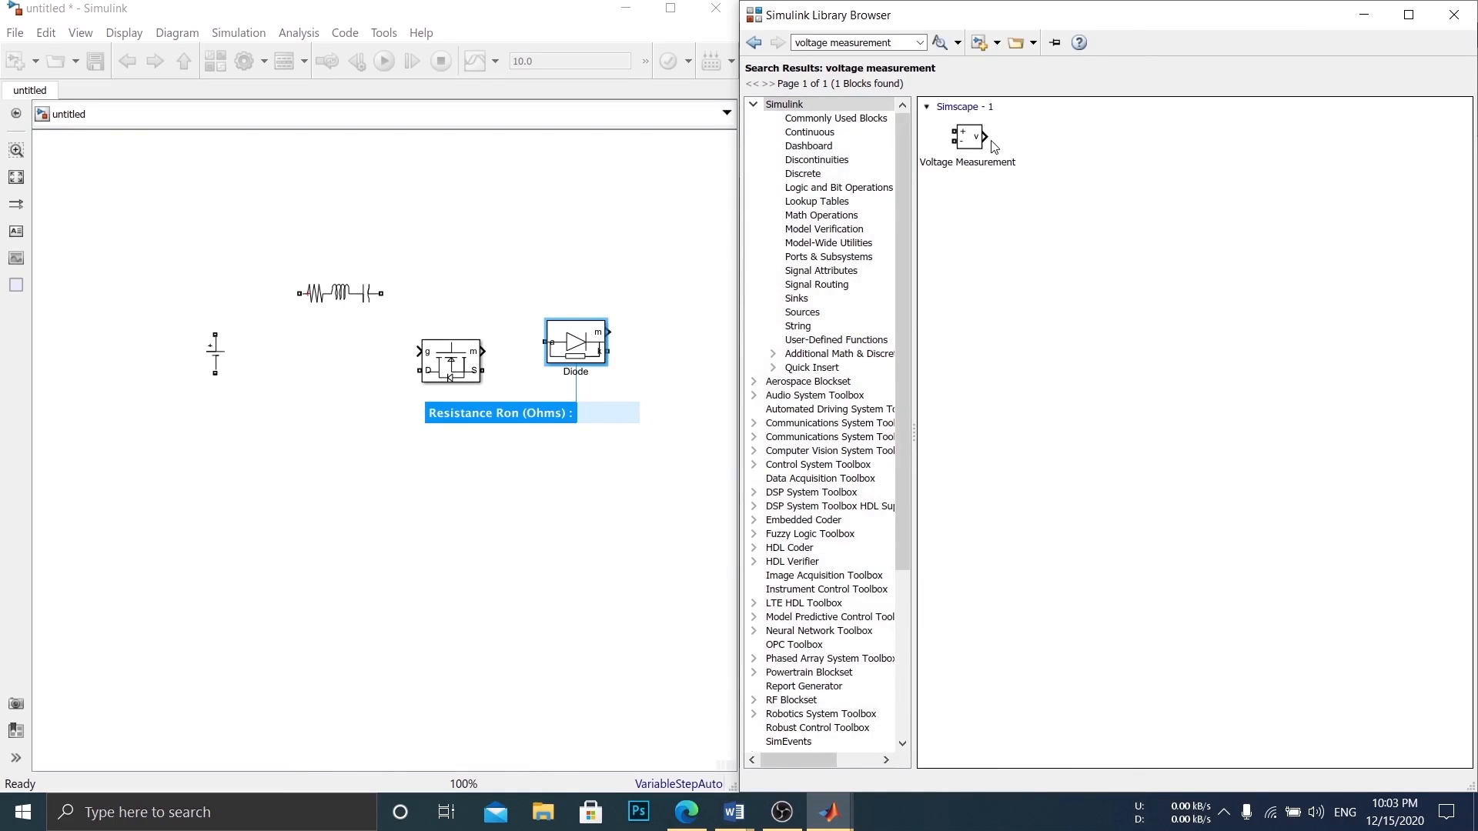
drag(966, 142, 443, 240)
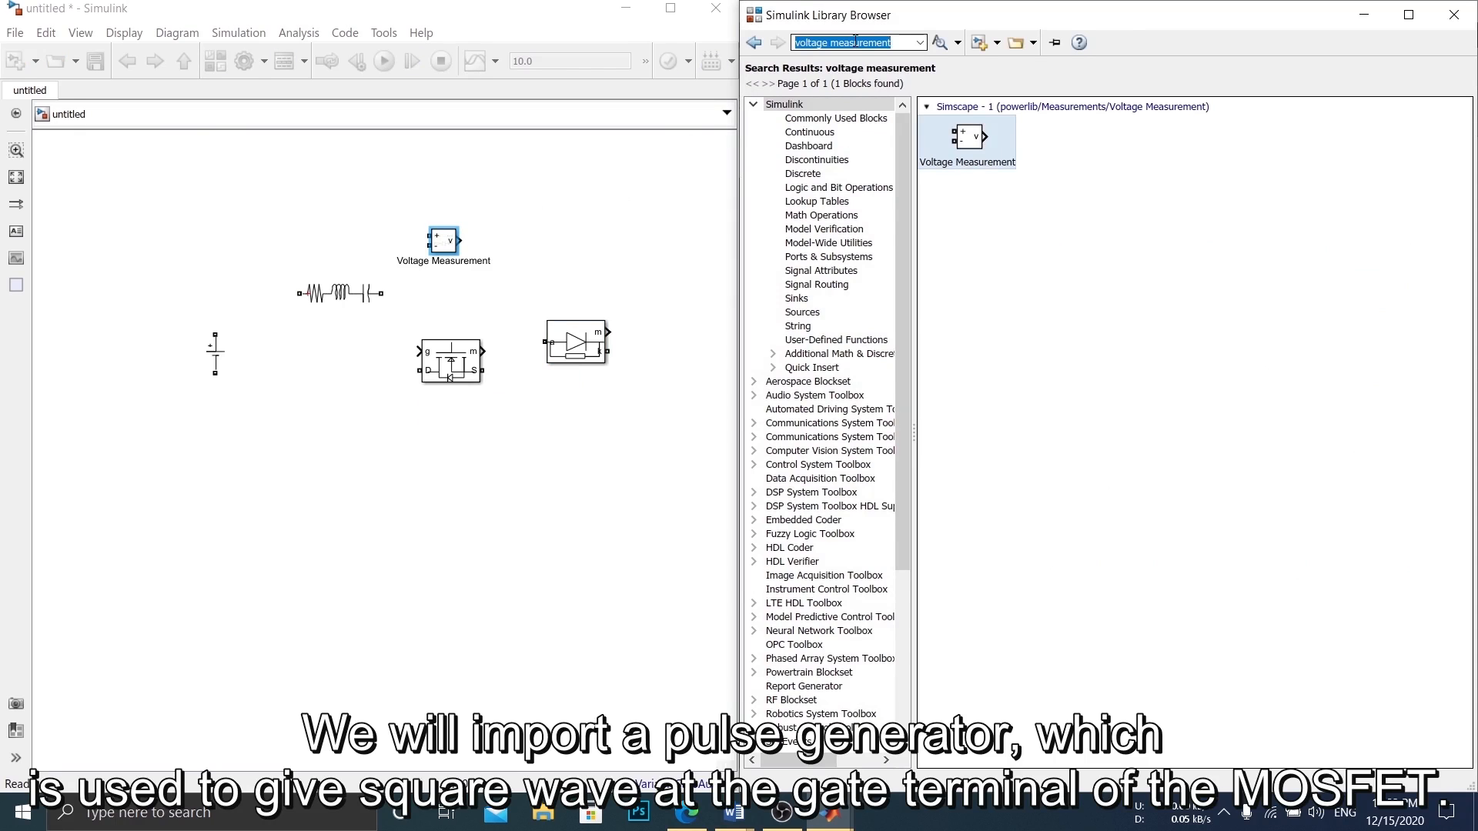
text(pulse generator)
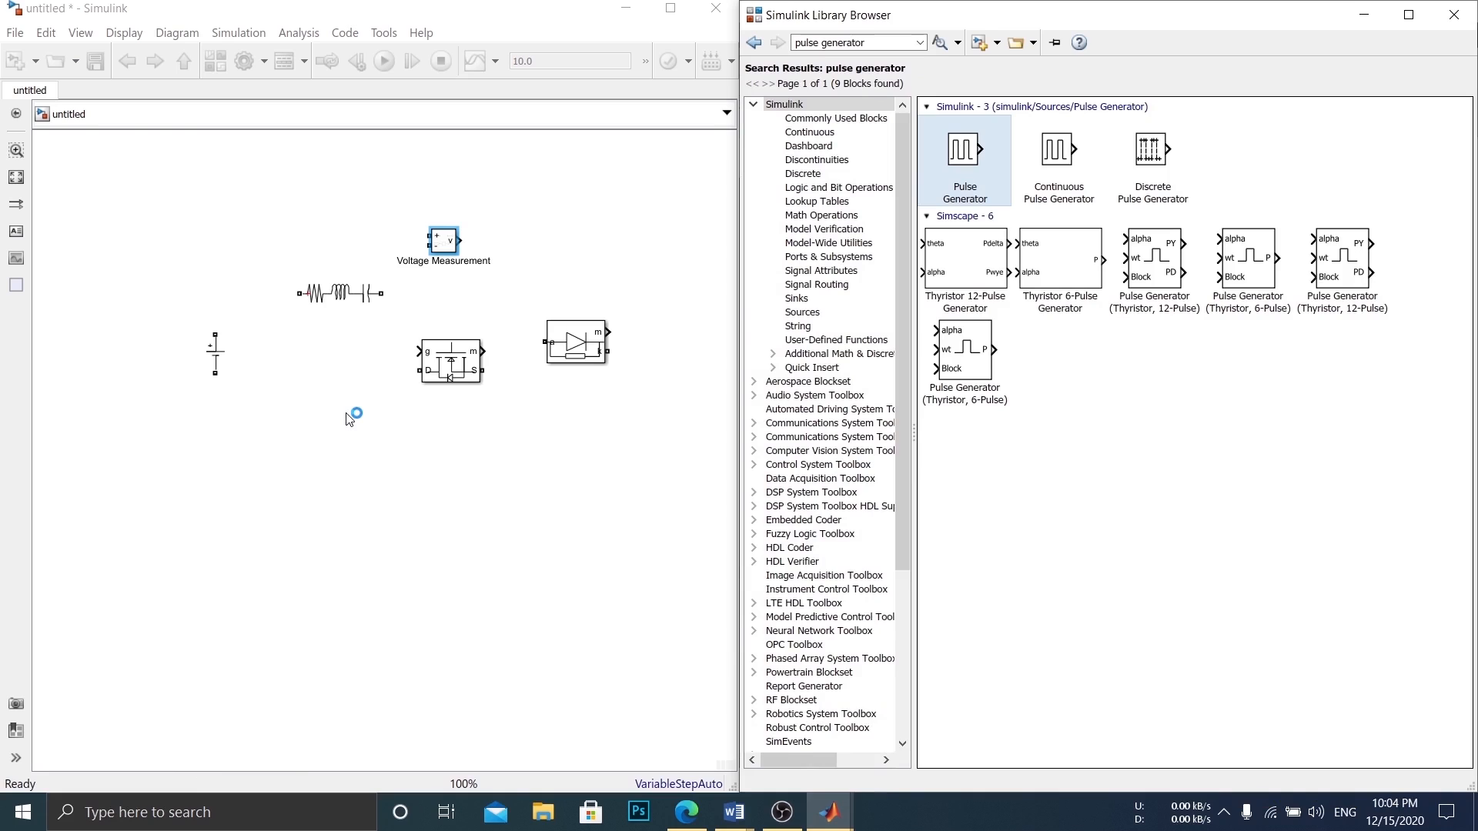
drag(962, 150, 344, 410)
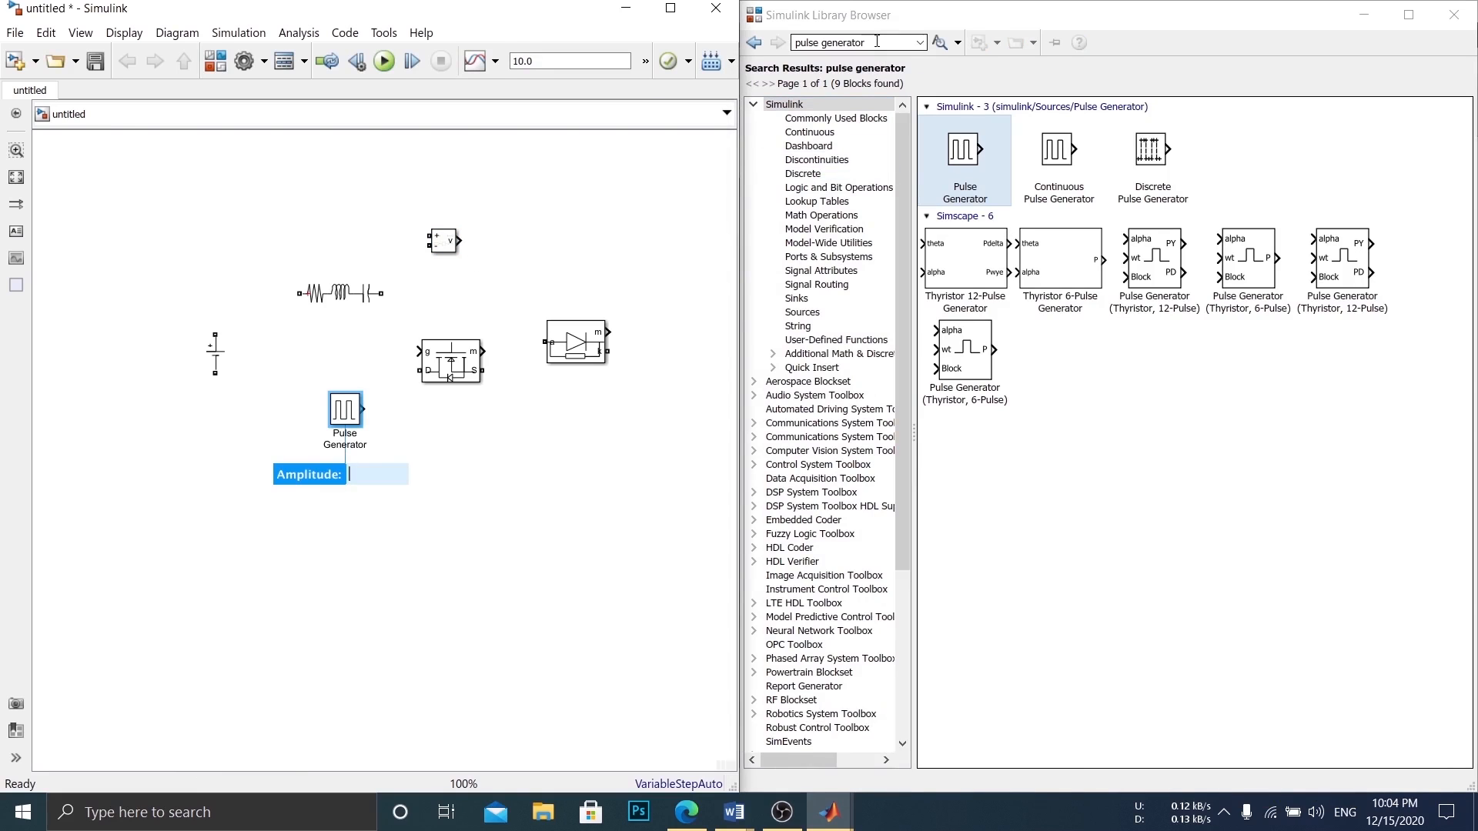
text(scope)
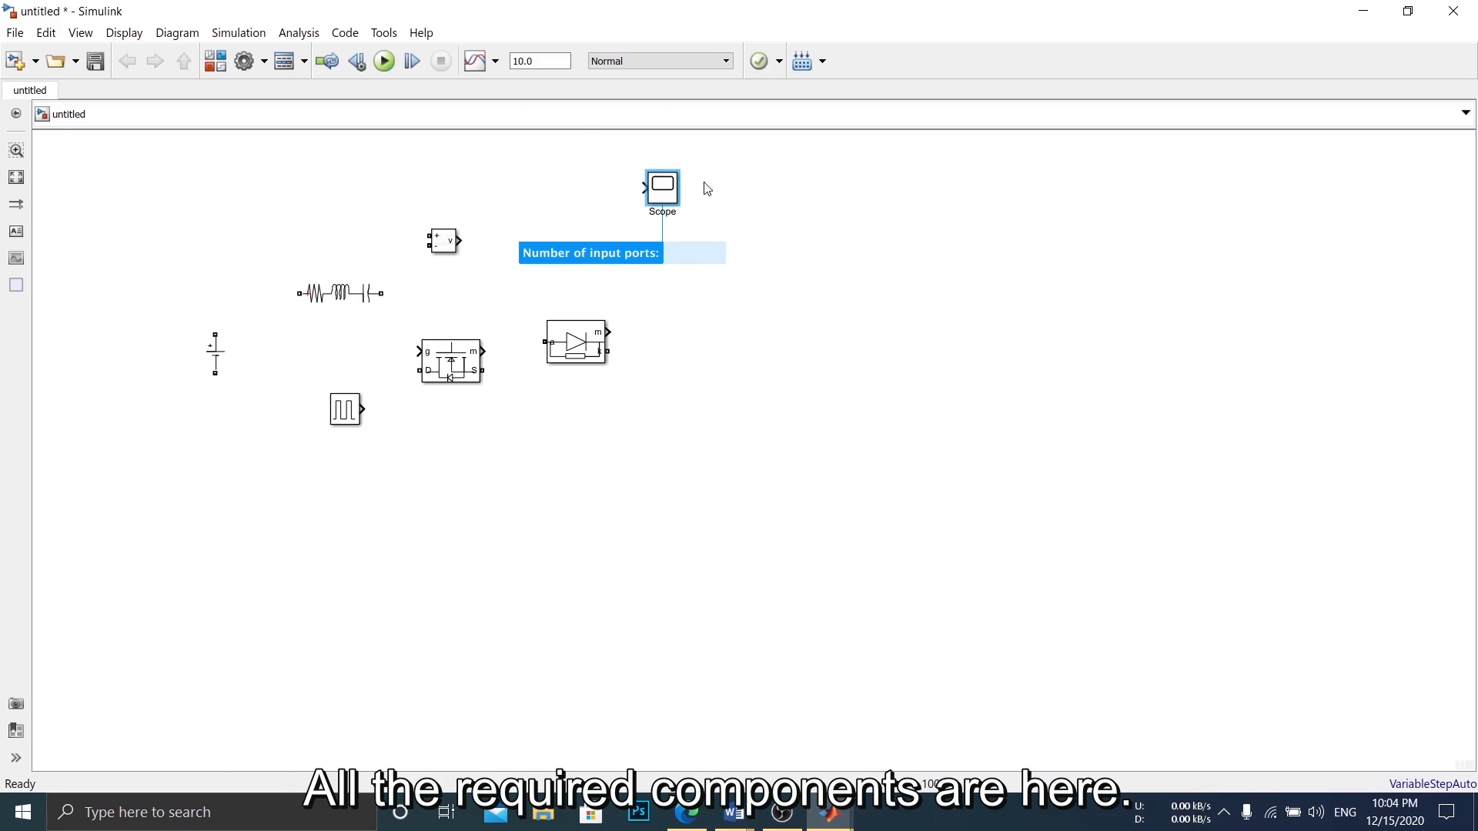
mouse_move(870, 253)
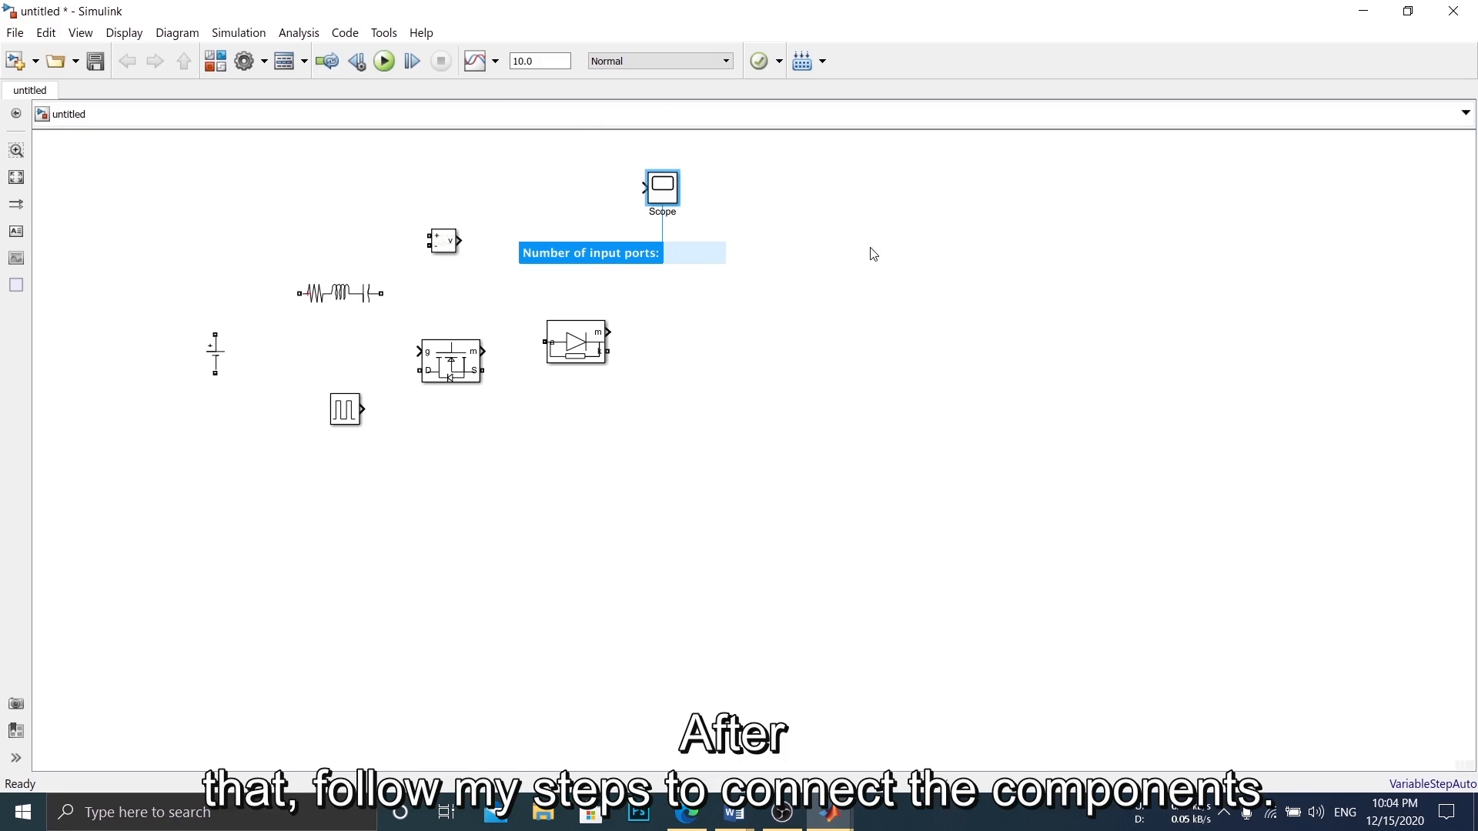
- Dismiss the Scope's quick parameter prompt
click(214, 356)
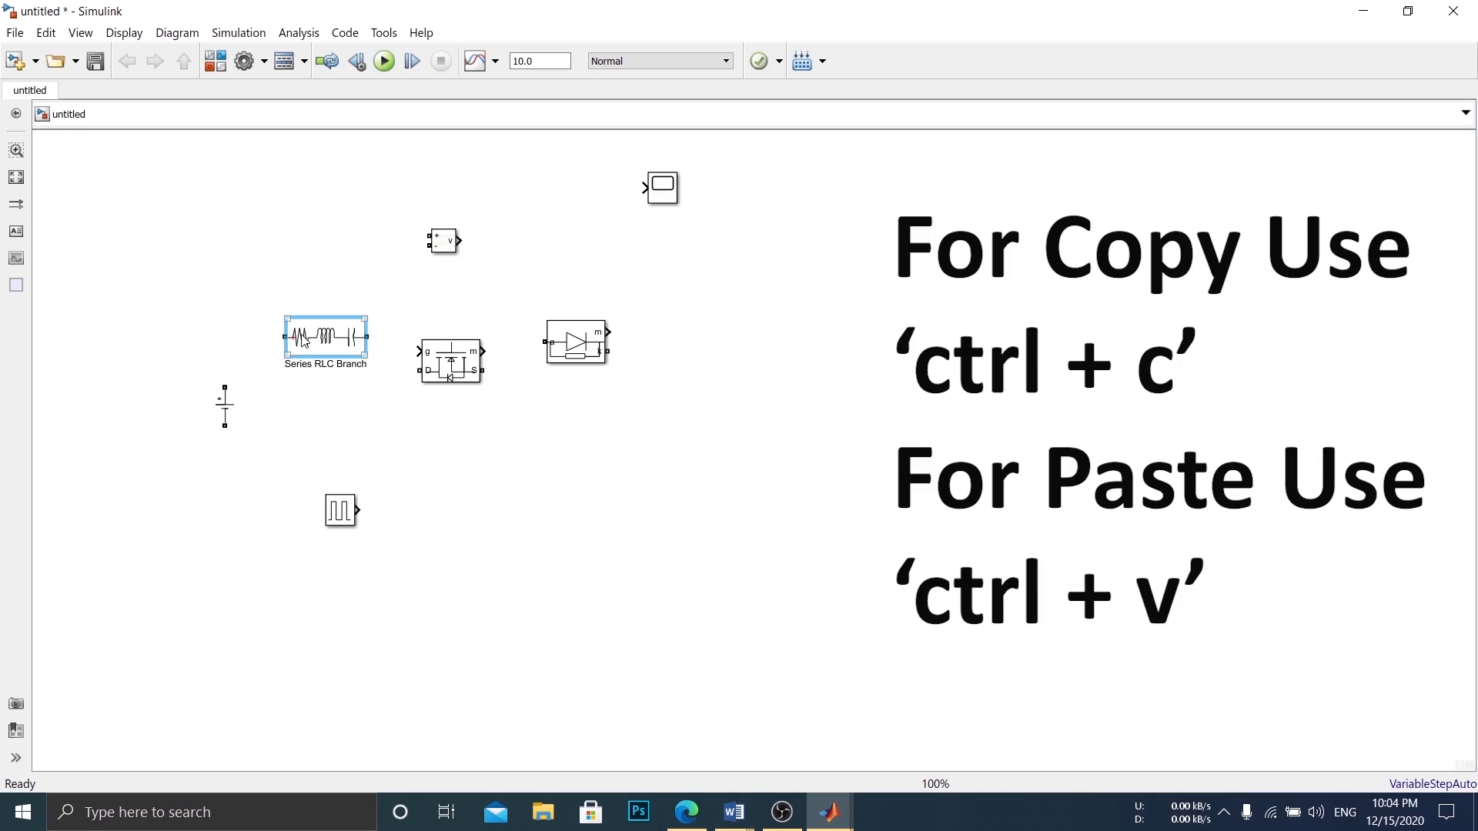
mouse_move(340, 345)
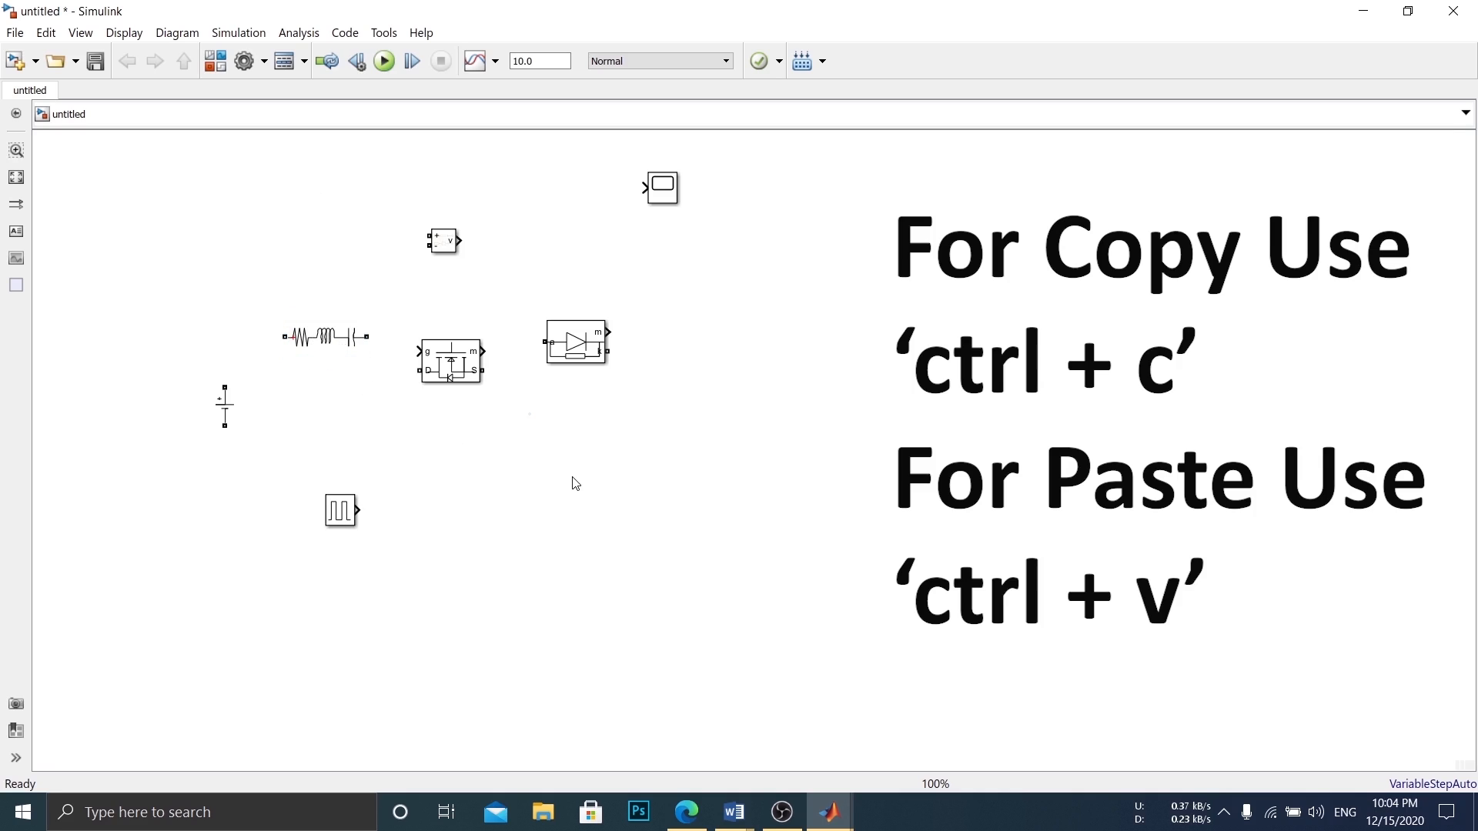
mouse_move(575, 474)
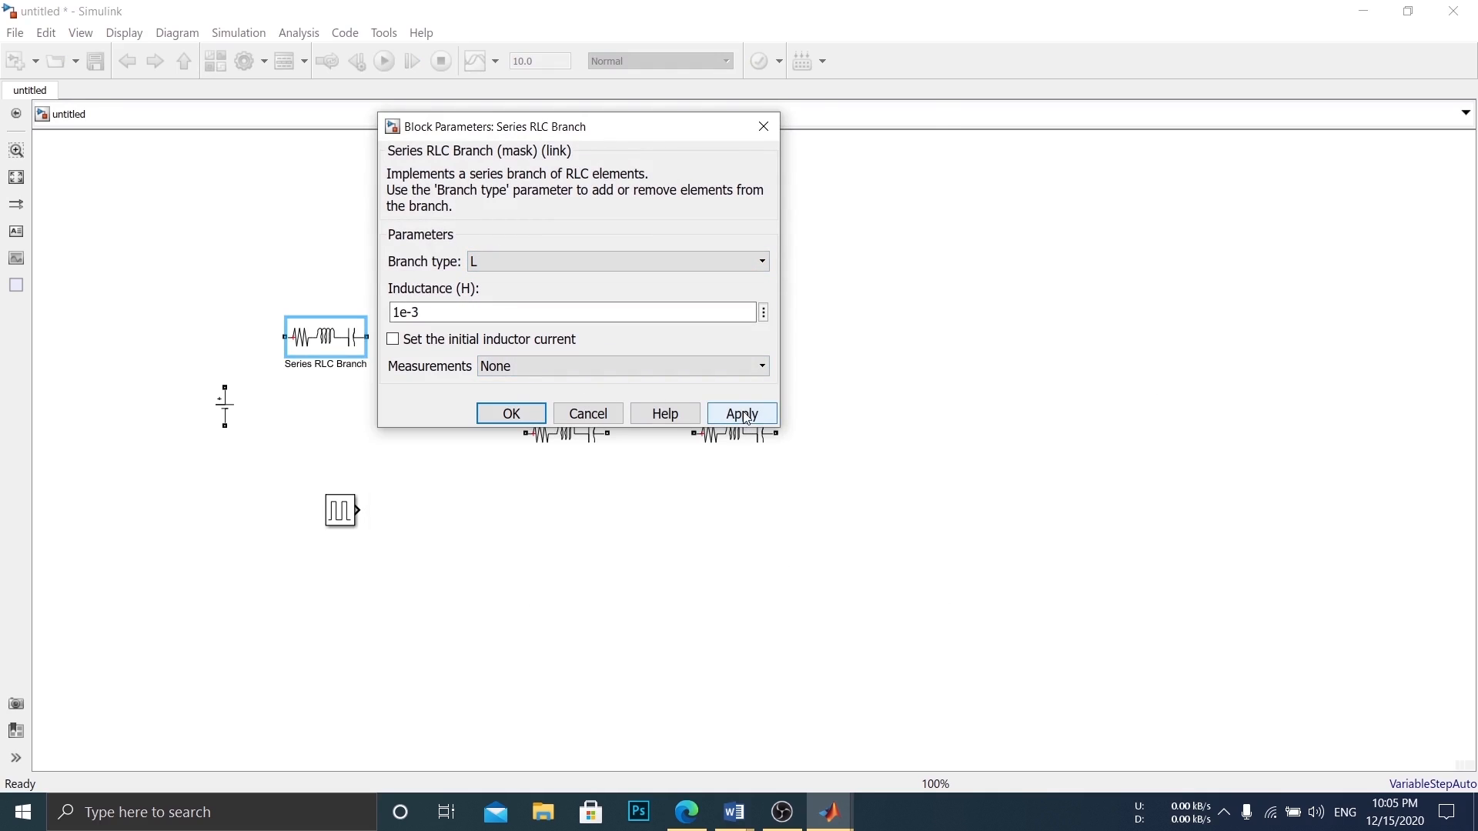
- Set the first RLC branch to an inductor-only 1e-3 H branch and close its parameters
click(742, 413)
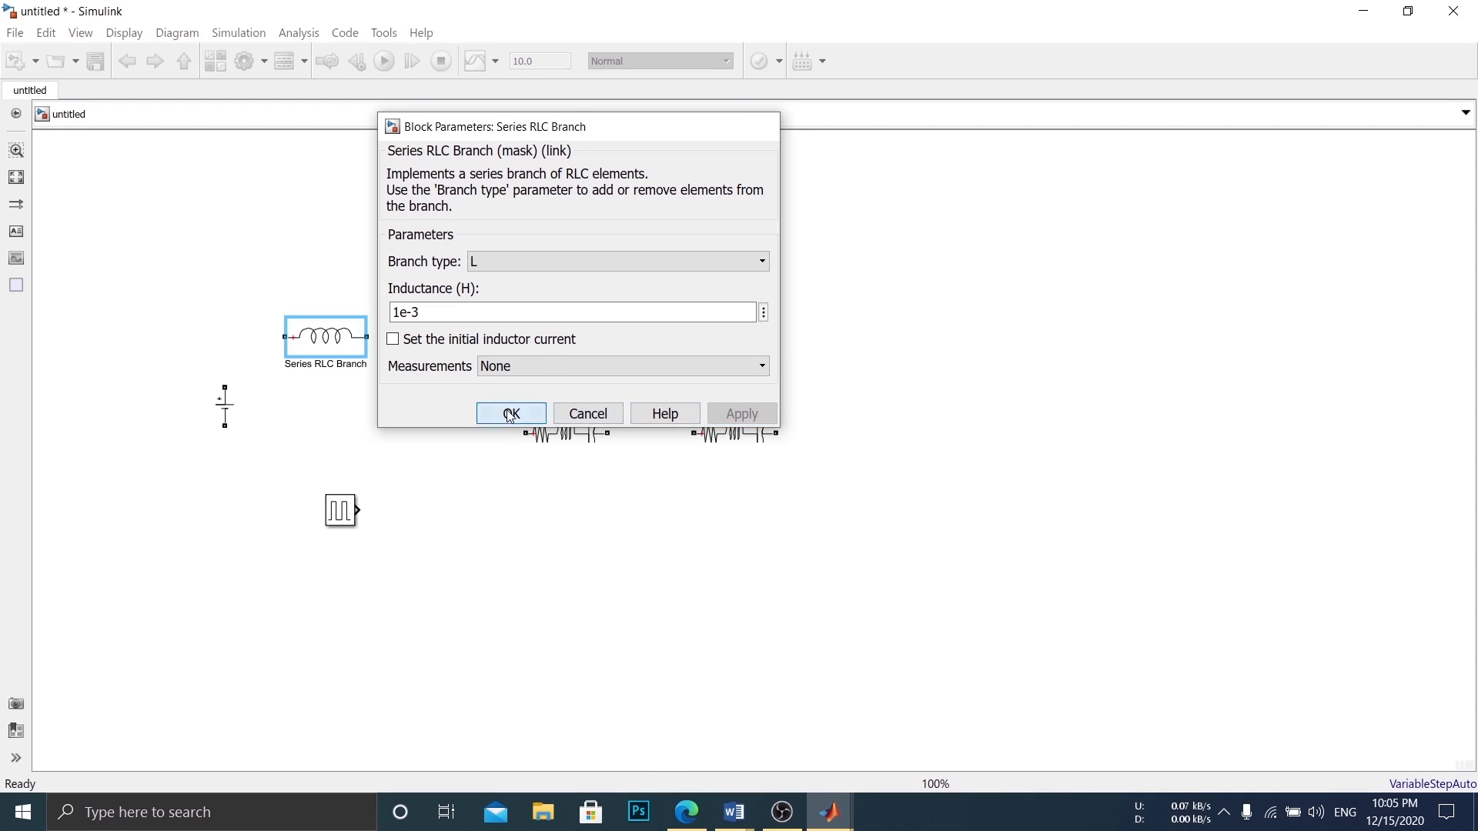
click(510, 414)
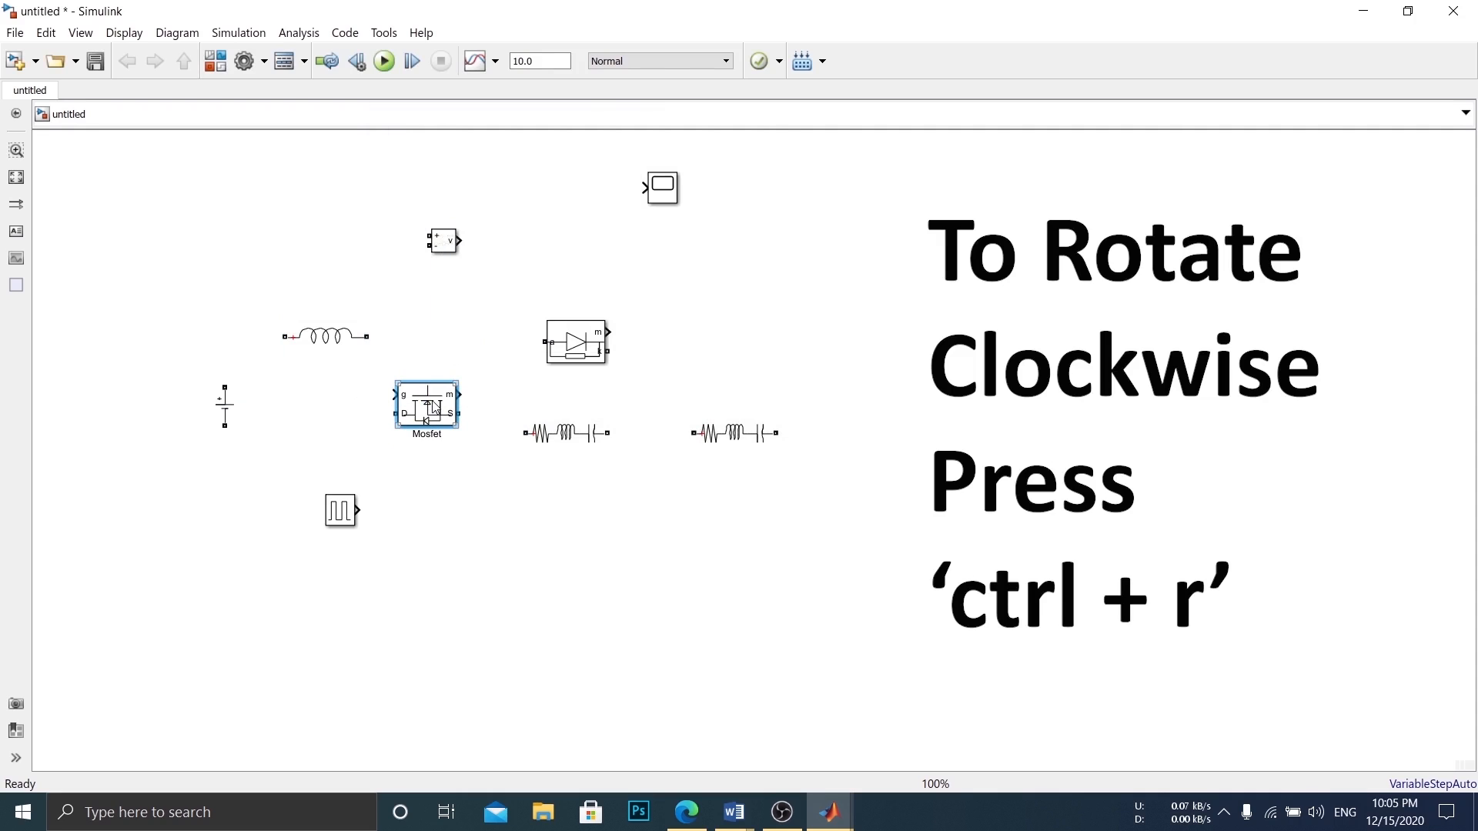
- Rotate the MOSFET a quarter turn and wire the inductor–MOSFET junction to the diode input
key(ctrl+r)
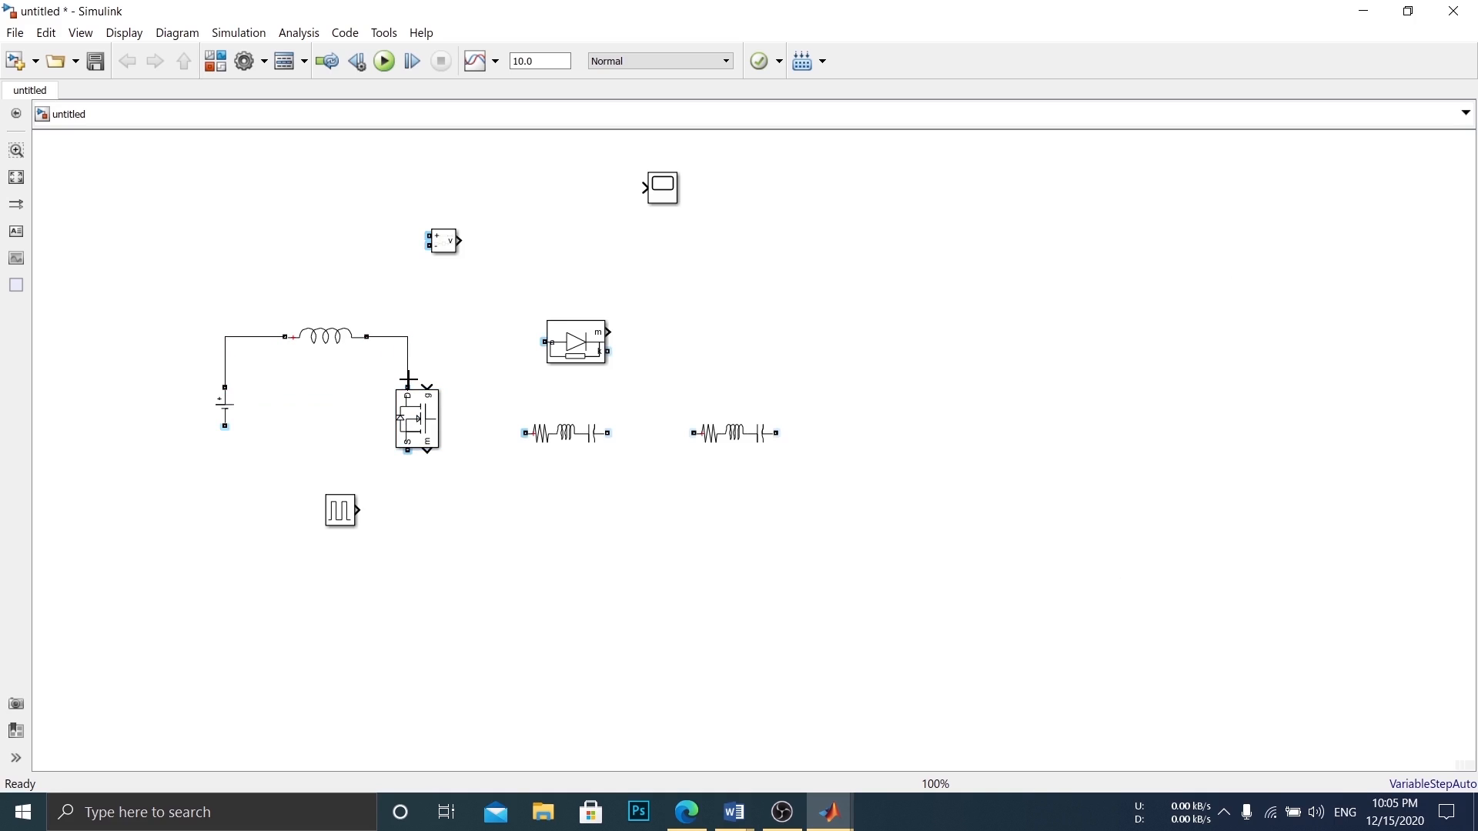
click(575, 341)
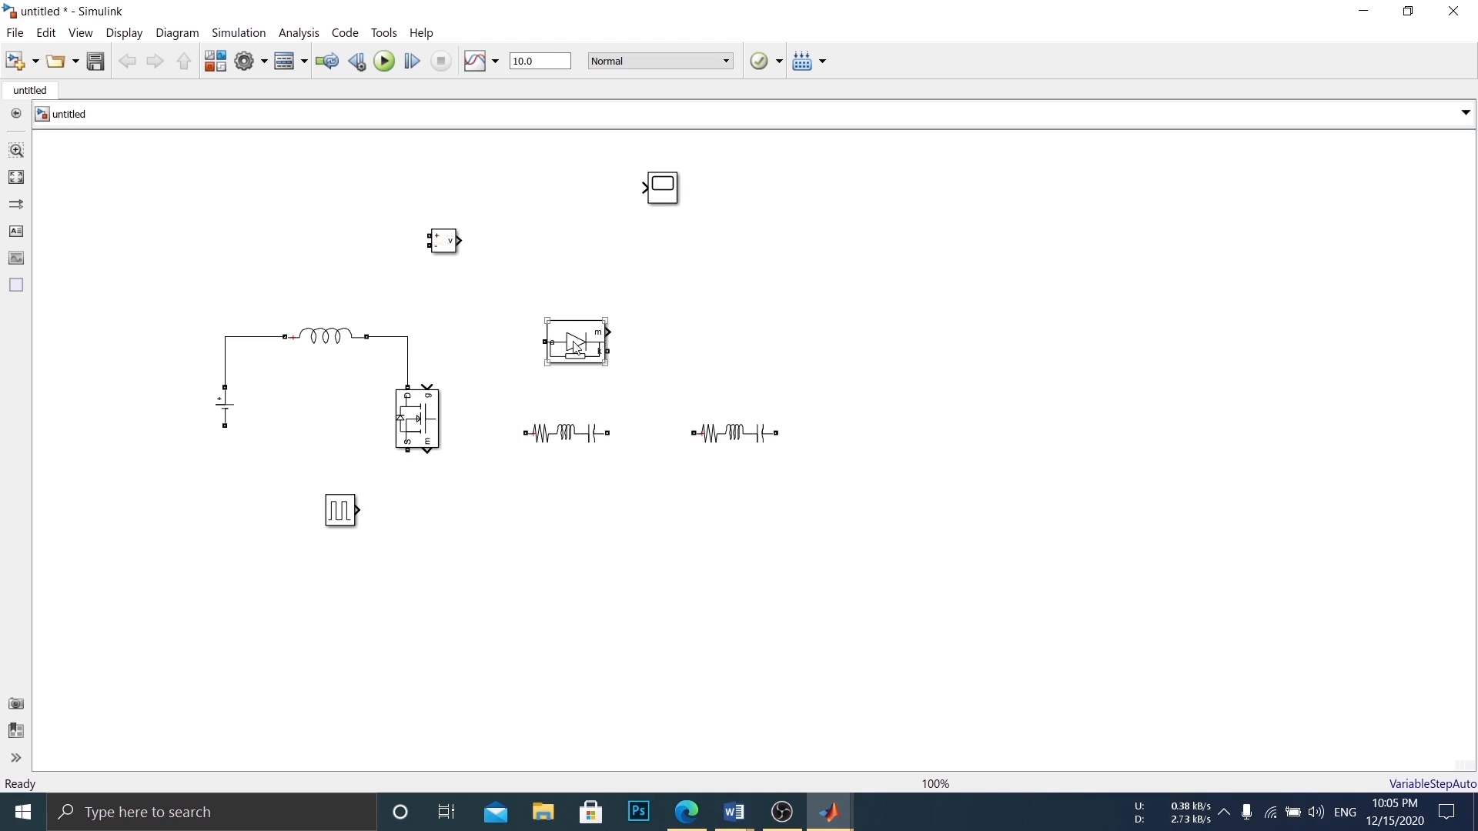
click(575, 341)
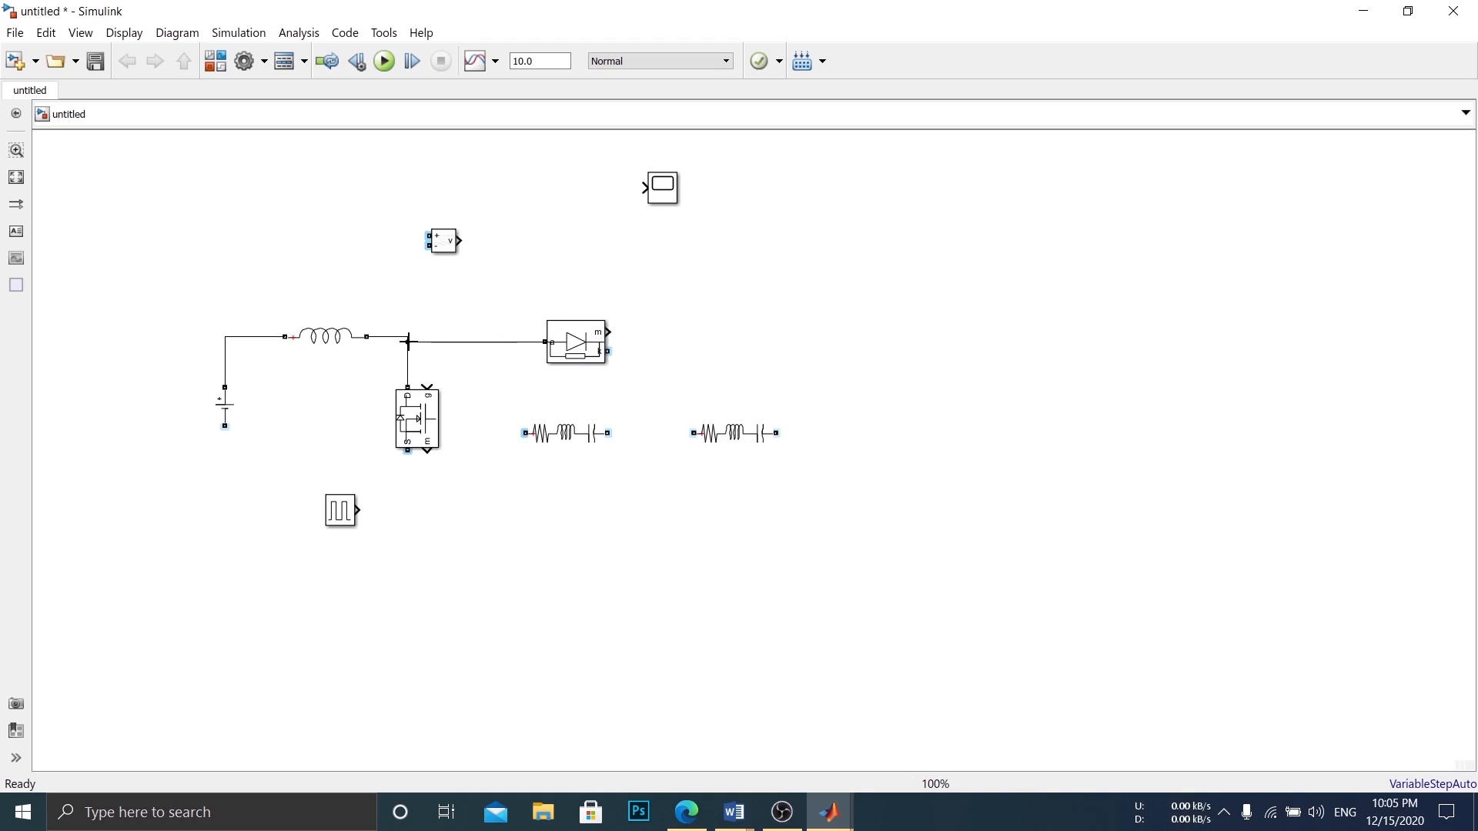
click(575, 342)
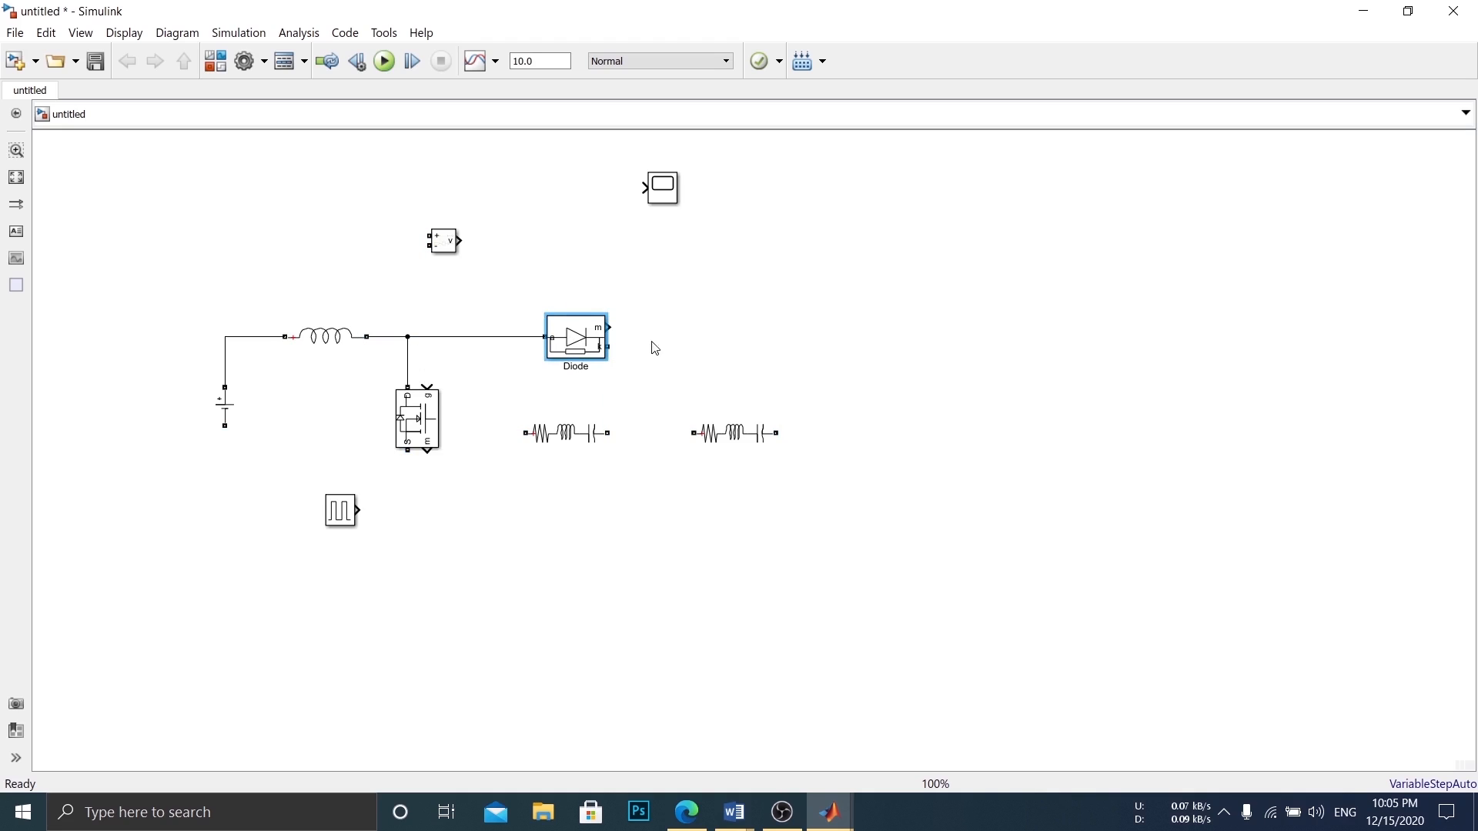
- Make the RLC branch a capacitor and wire it from the diode output to the MOSFET source
double_click(564, 433)
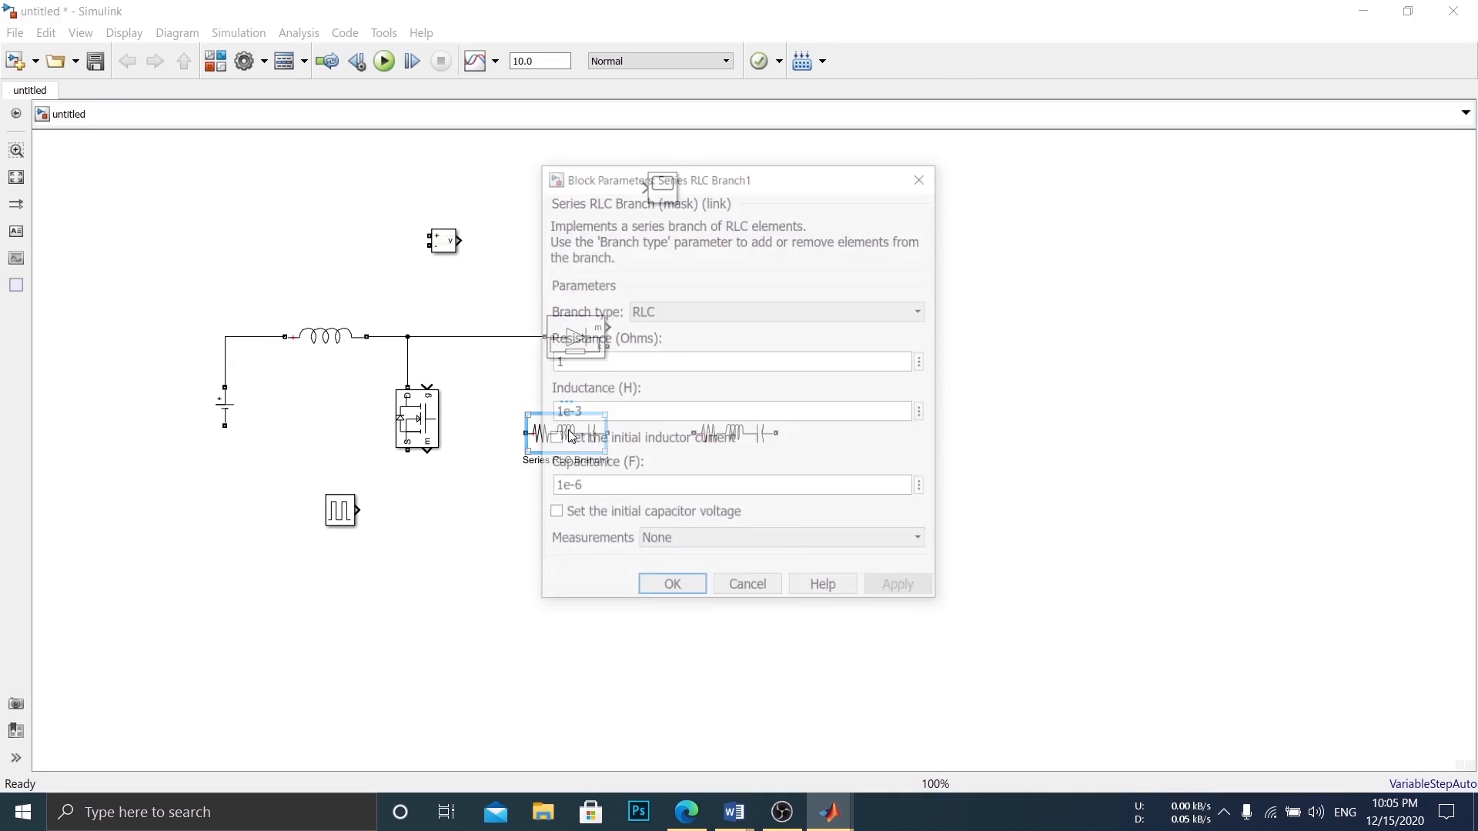
click(855, 357)
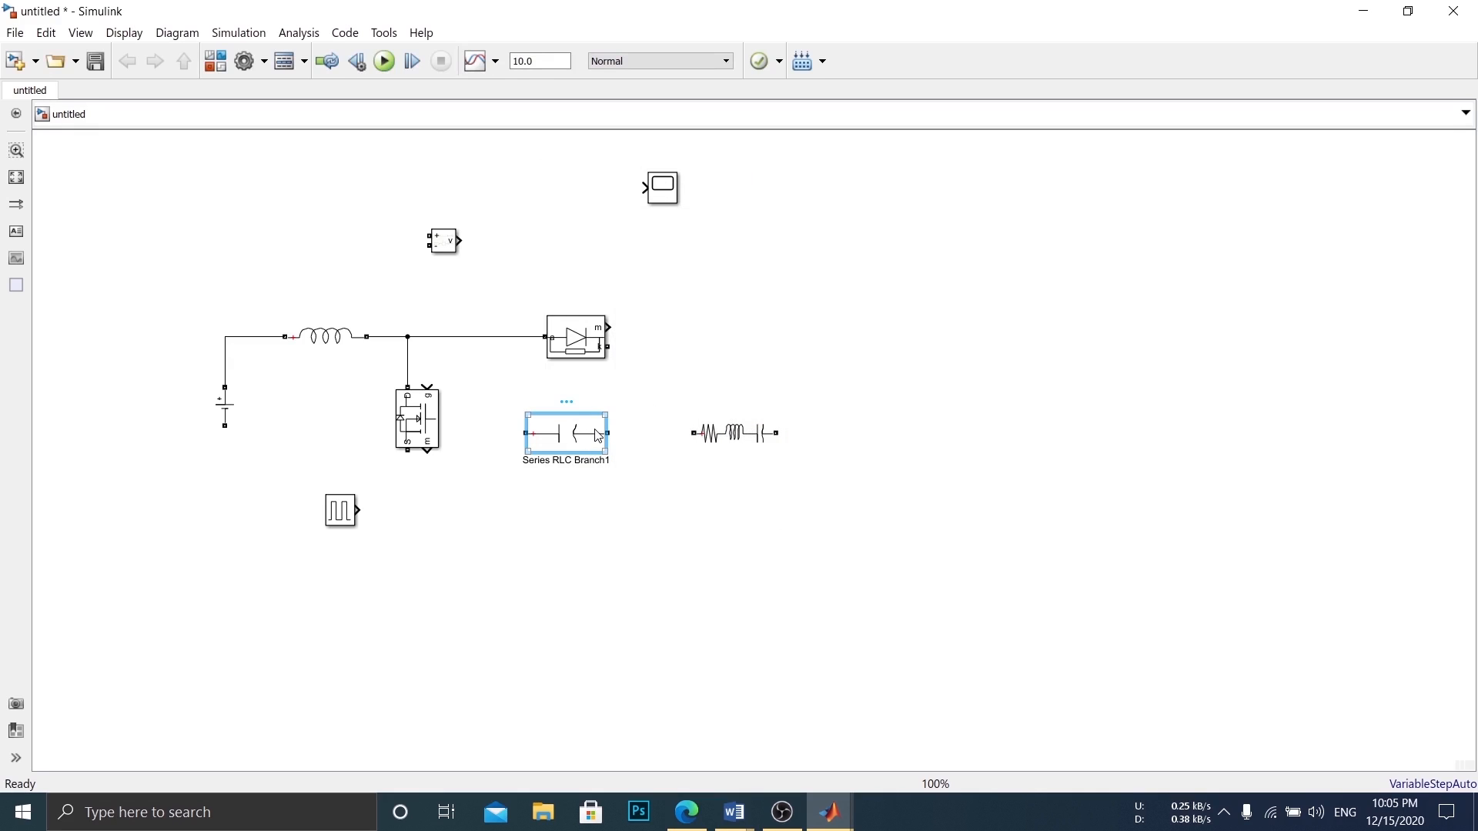
drag(566, 434, 696, 396)
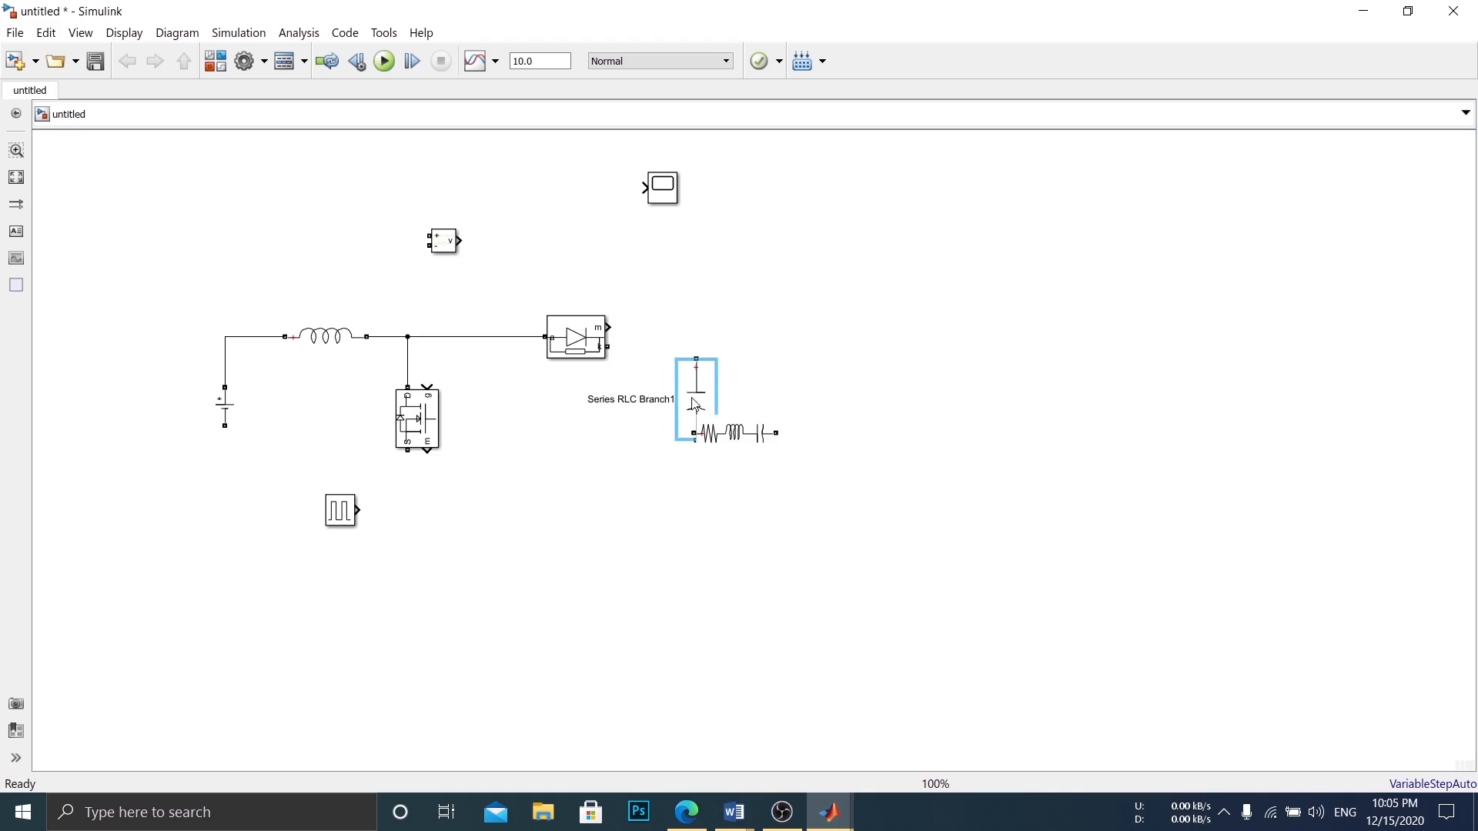
drag(696, 396, 663, 408)
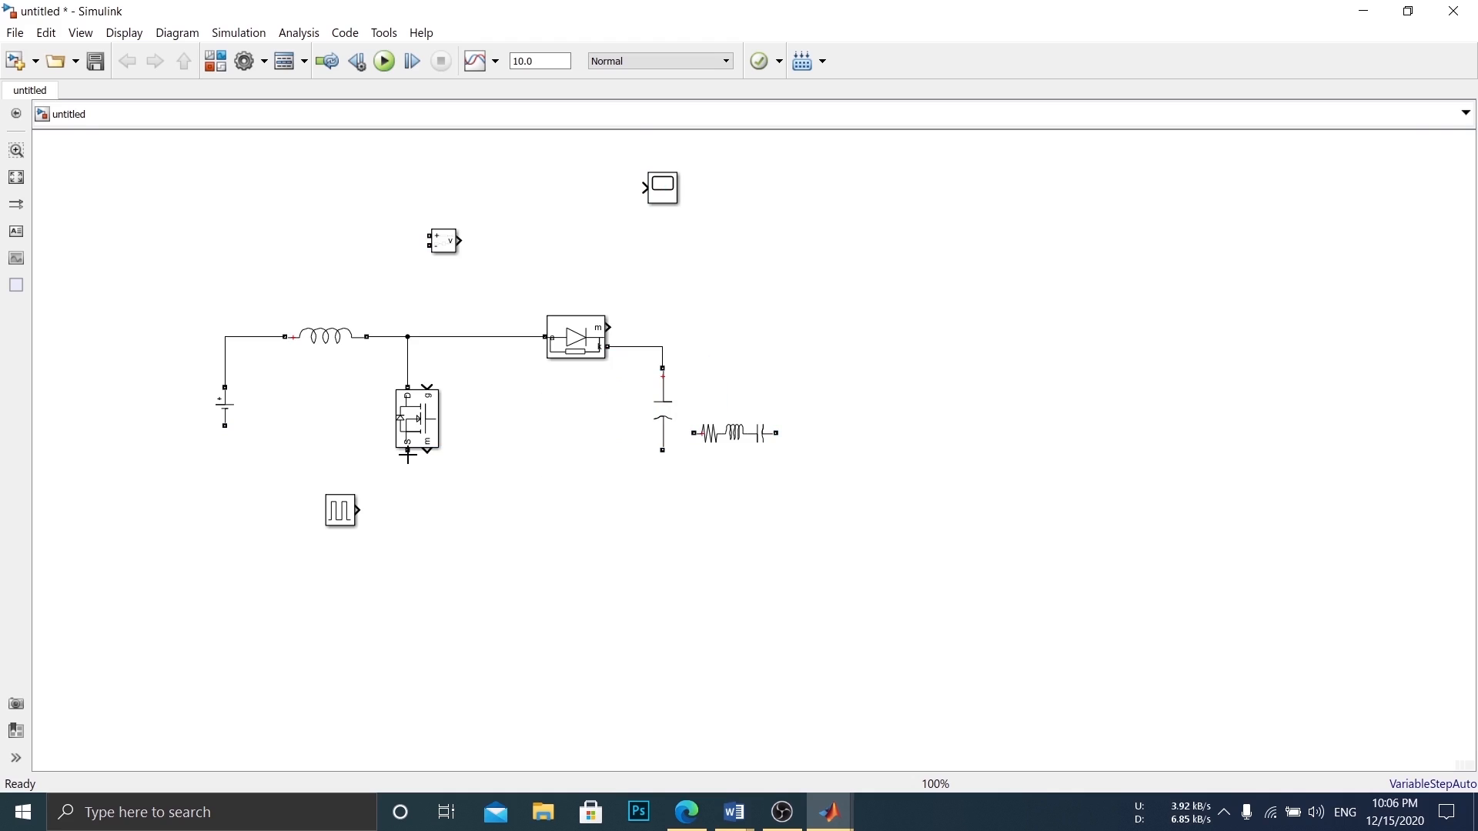
drag(407, 459, 663, 459)
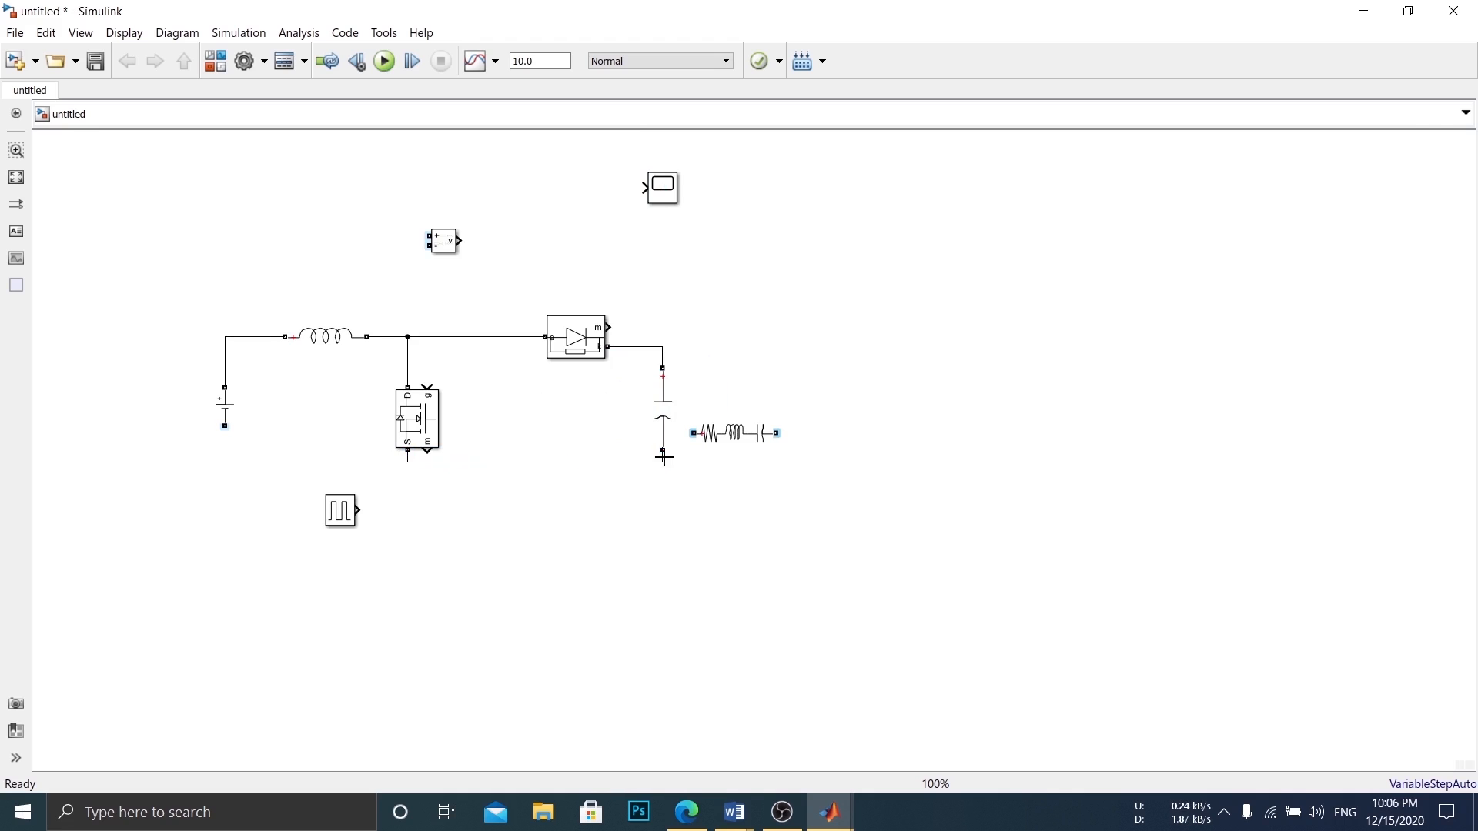
- Extend ground to the battery, feed the Pulse Generator to the gate, and move Voltage Measurement right
click(223, 415)
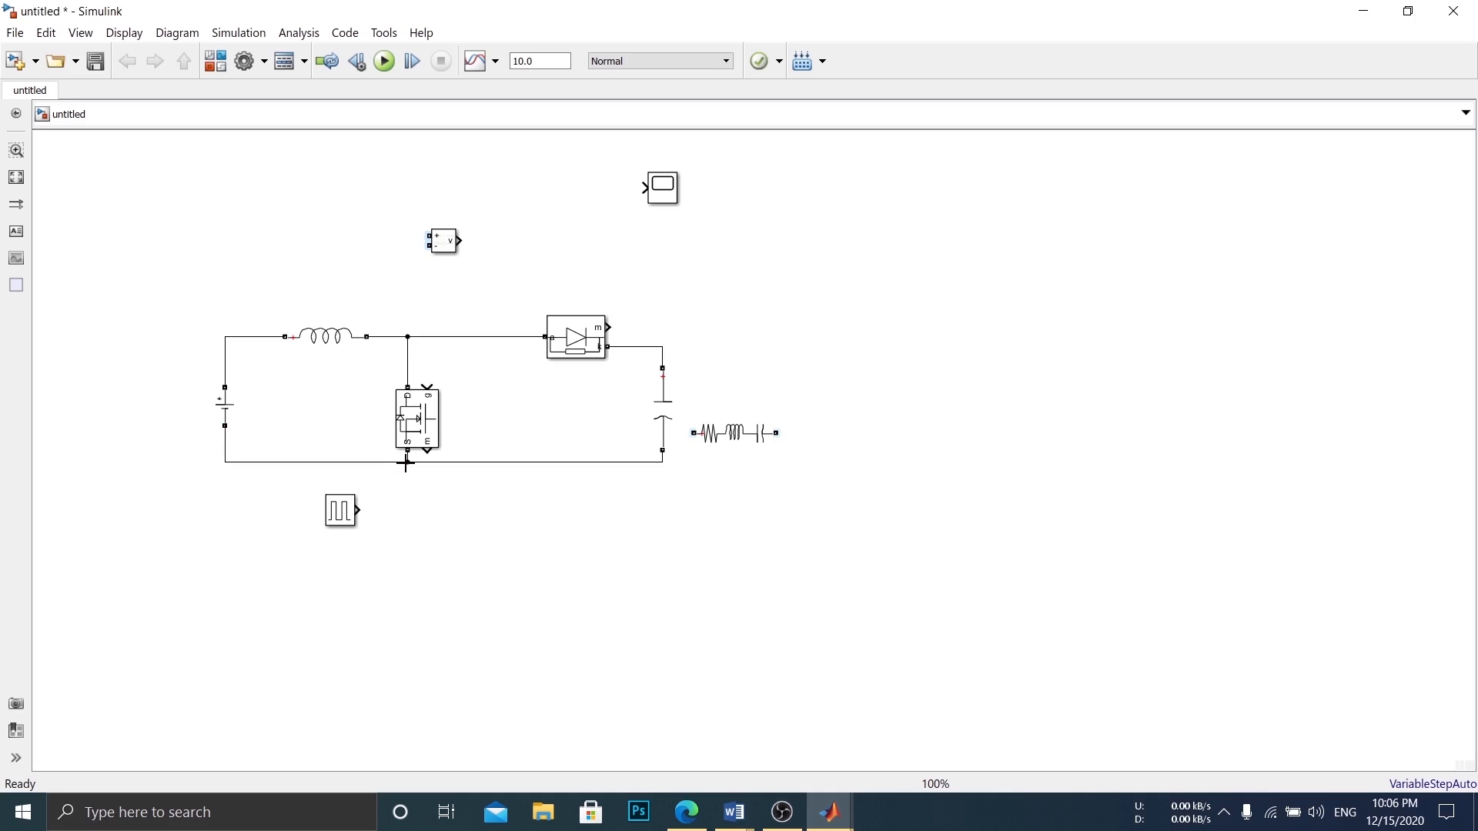
click(340, 511)
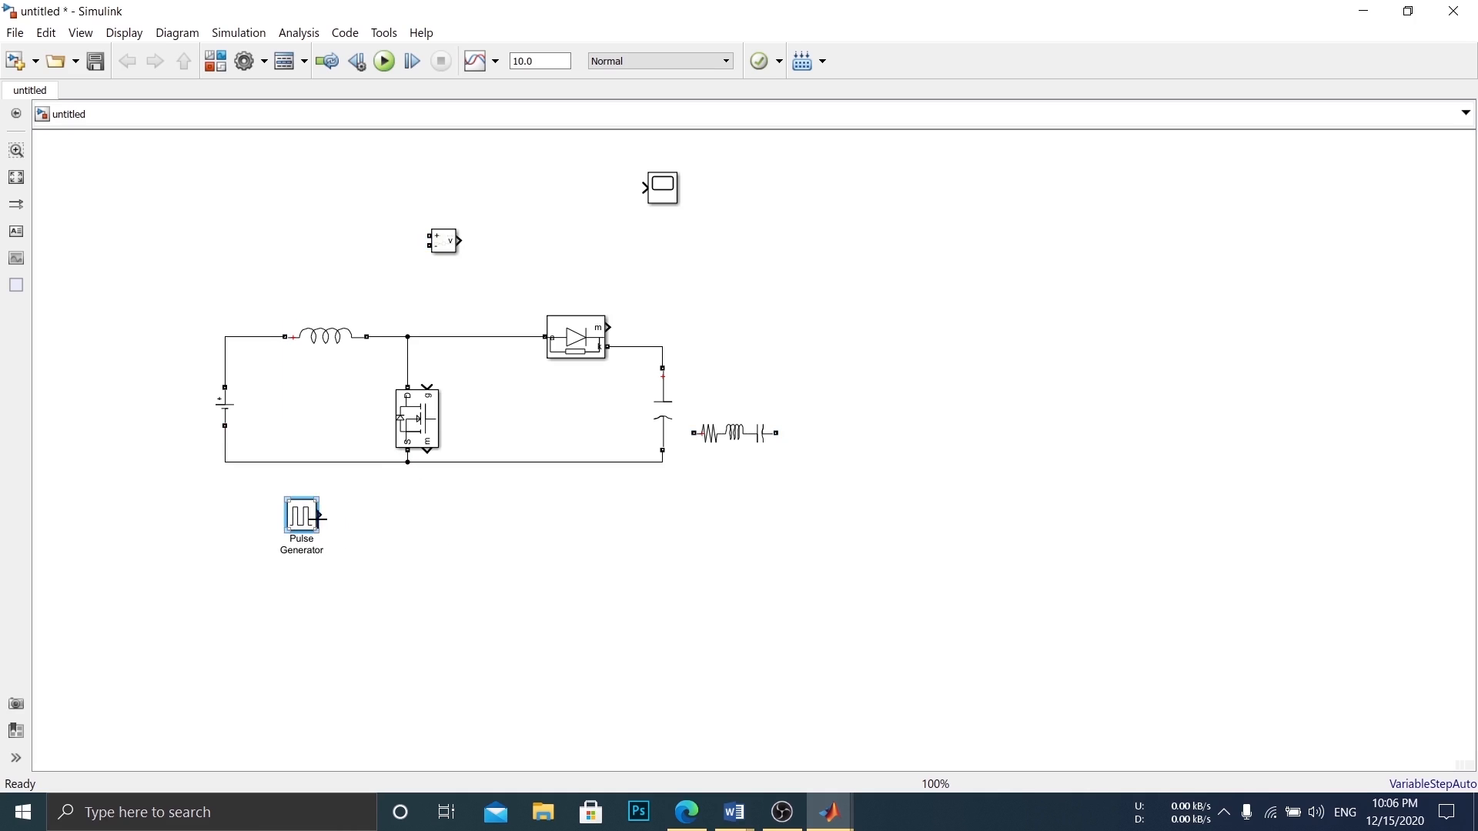
drag(324, 516, 426, 390)
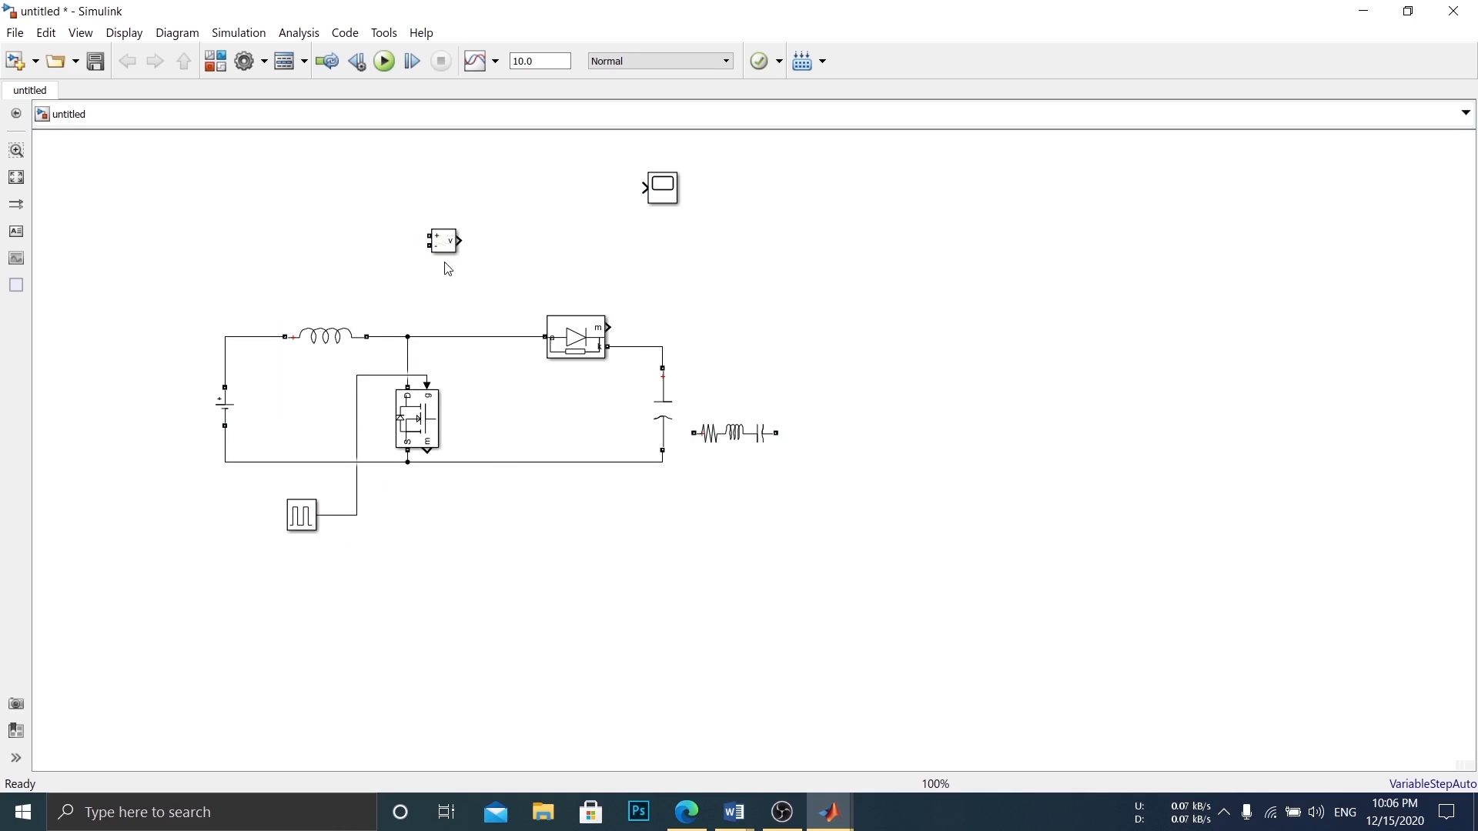
drag(443, 240, 899, 381)
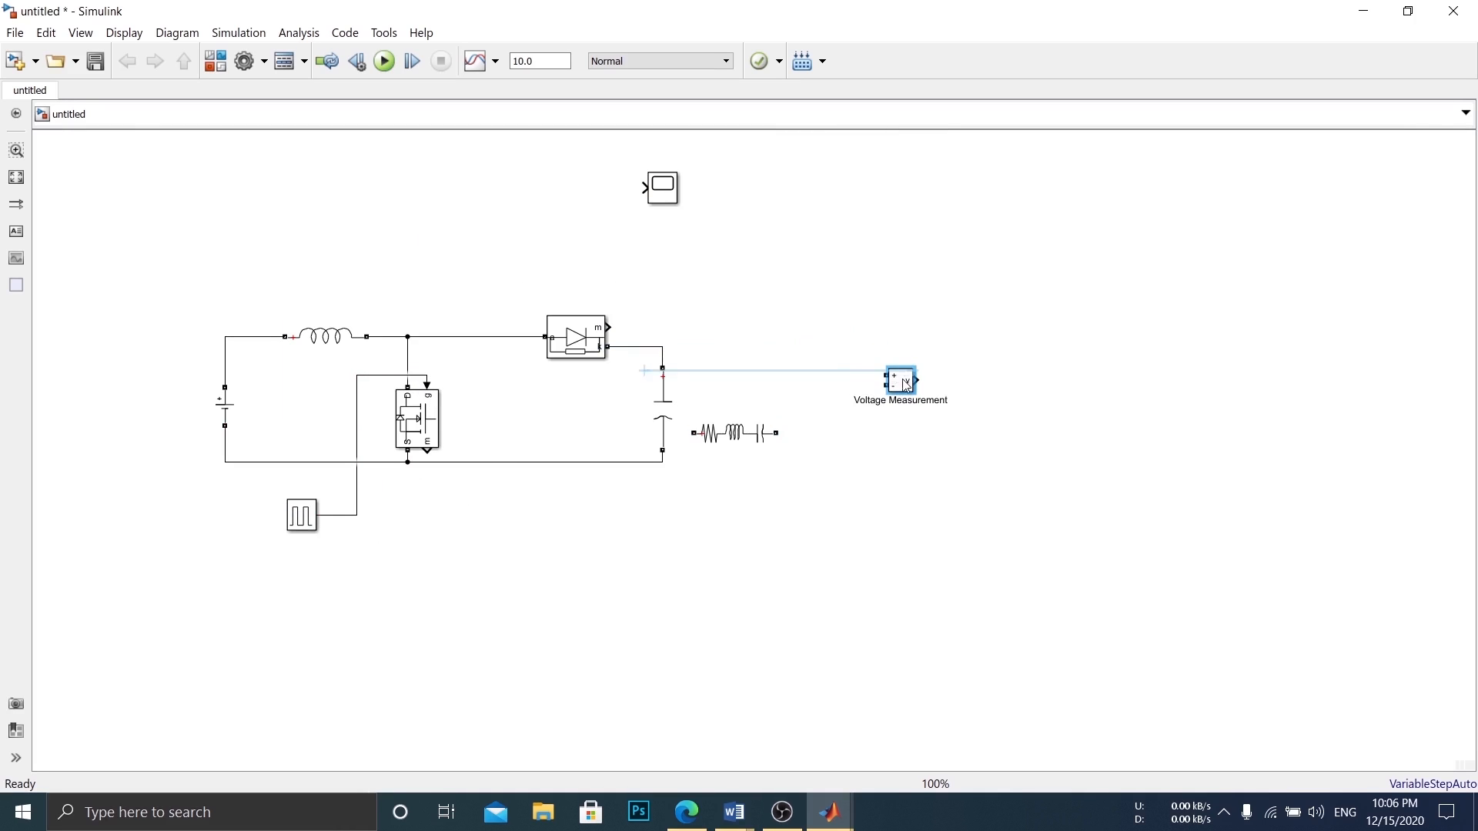
- Position the voltage measurement beside the output and ground the load resistor's lower end
drag(737, 432, 773, 409)
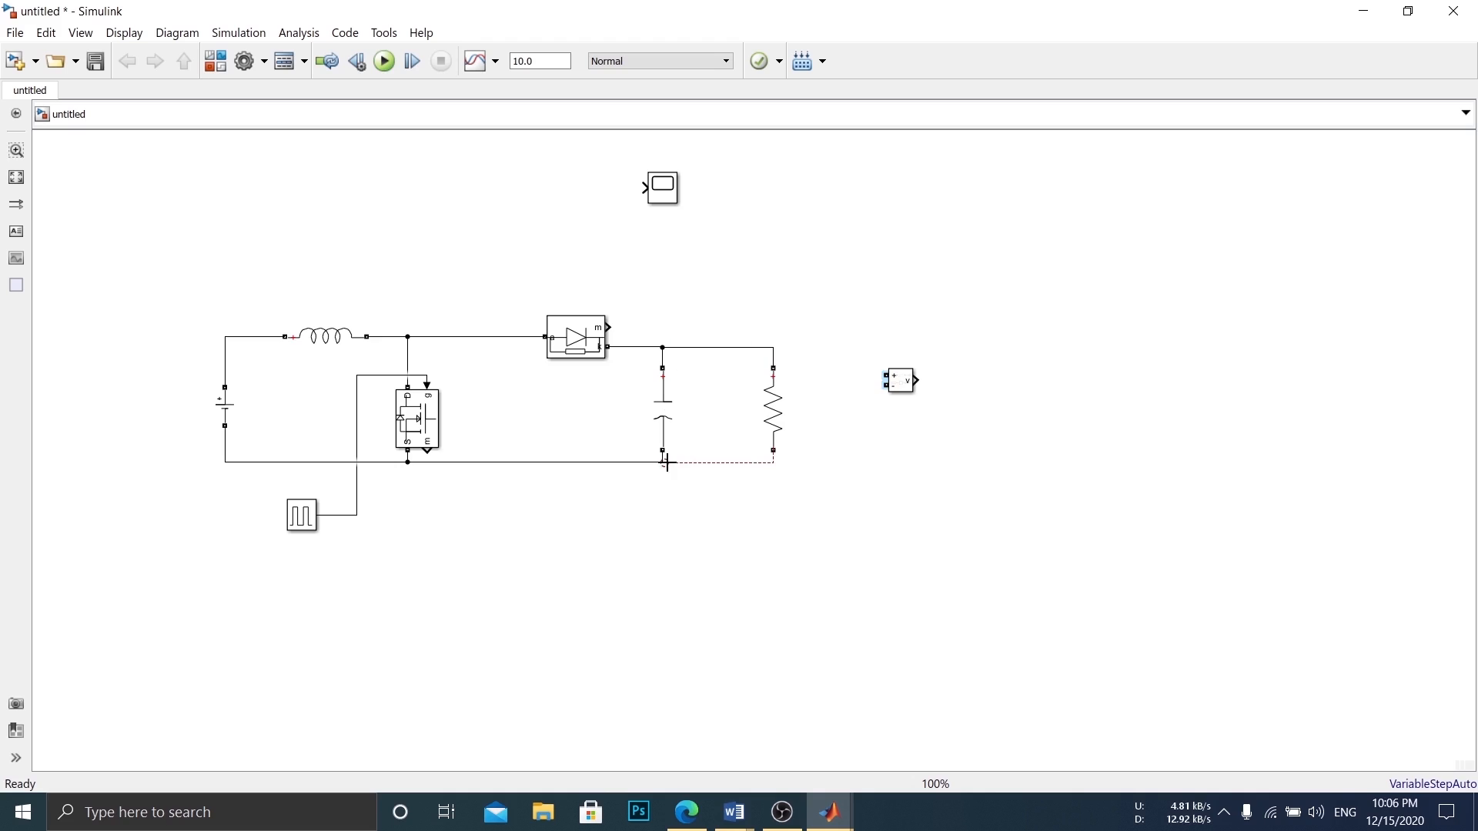
drag(900, 381, 867, 412)
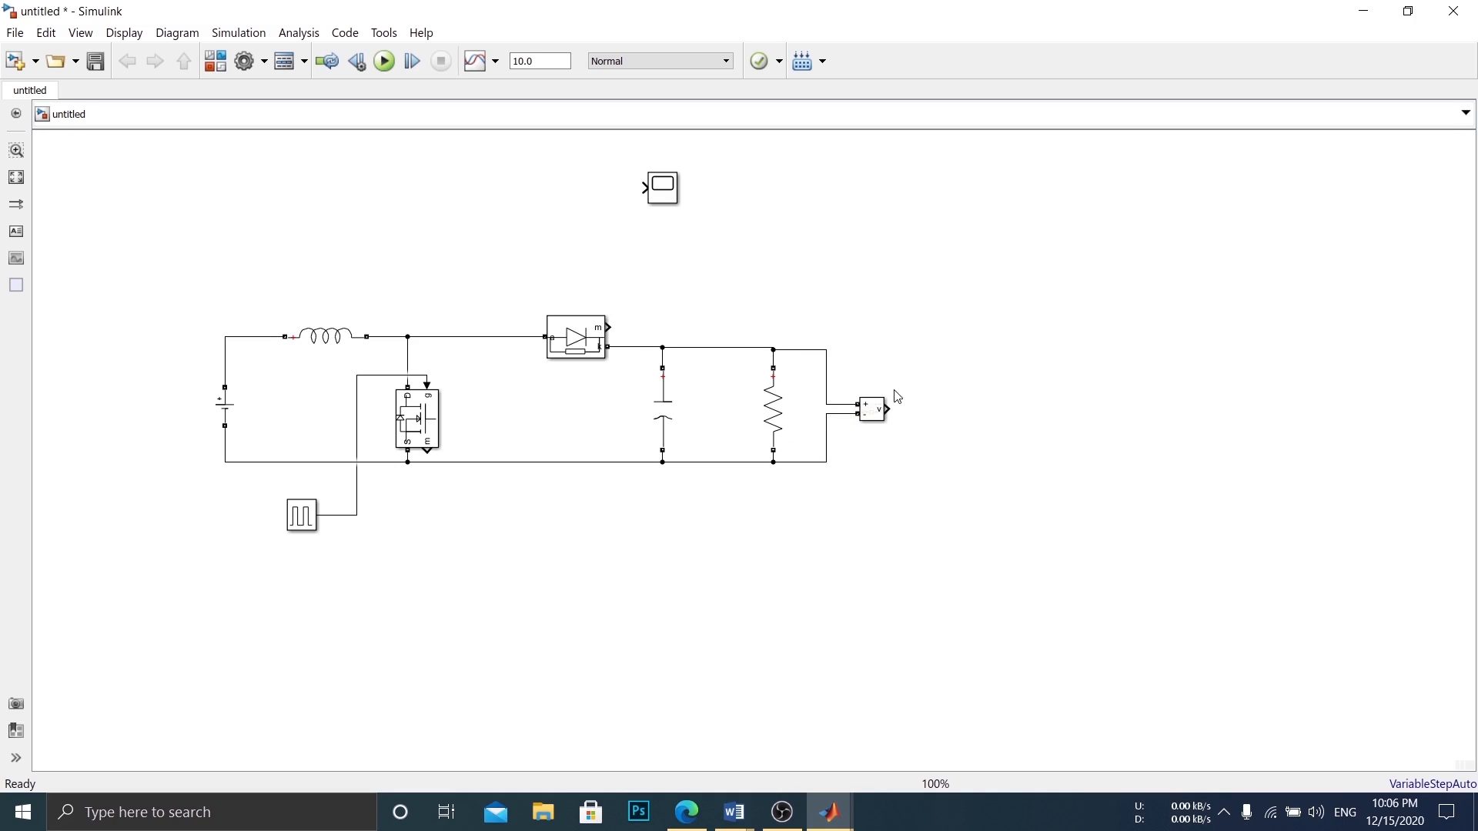
- Move the Scope right of Voltage Measurement and connect the measurement output to it
drag(659, 188, 1023, 273)
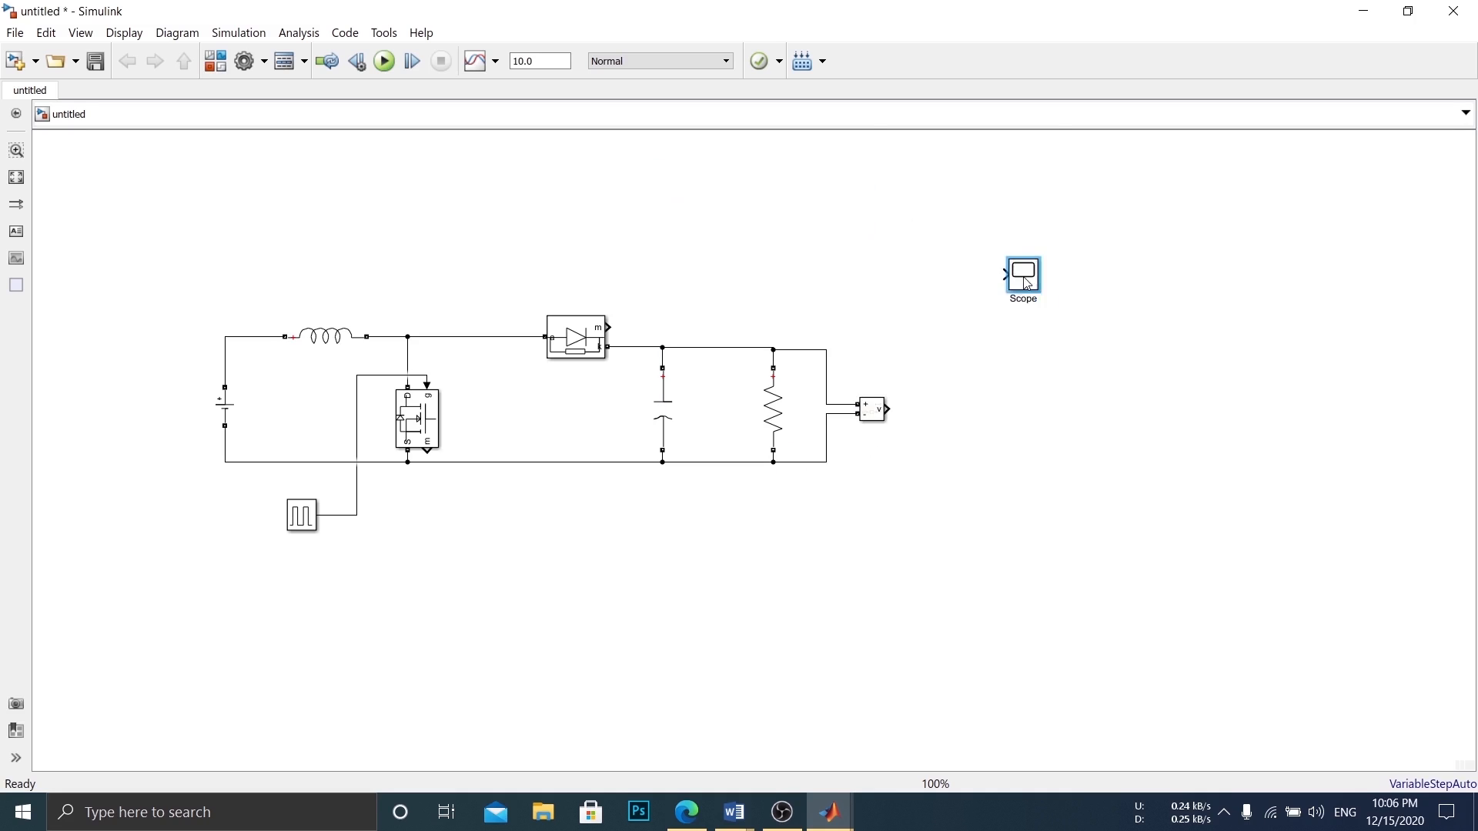
drag(1023, 274, 1013, 410)
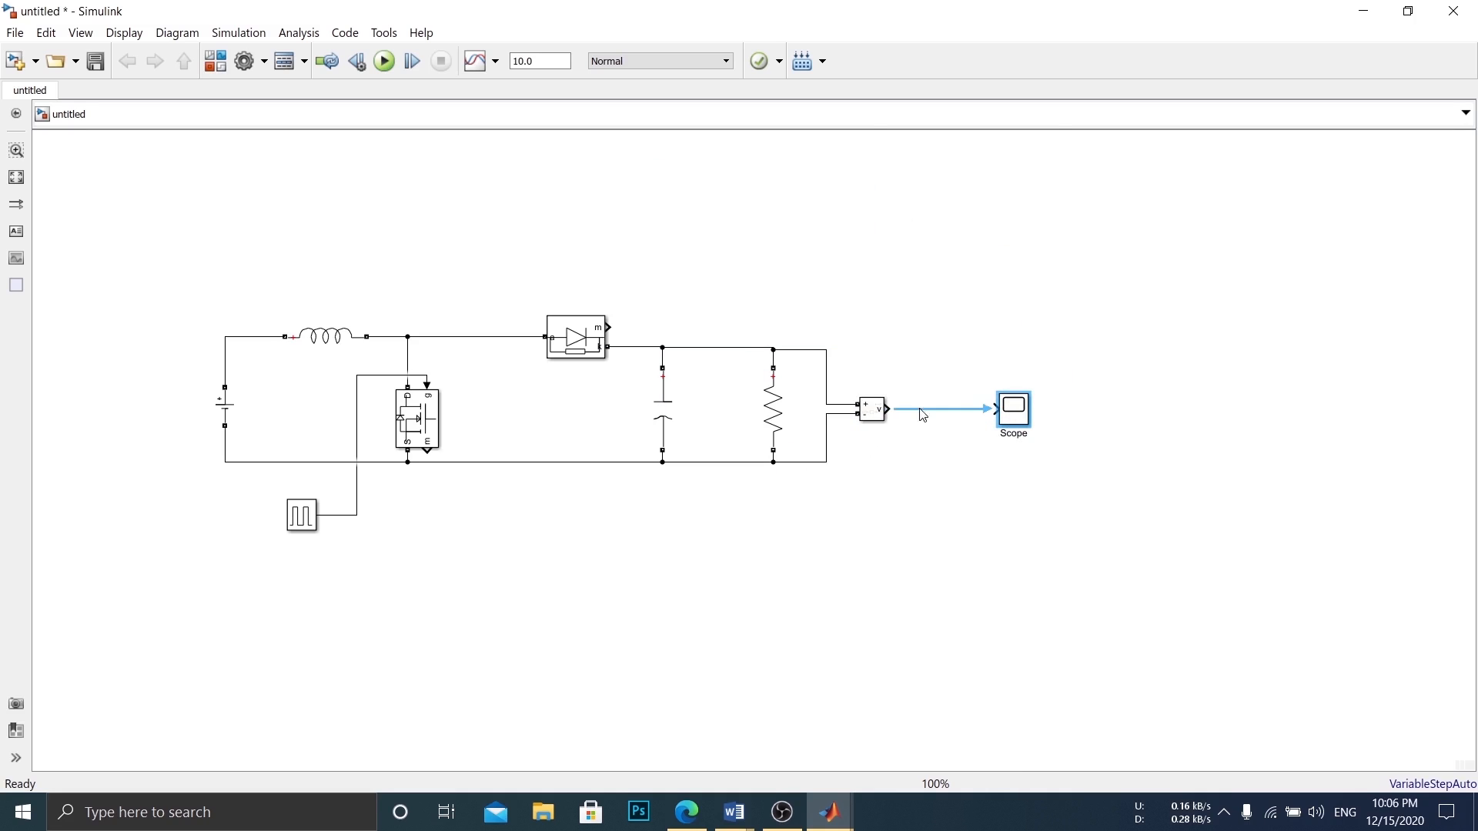
mouse_move(941, 409)
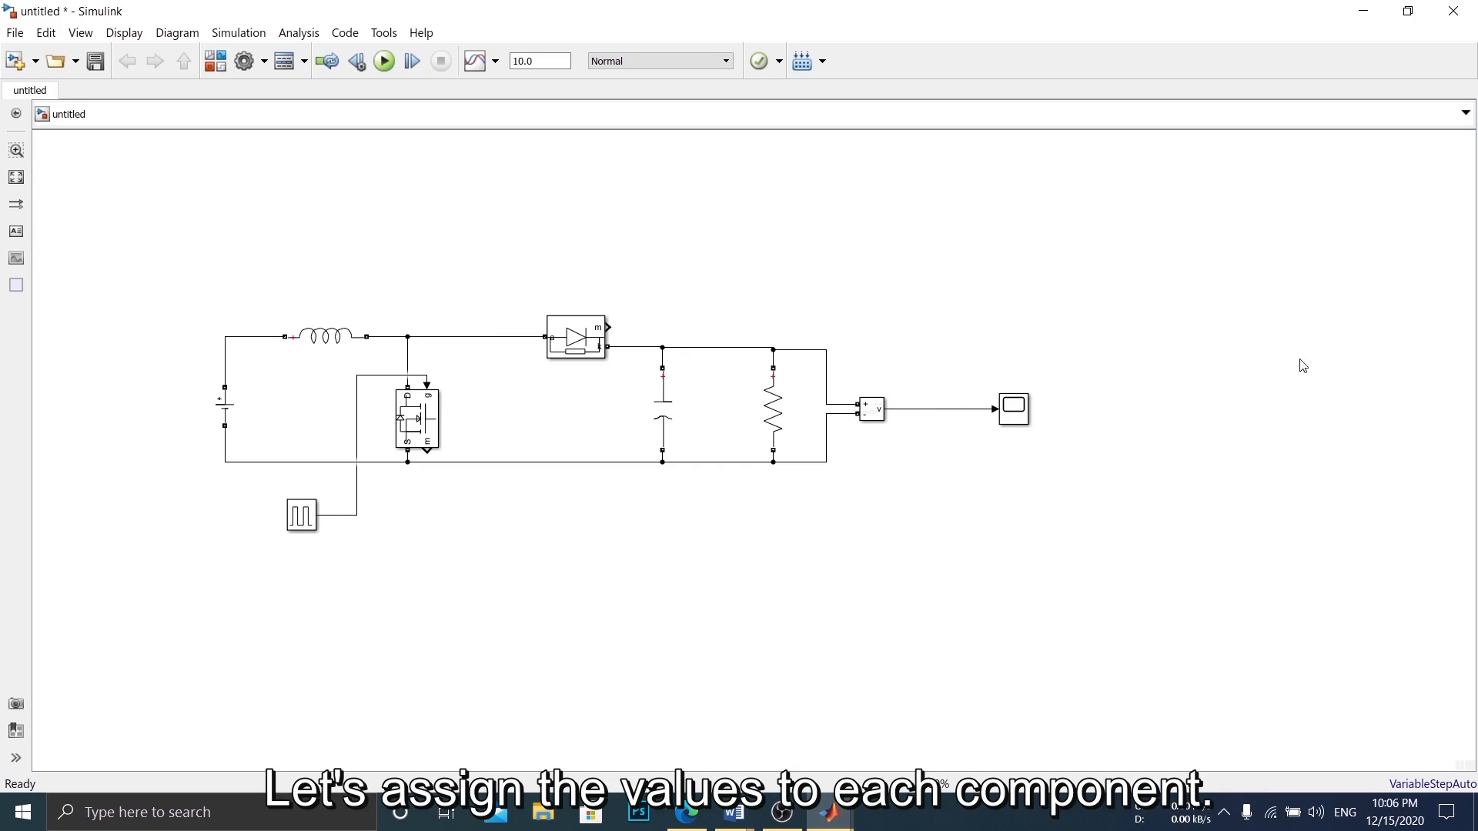
mouse_move(484, 286)
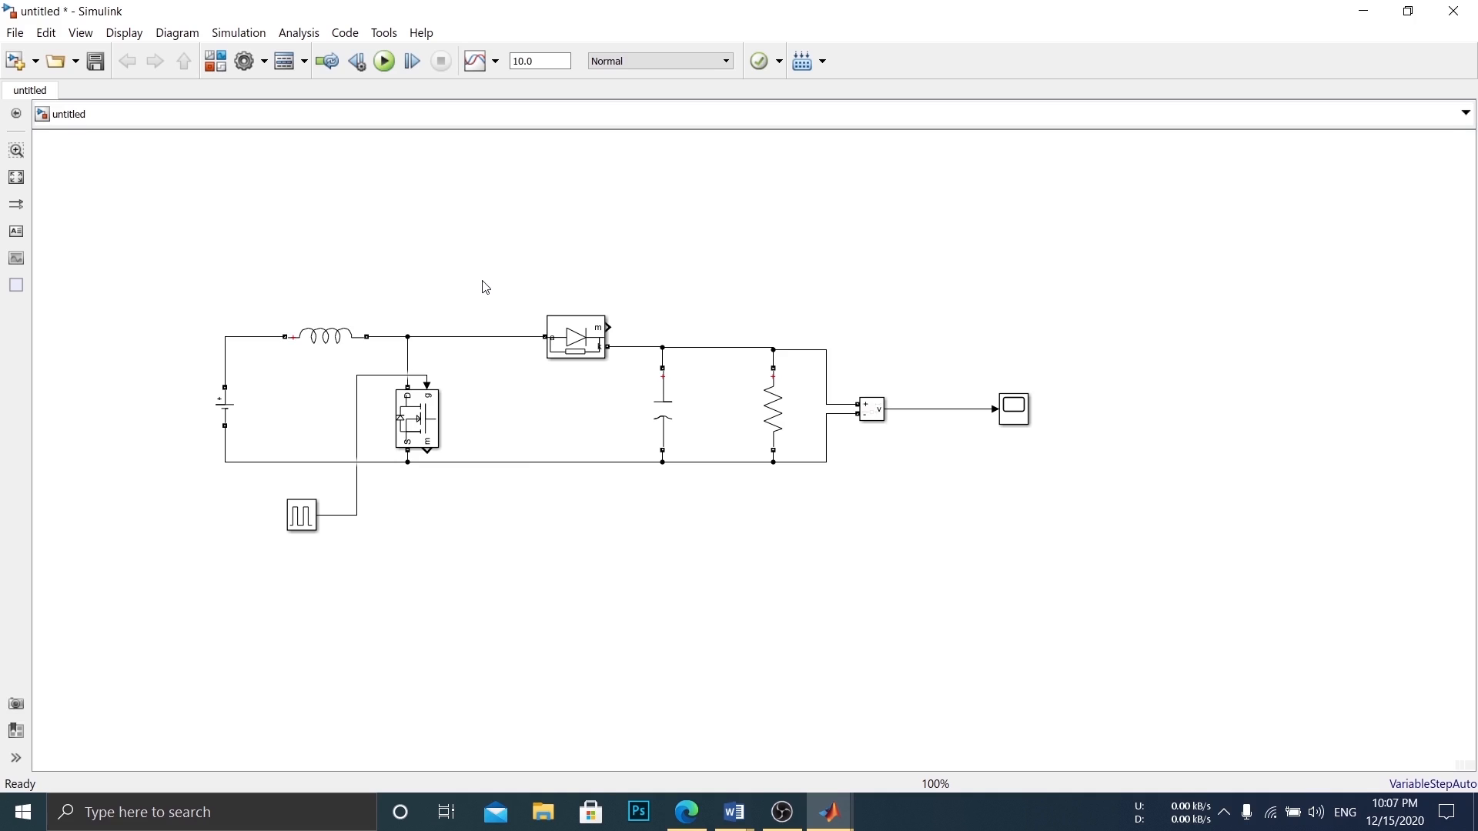
- Replace the inductor branch's Inductance (H) value in its parameters dialog and confirm with OK
double_click(225, 404)
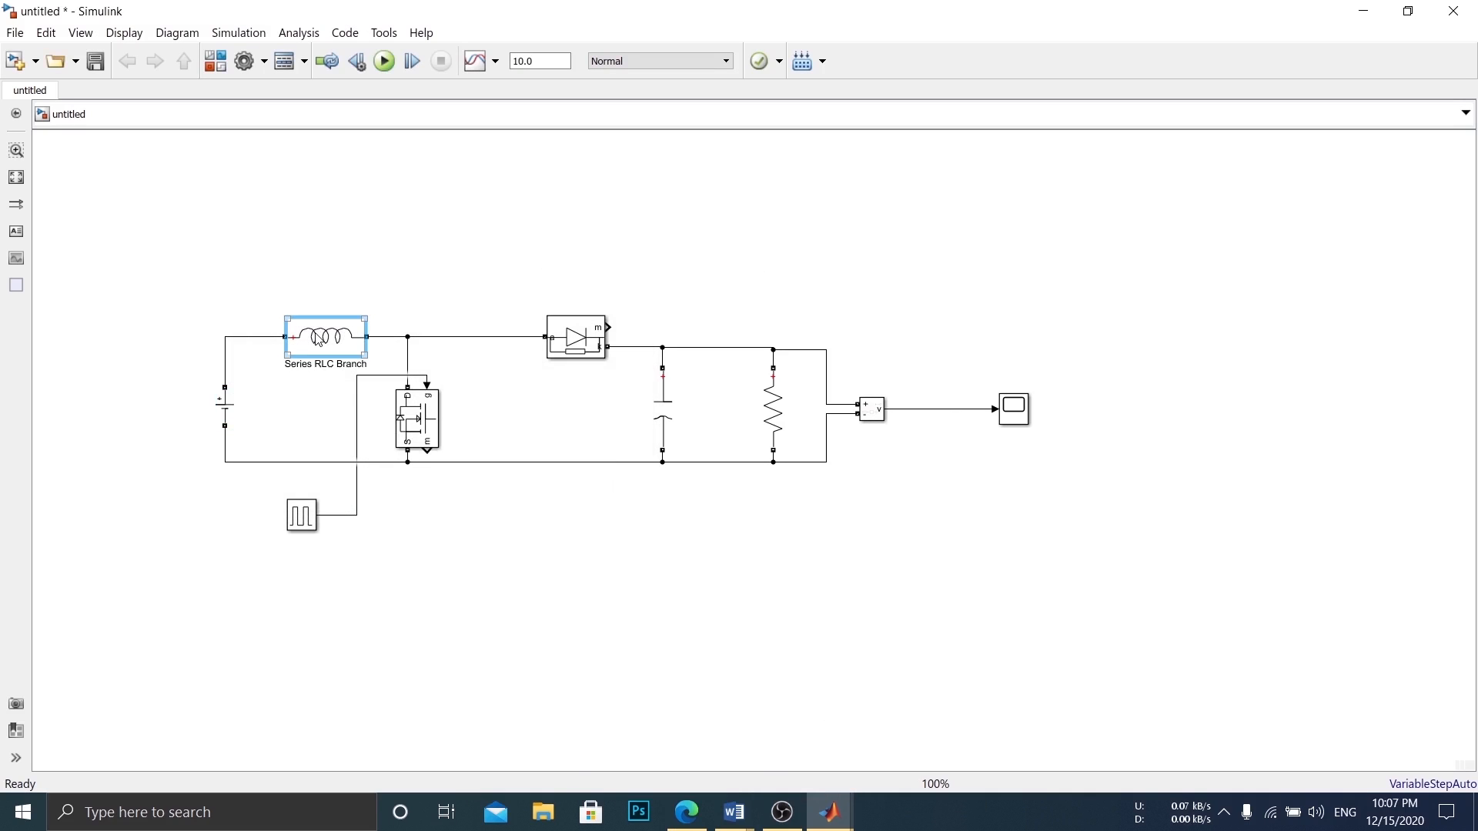
double_click(325, 337)
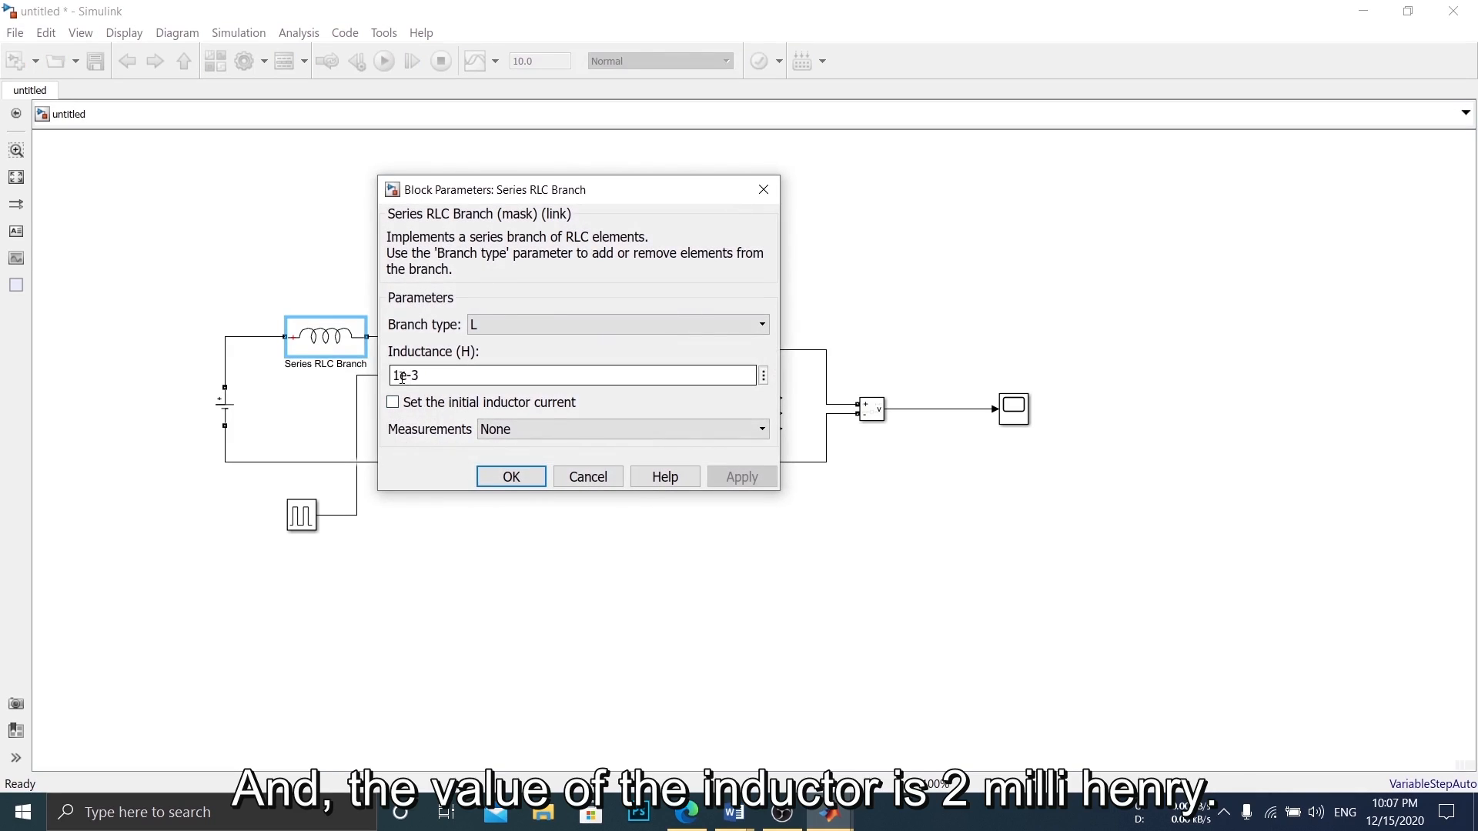
triple_click(575, 374)
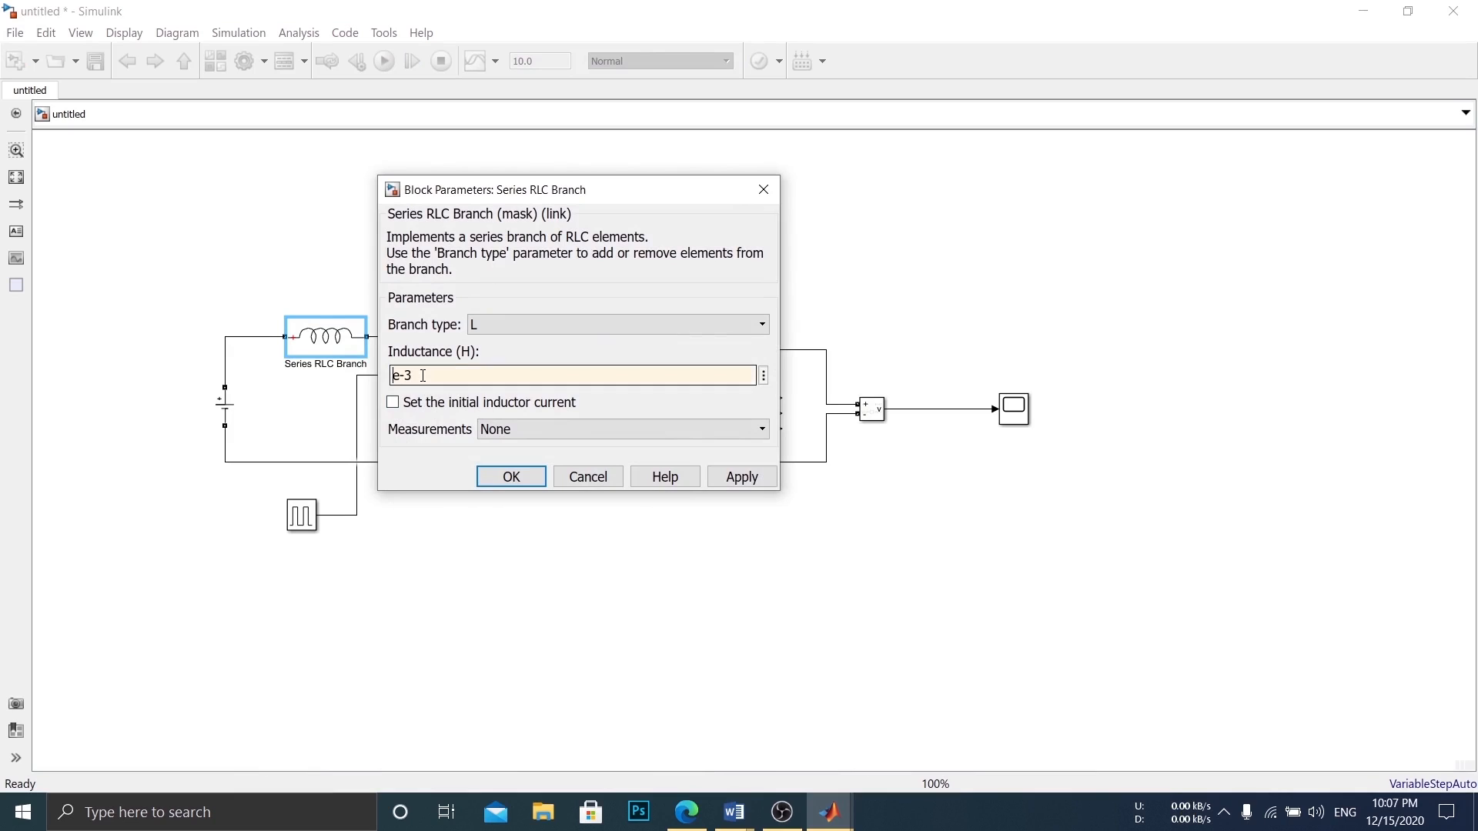
click(742, 476)
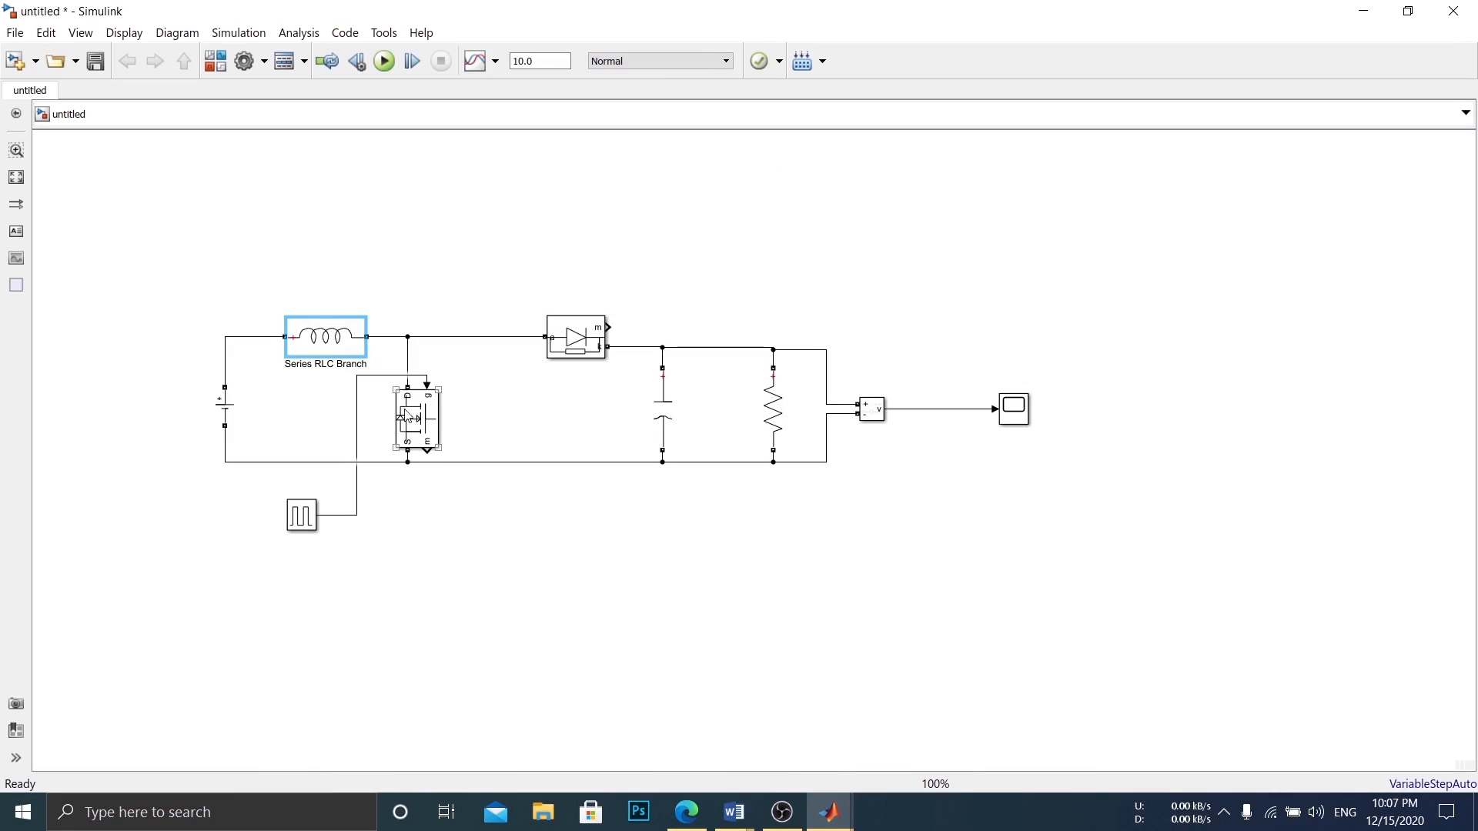
- Set the MOSFET's on-resistance Ron and diode resistance Rd to 0.001 ohms and apply
double_click(418, 417)
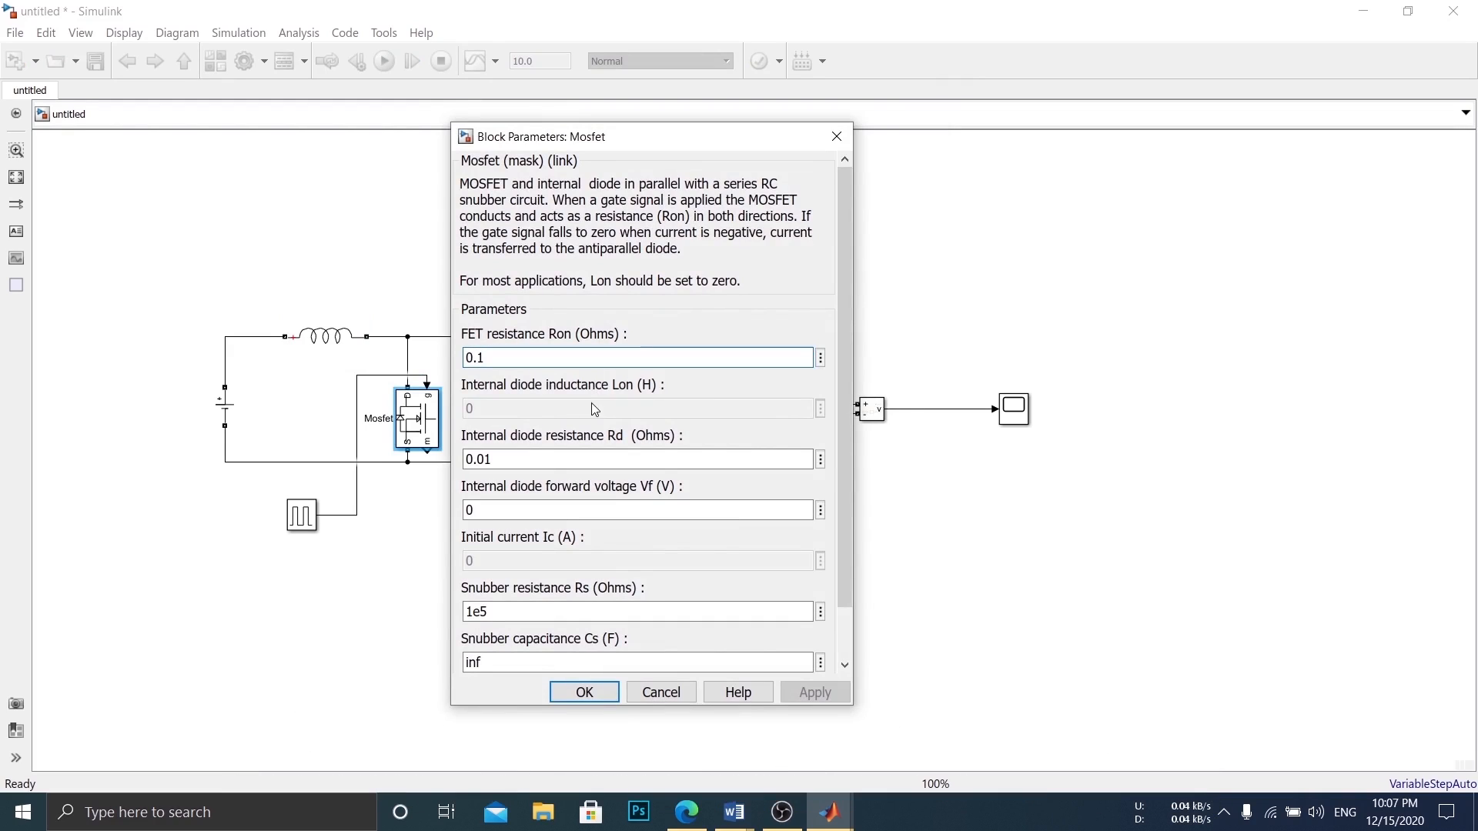
text(0.001)
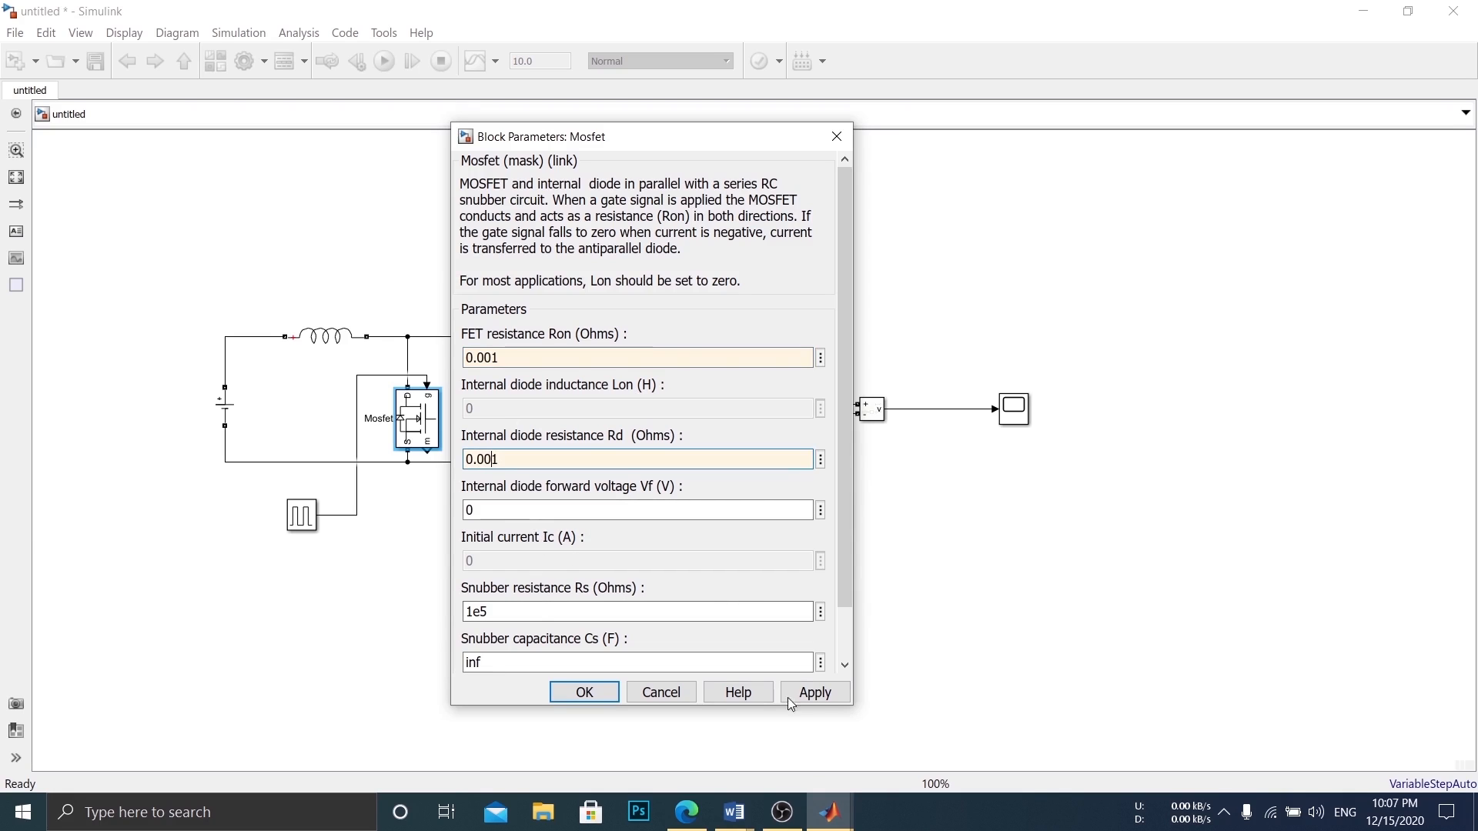
click(582, 692)
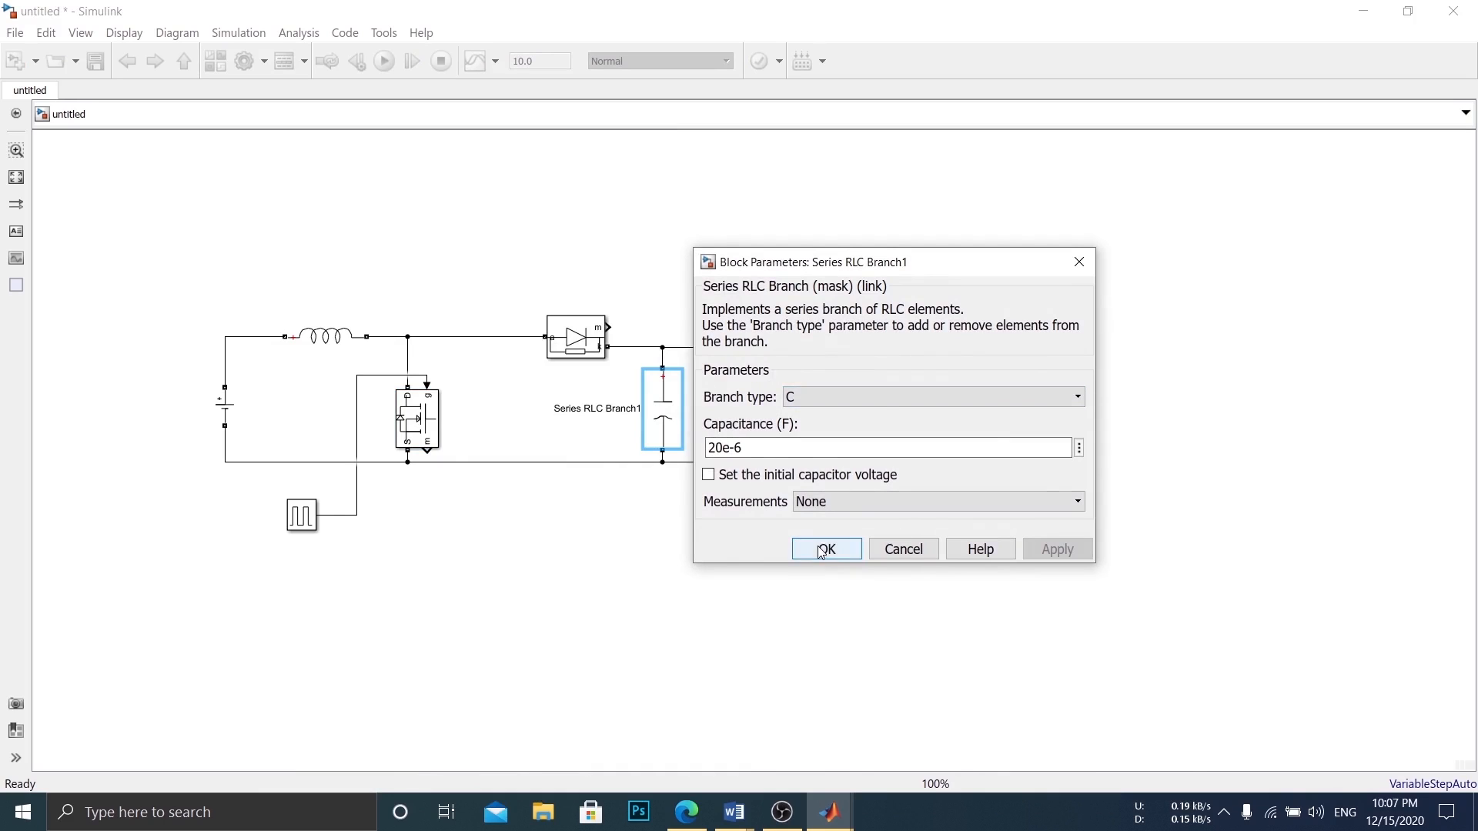
- Confirm the 20e-6 F capacitance and make Series RLC Branch2 a 100-ohm resistor
click(826, 550)
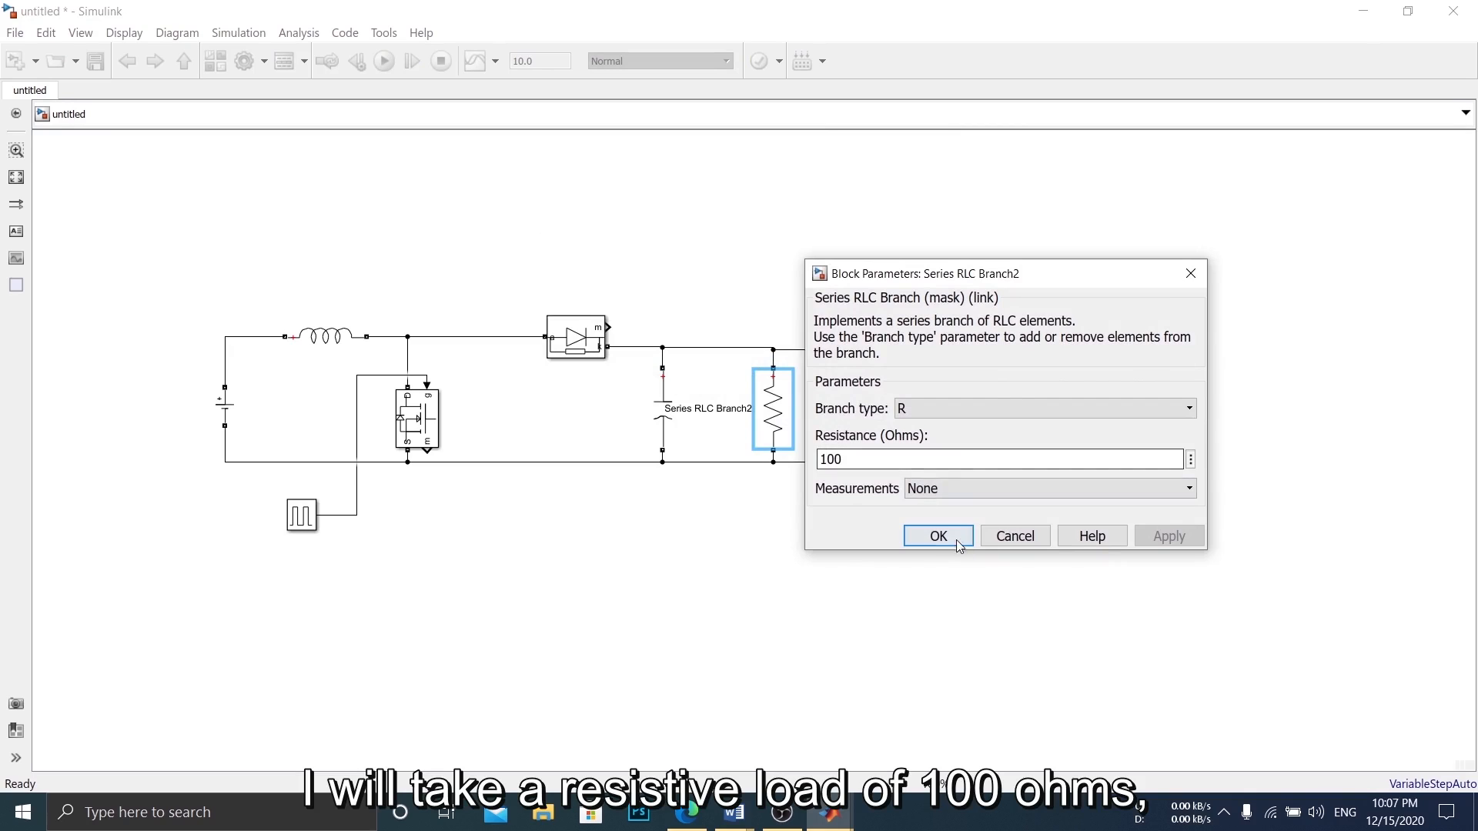
click(937, 536)
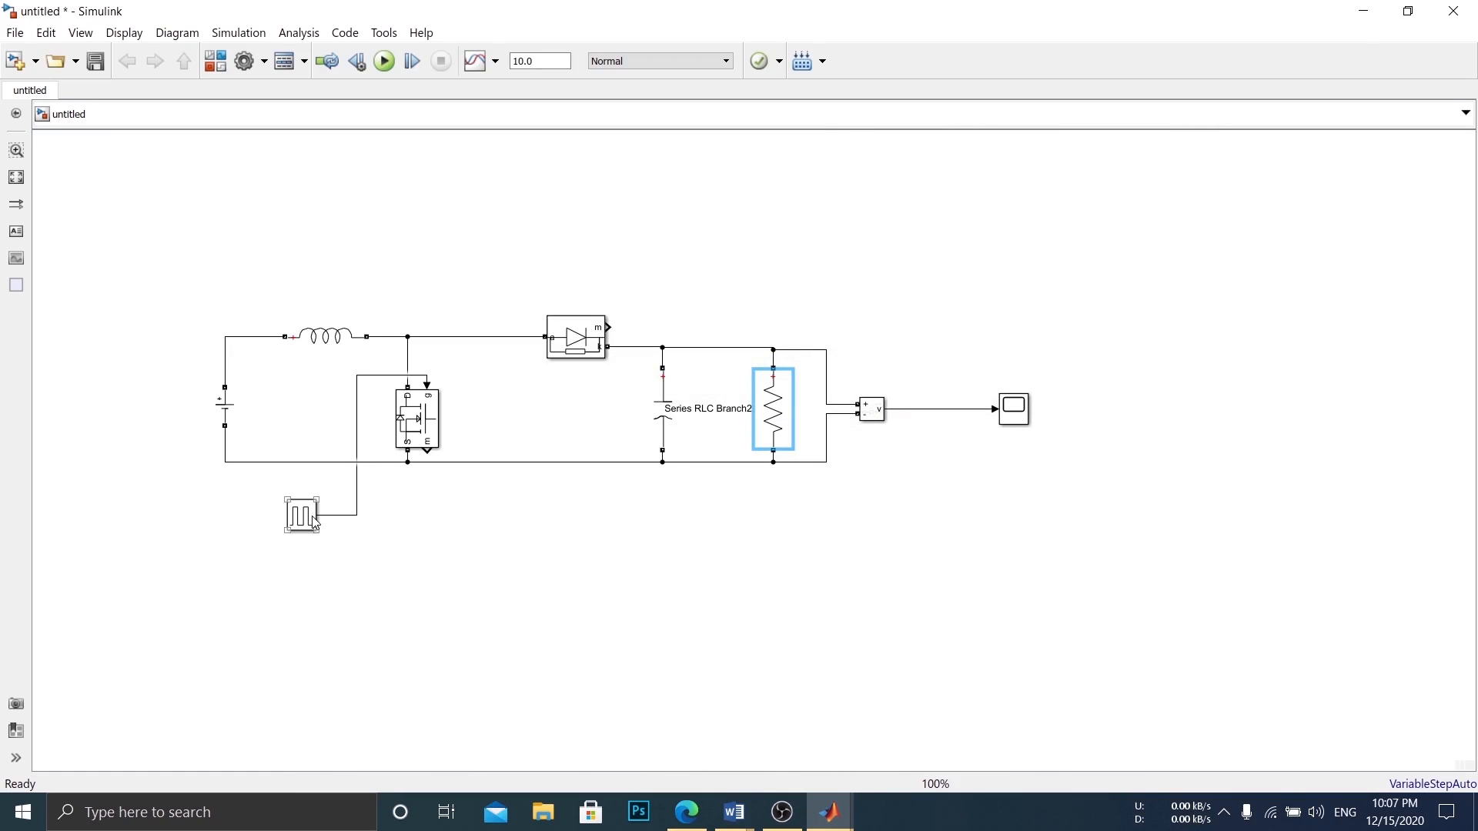
- Give the Pulse Generator a 0.0001 s period and 80% pulse width
double_click(301, 516)
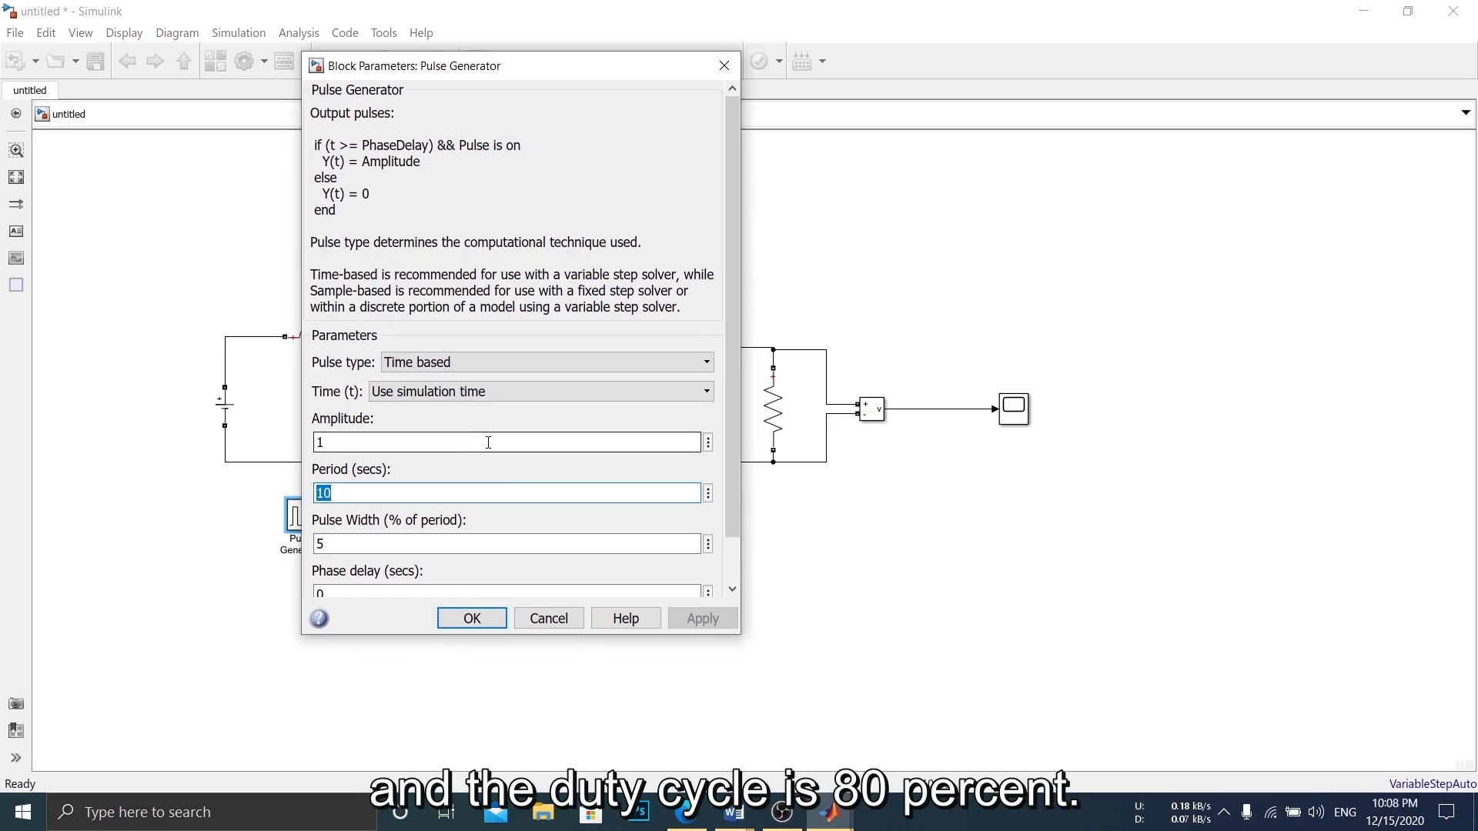
text(1)
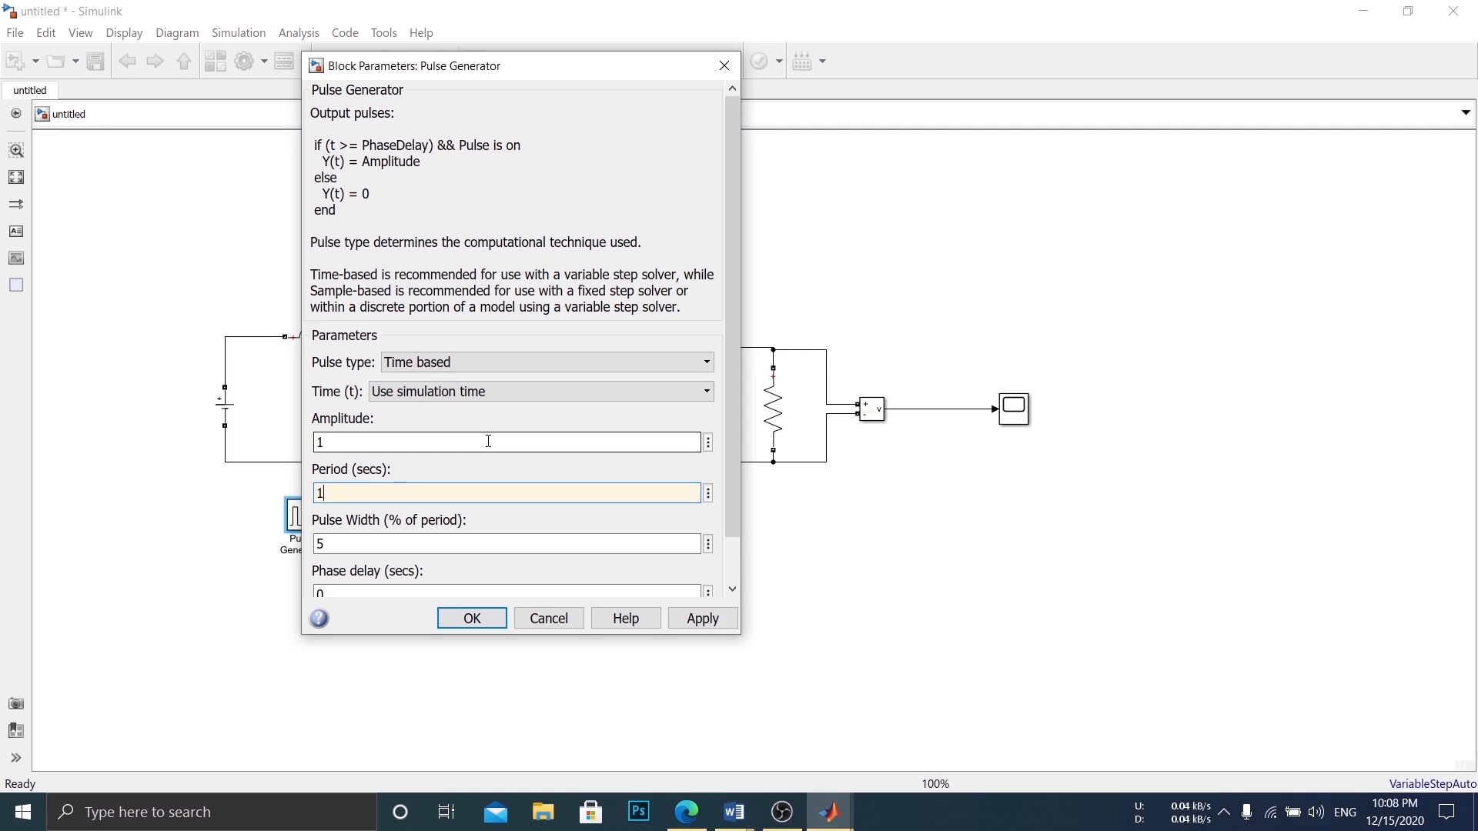
text(0.000)
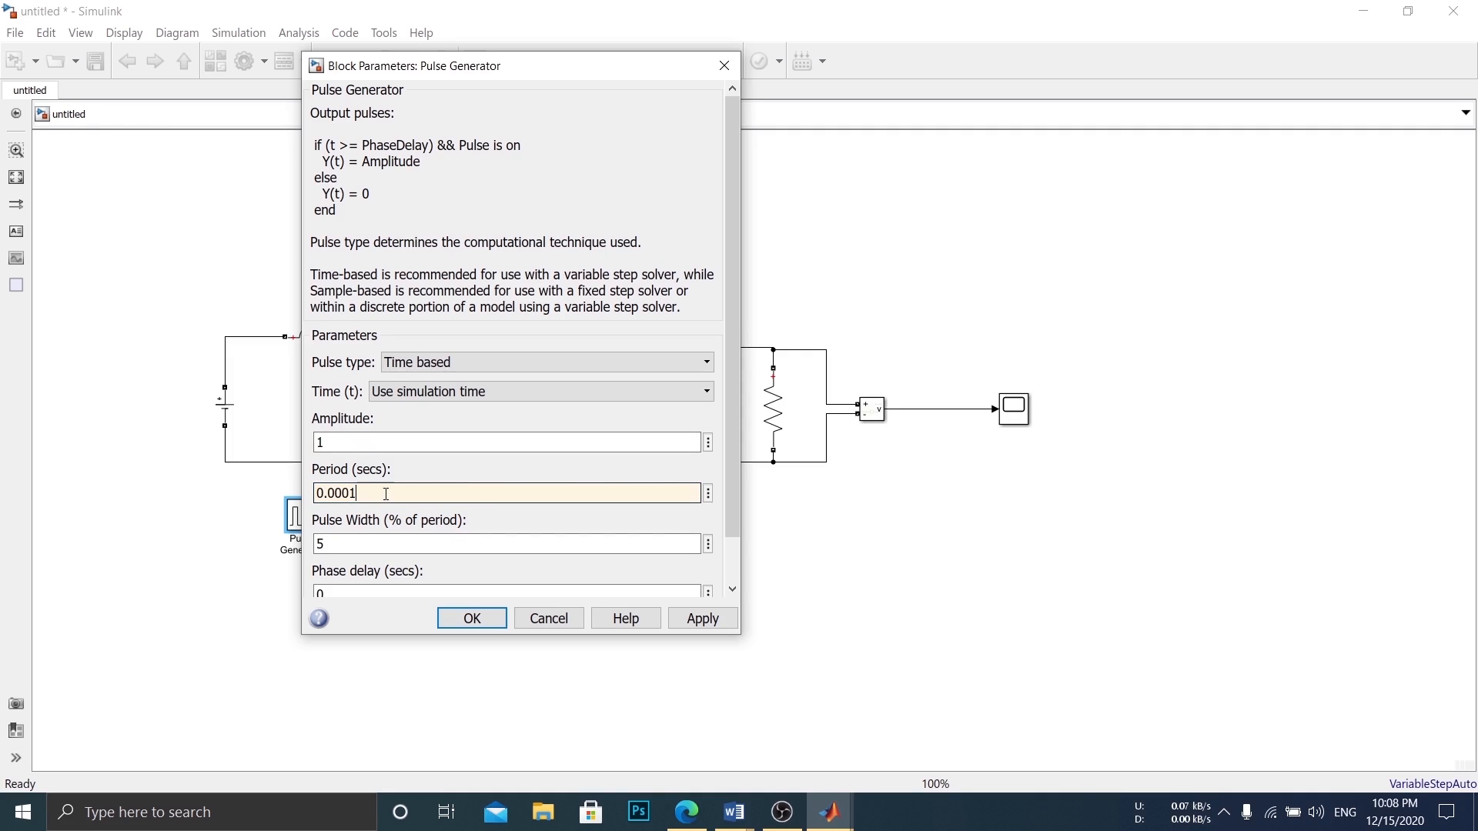
click(471, 542)
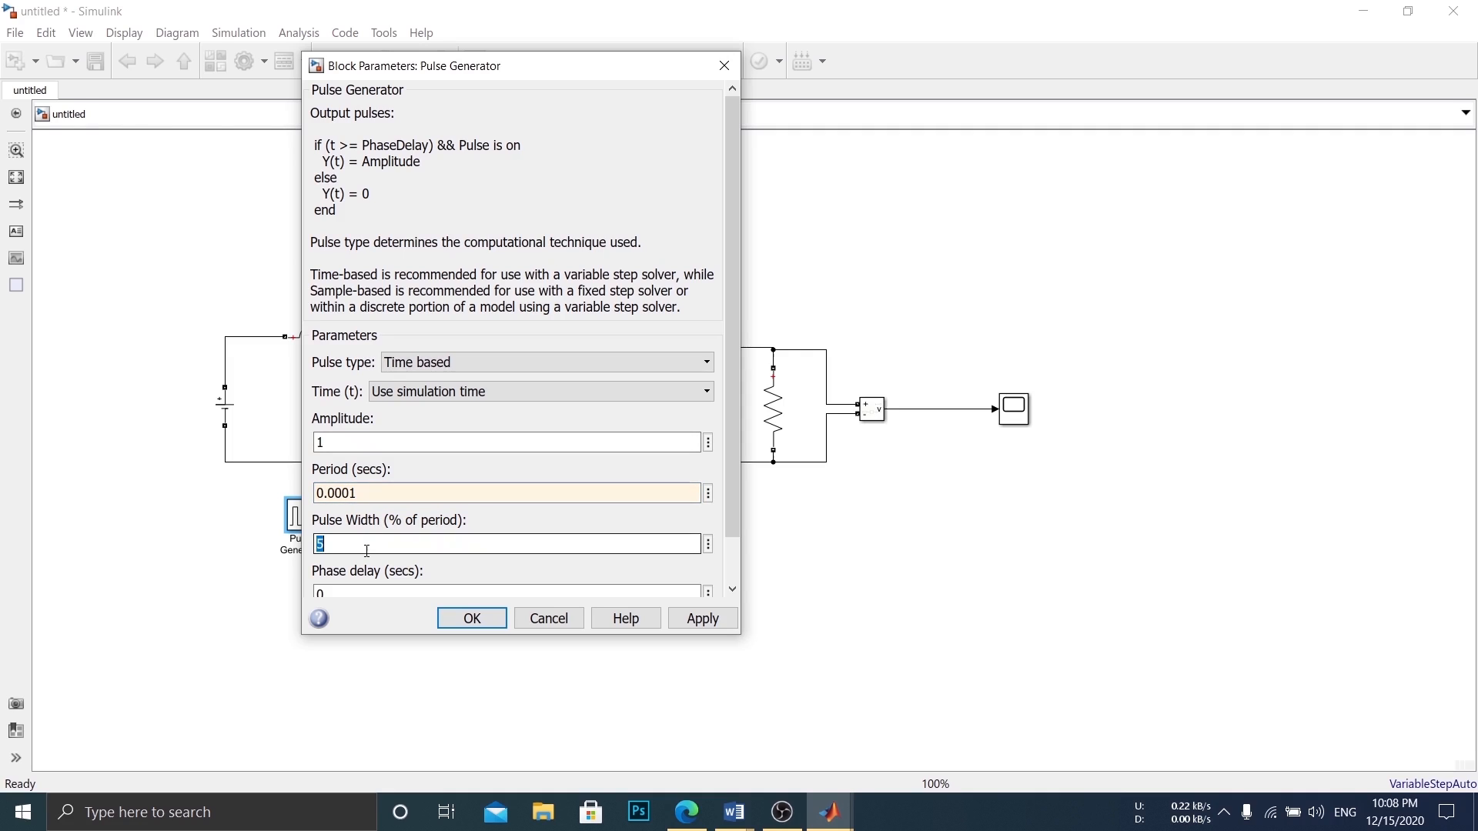
text(80)
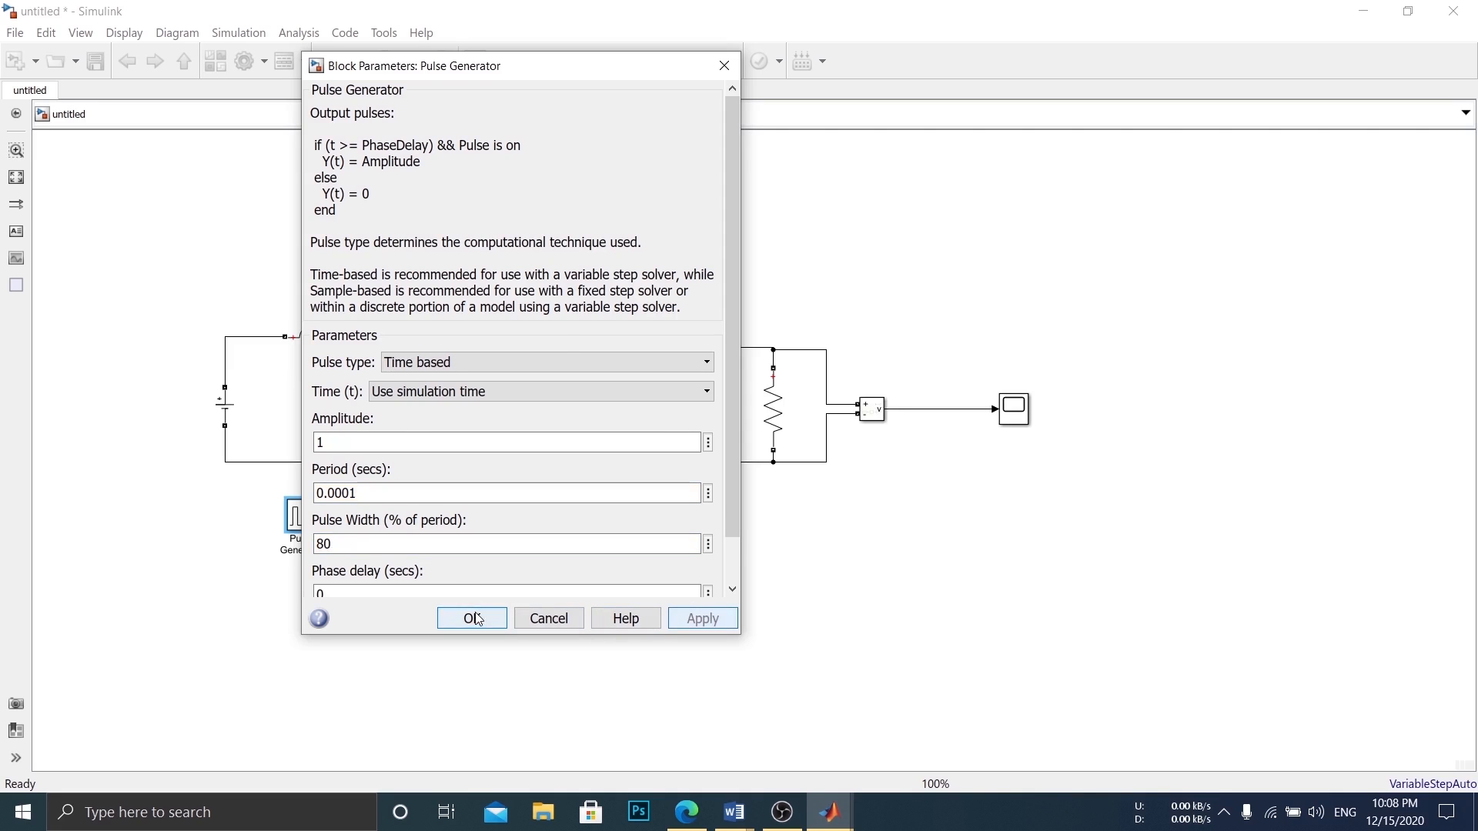
click(471, 618)
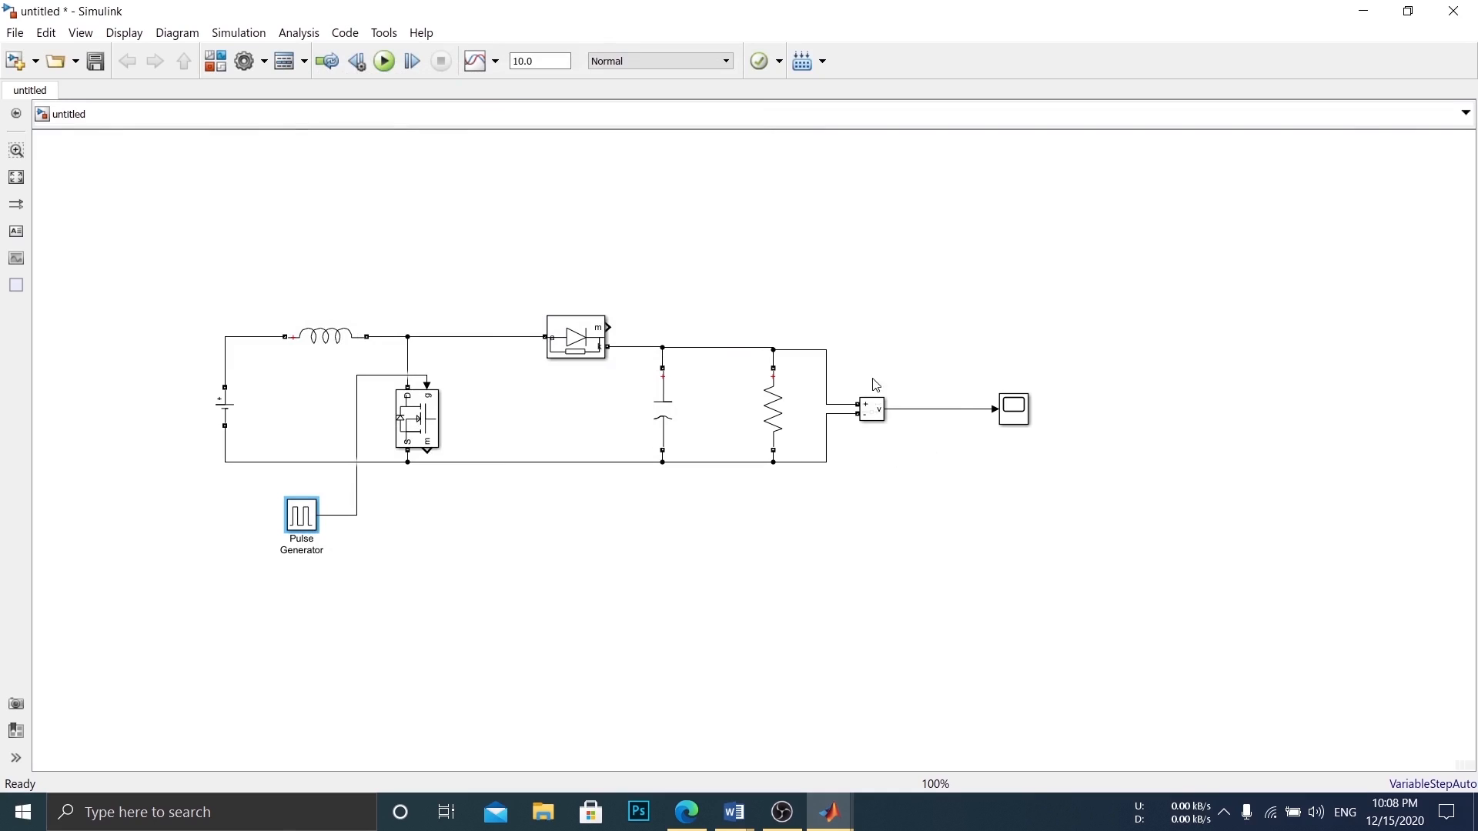
mouse_move(702, 323)
text(0.1)
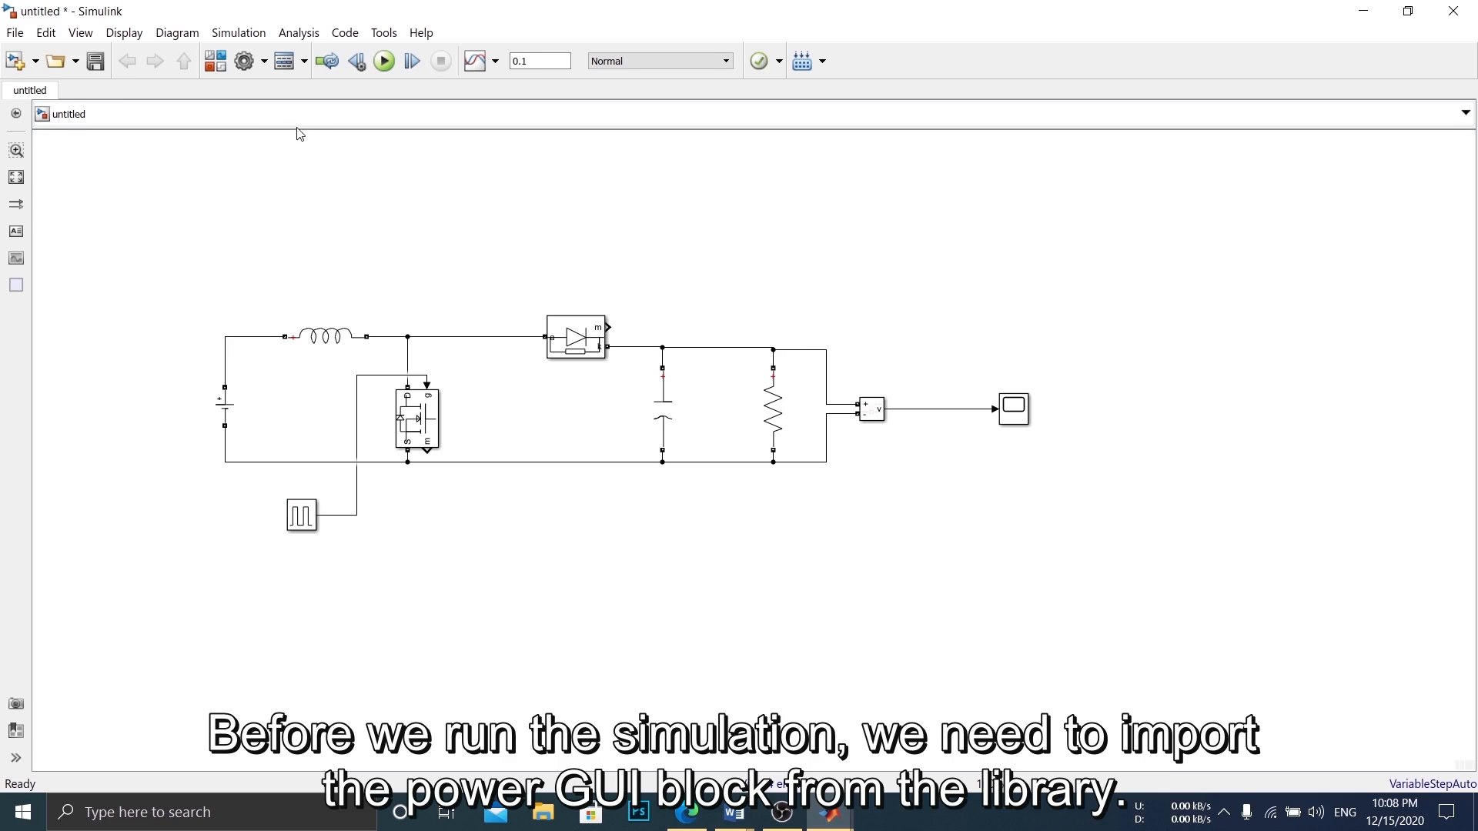
mouse_move(196, 113)
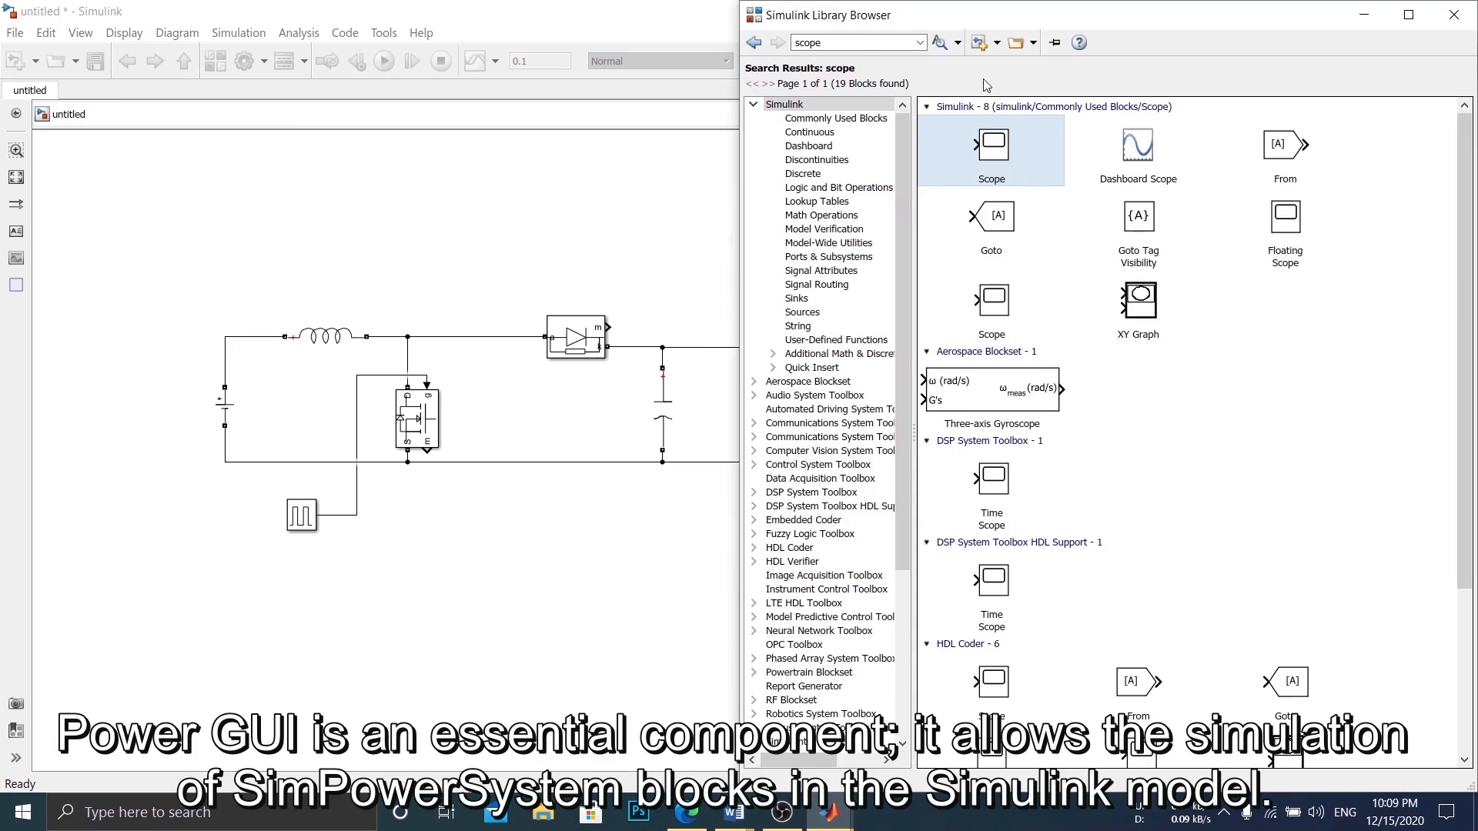
- Add a powergui block to the model with continuous simulation mode
text(powergui)
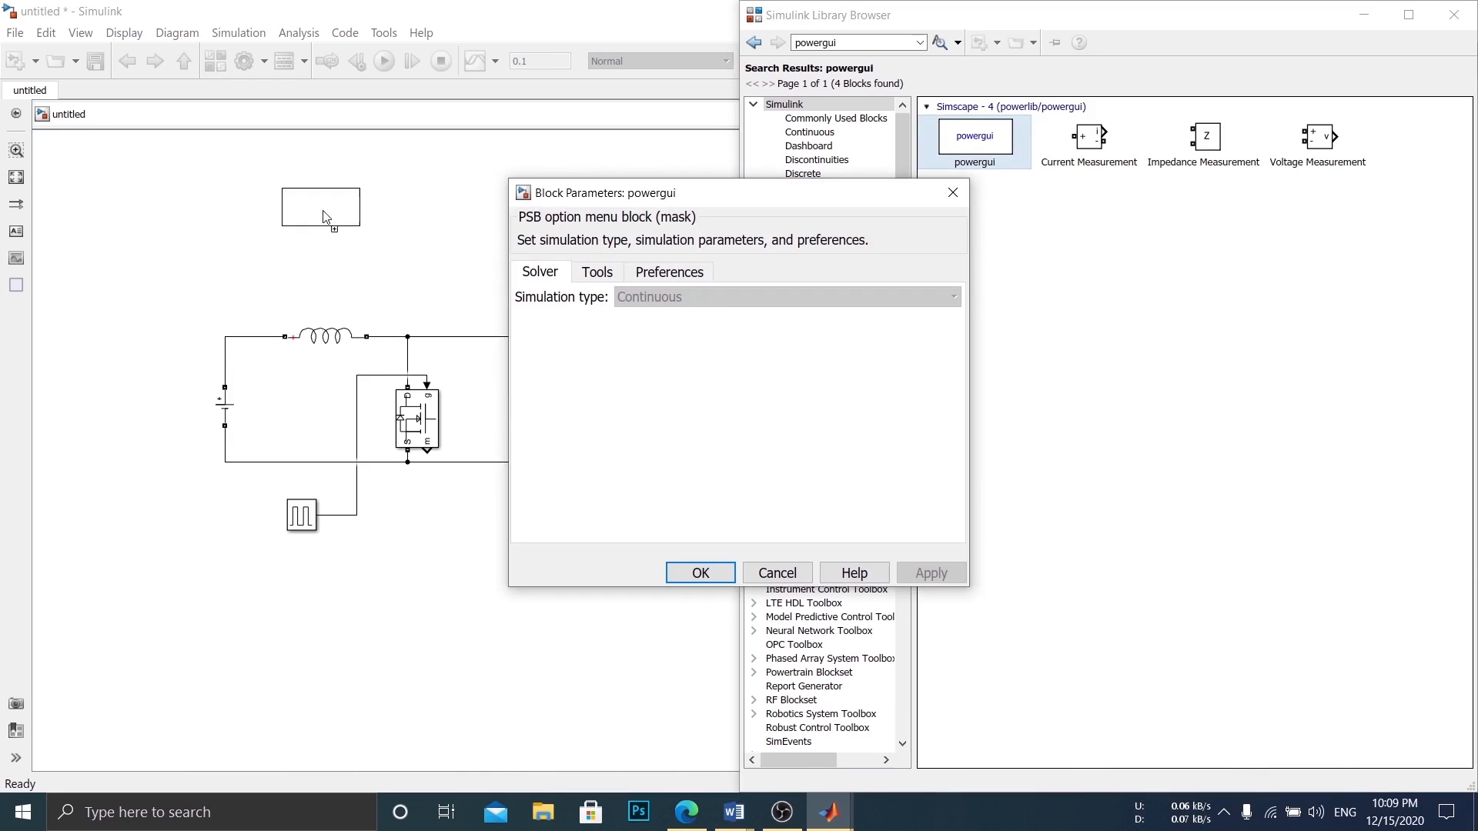
click(700, 572)
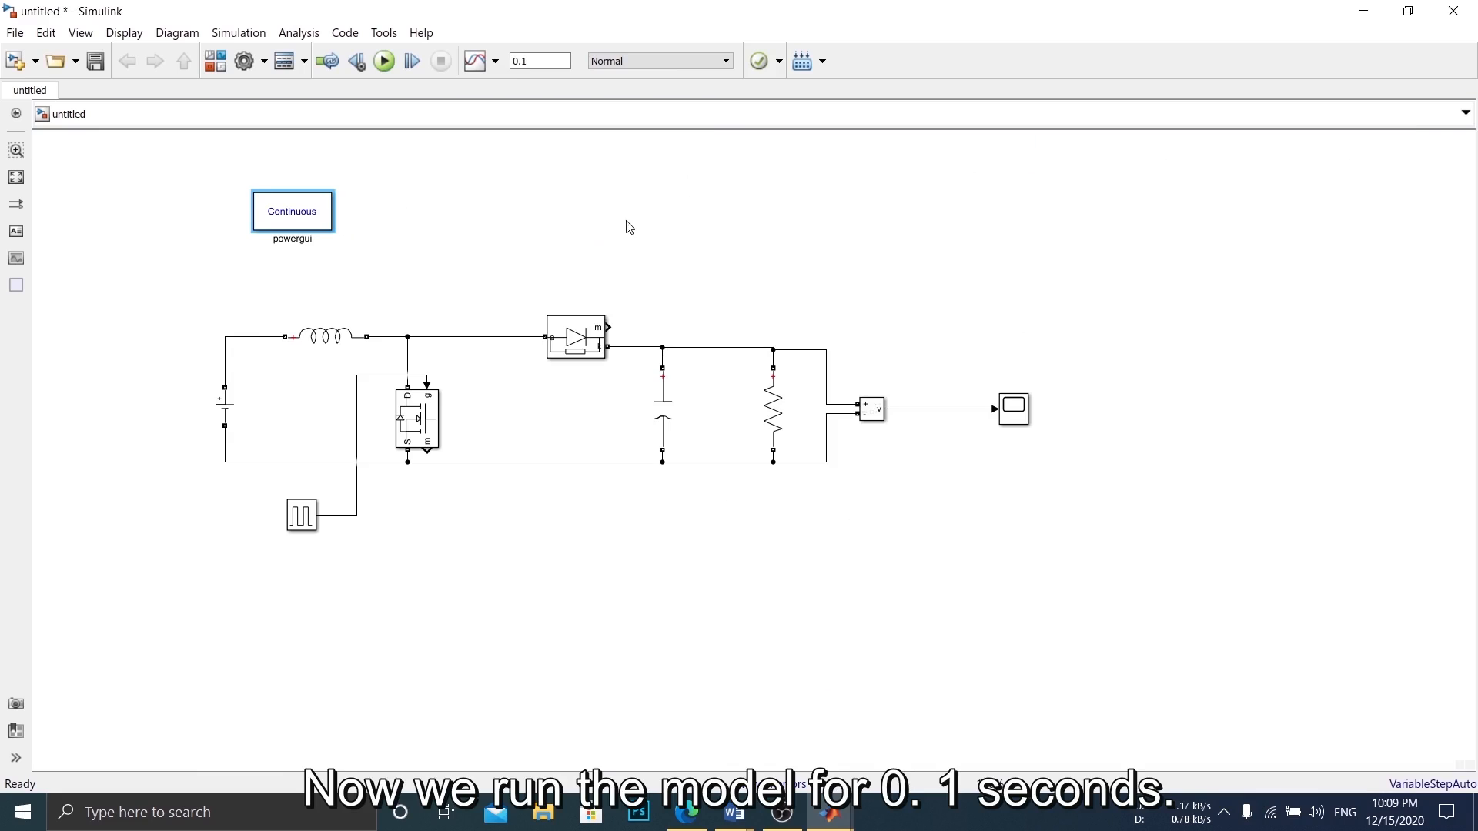
- Run the 0.1 s boost converter simulation and open the output Scope block
click(383, 60)
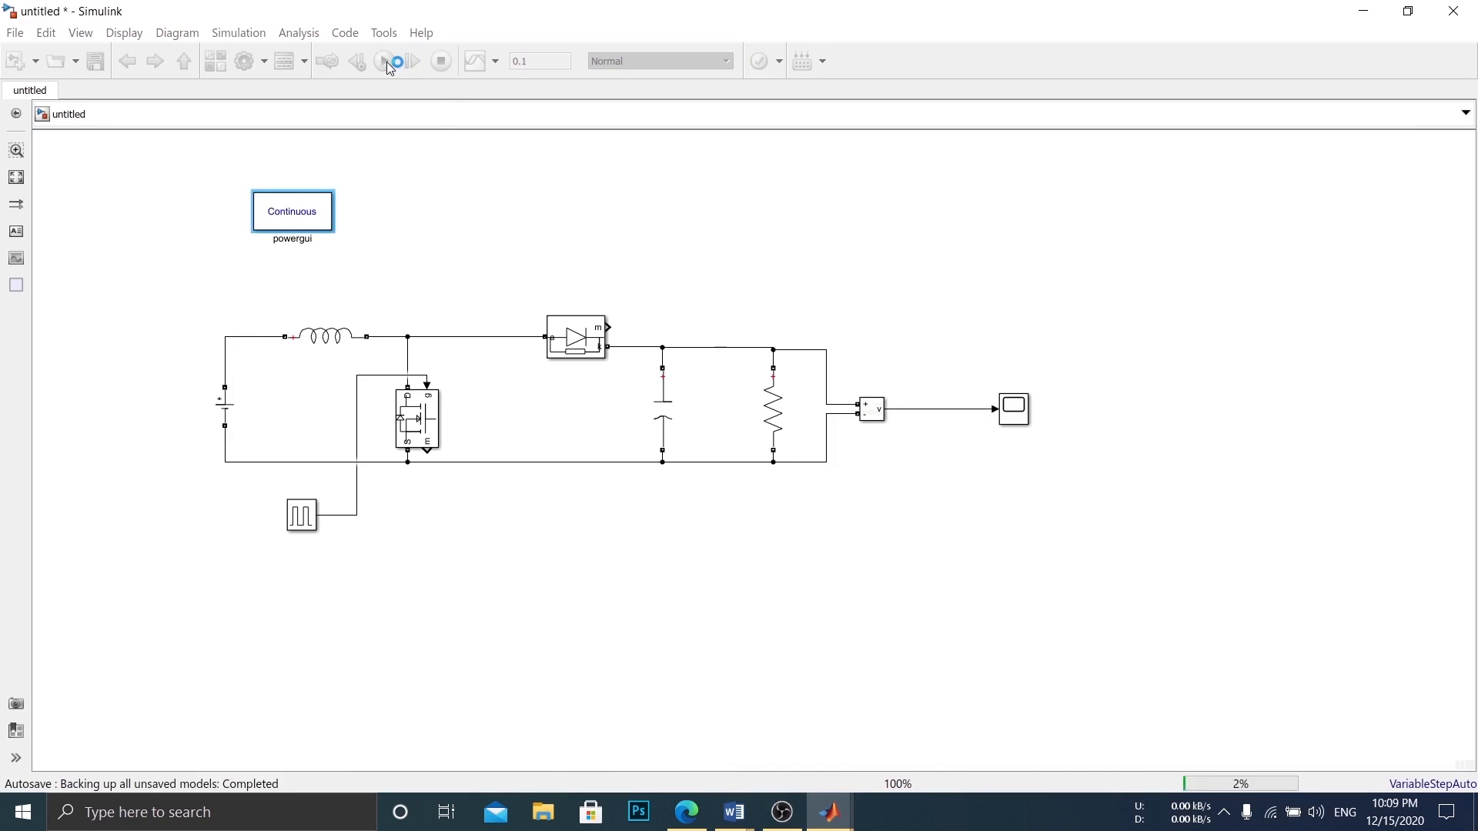
click(385, 61)
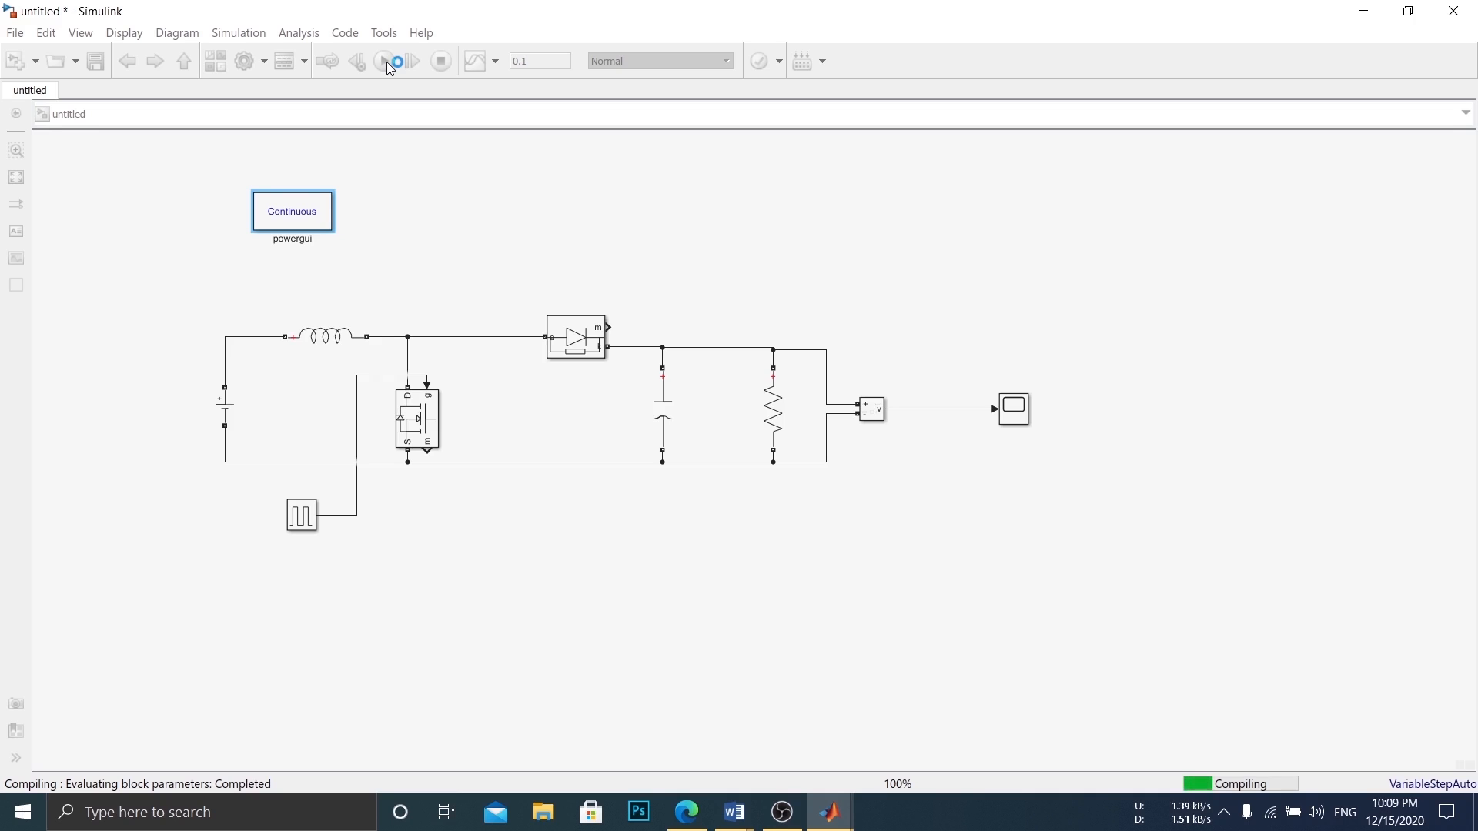
click(383, 60)
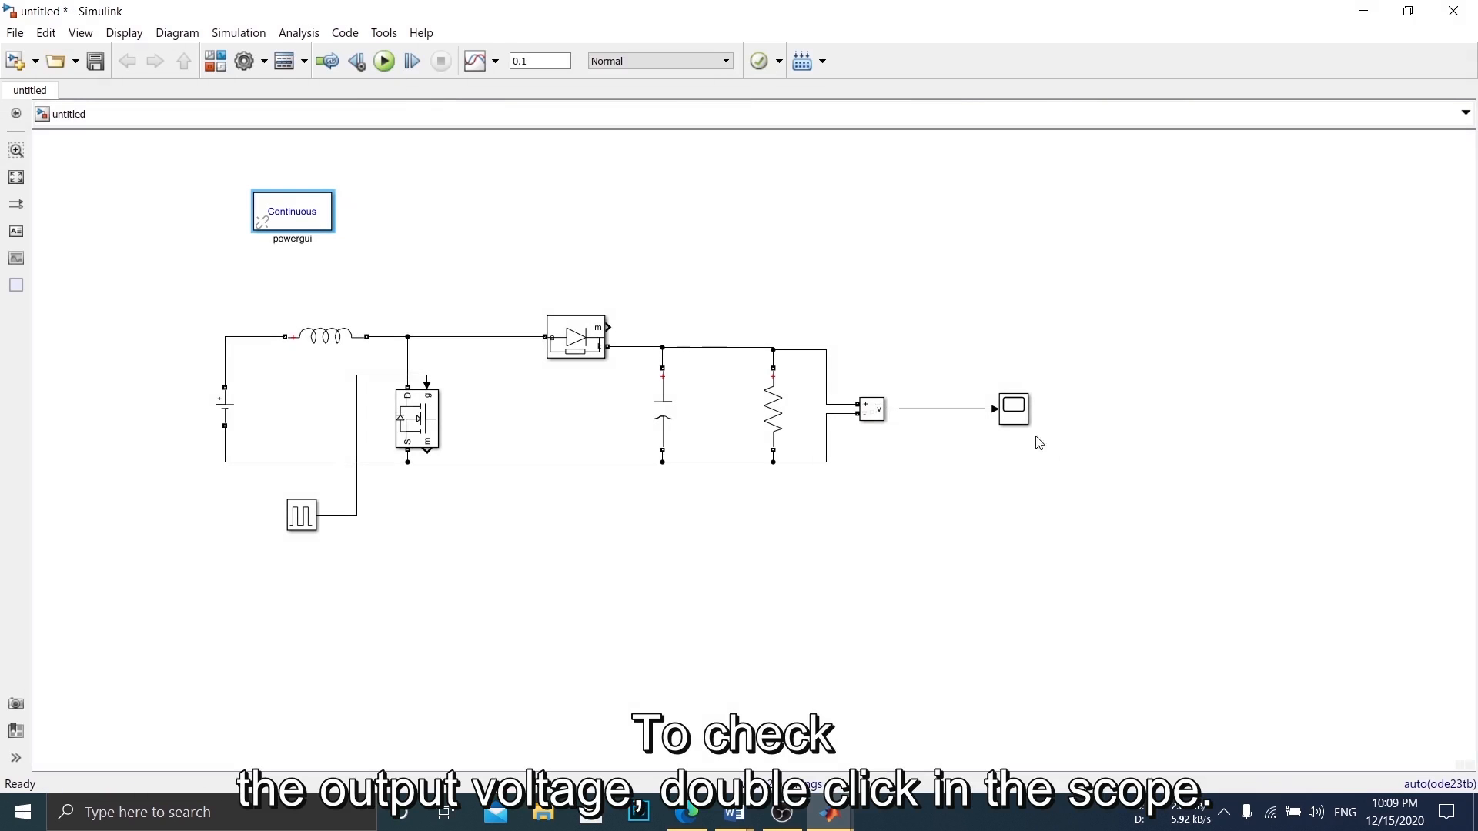
click(1012, 409)
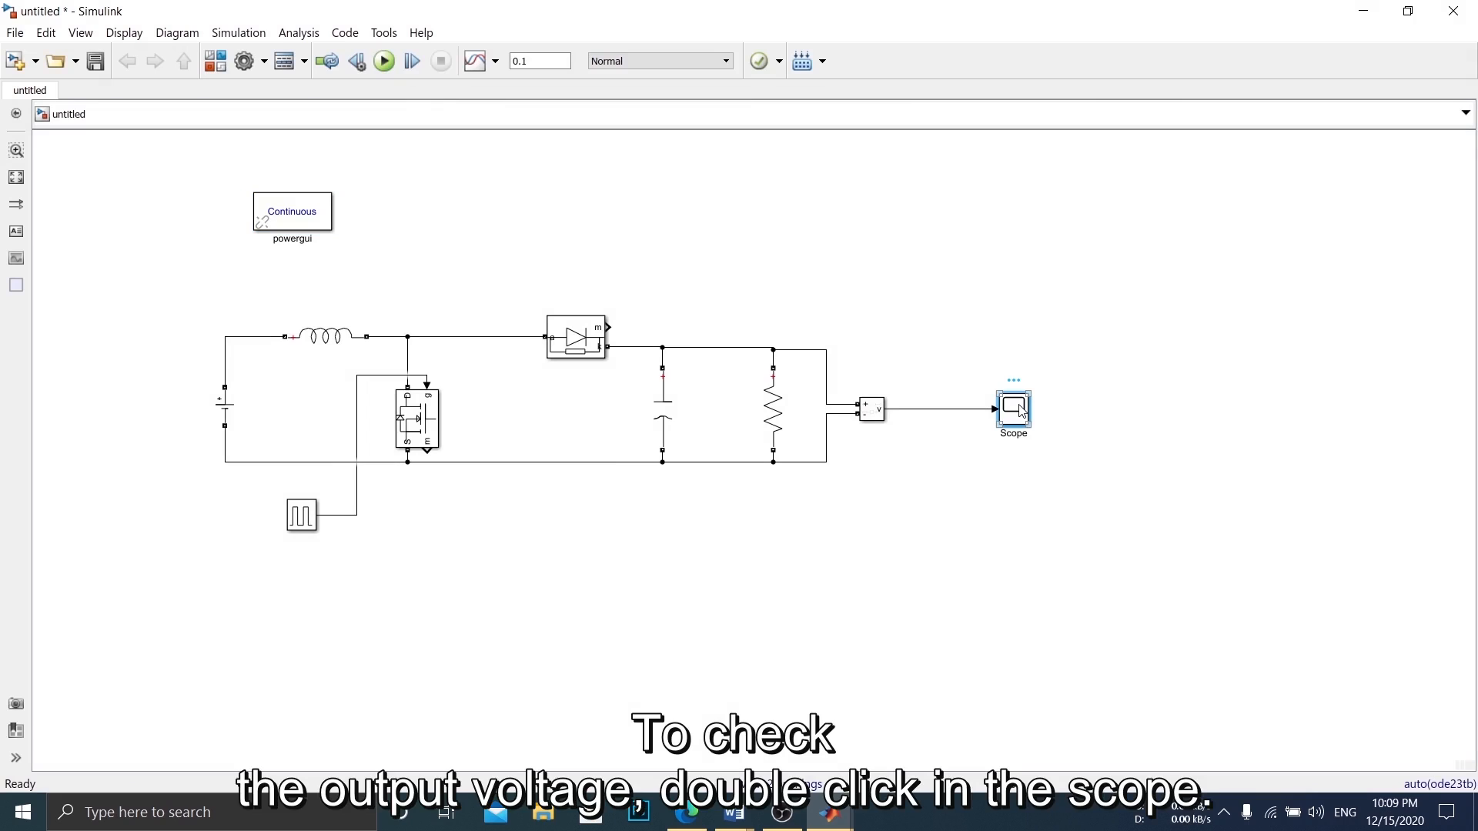
double_click(1012, 408)
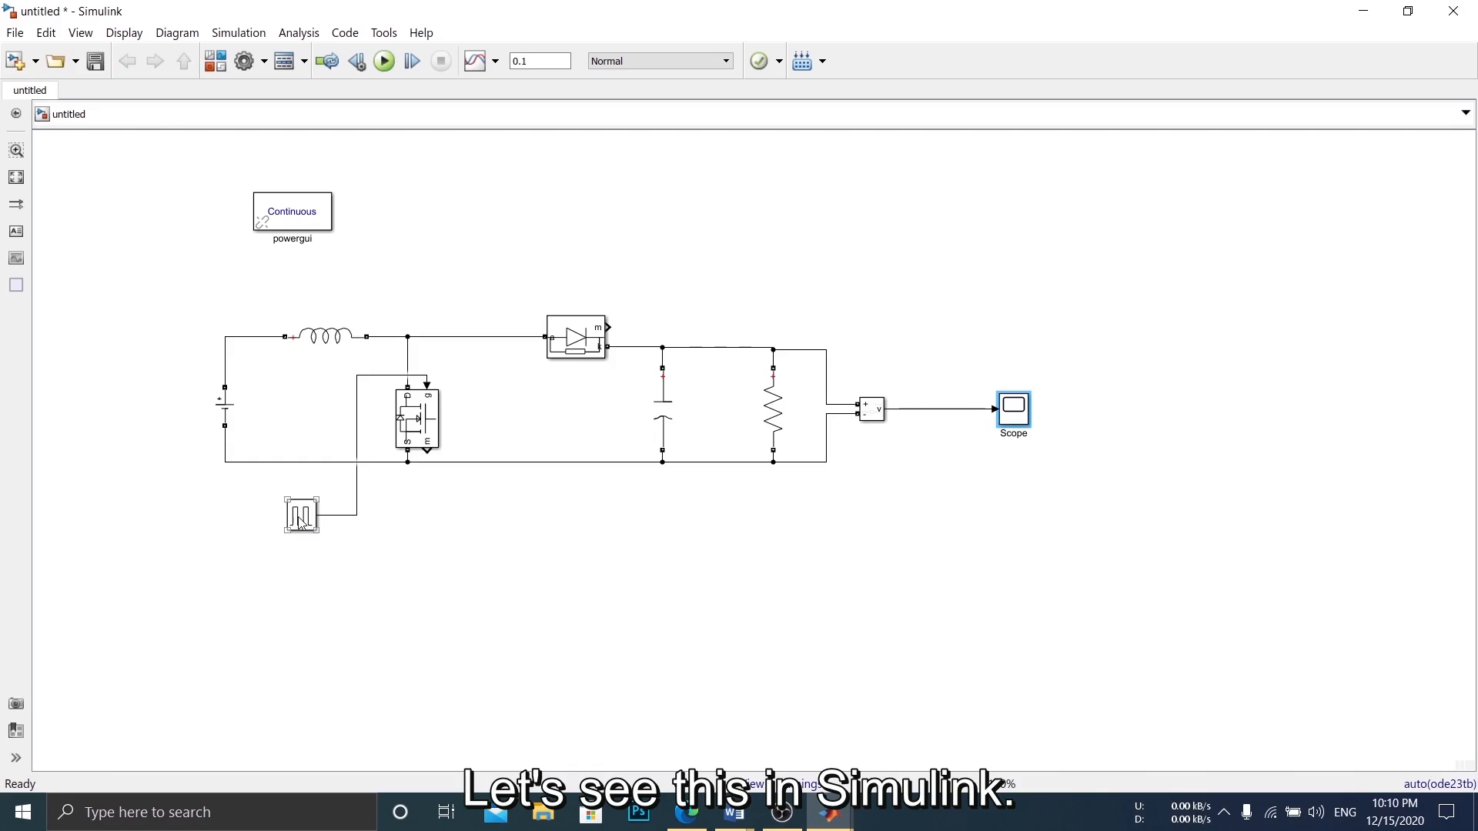
- Set the pulse width to 50% and view the output voltage settling near 18 V
double_click(301, 516)
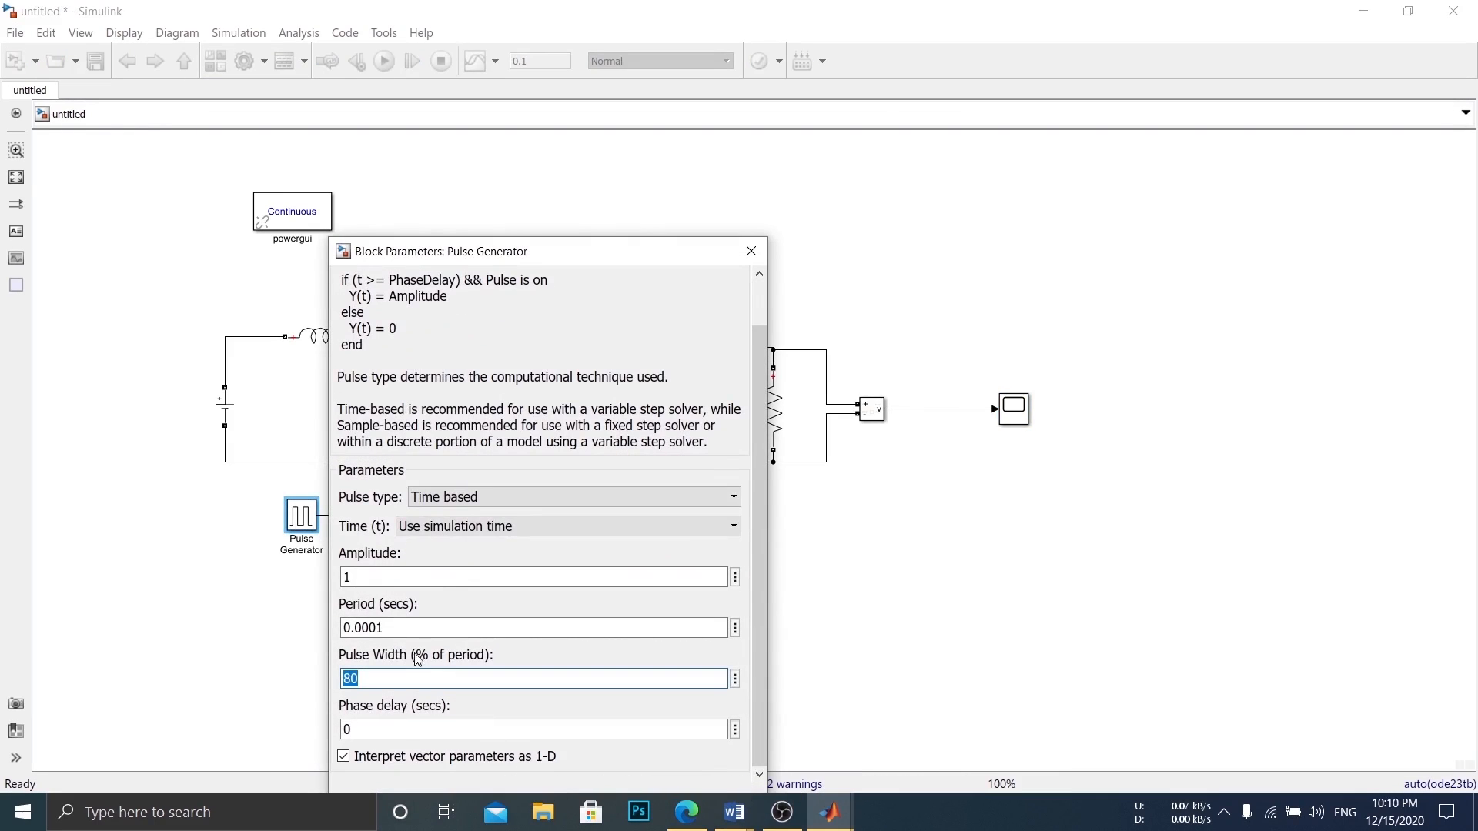
text(50)
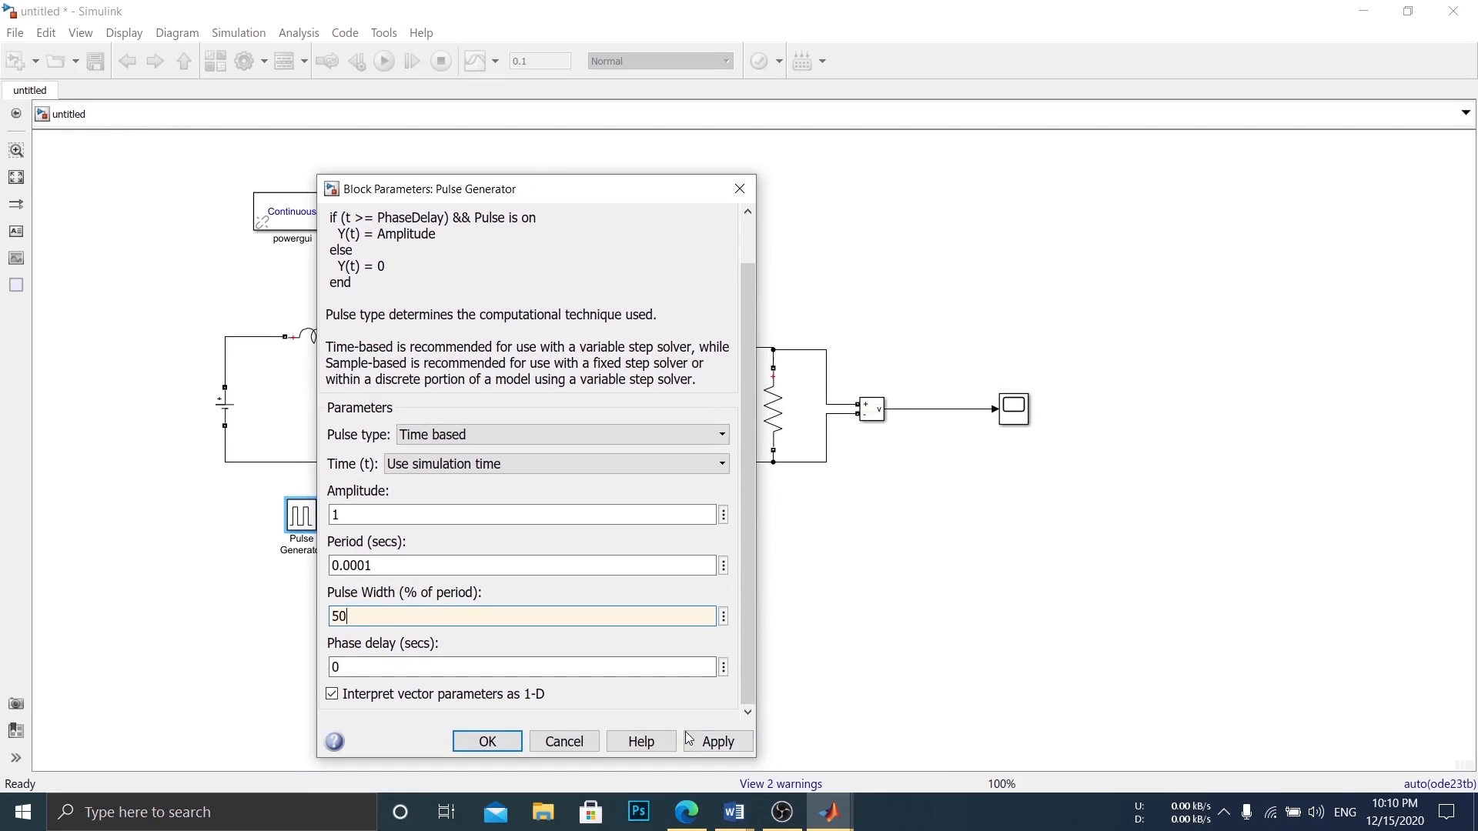
click(487, 746)
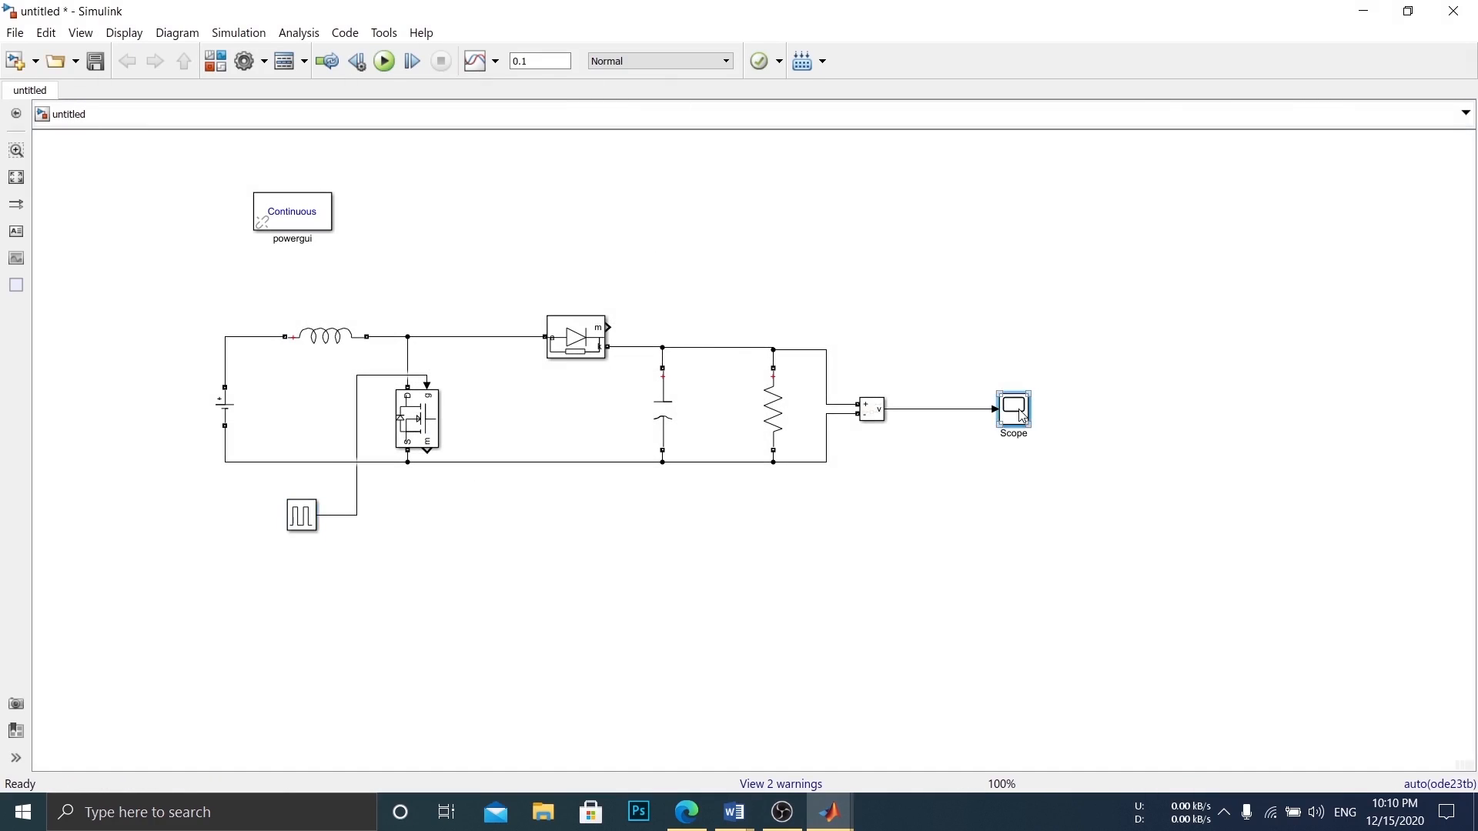
double_click(1013, 407)
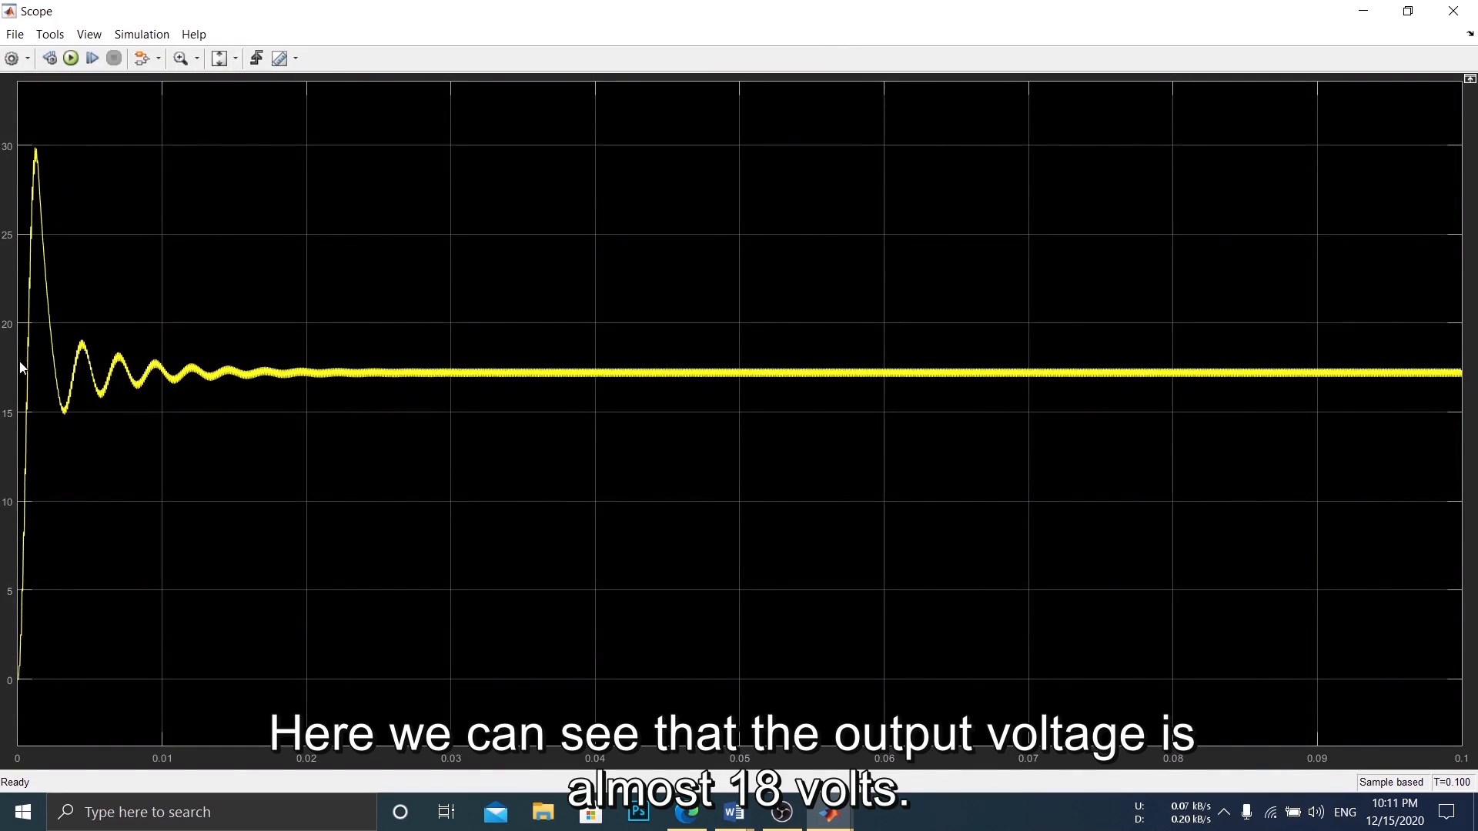
mouse_move(224, 378)
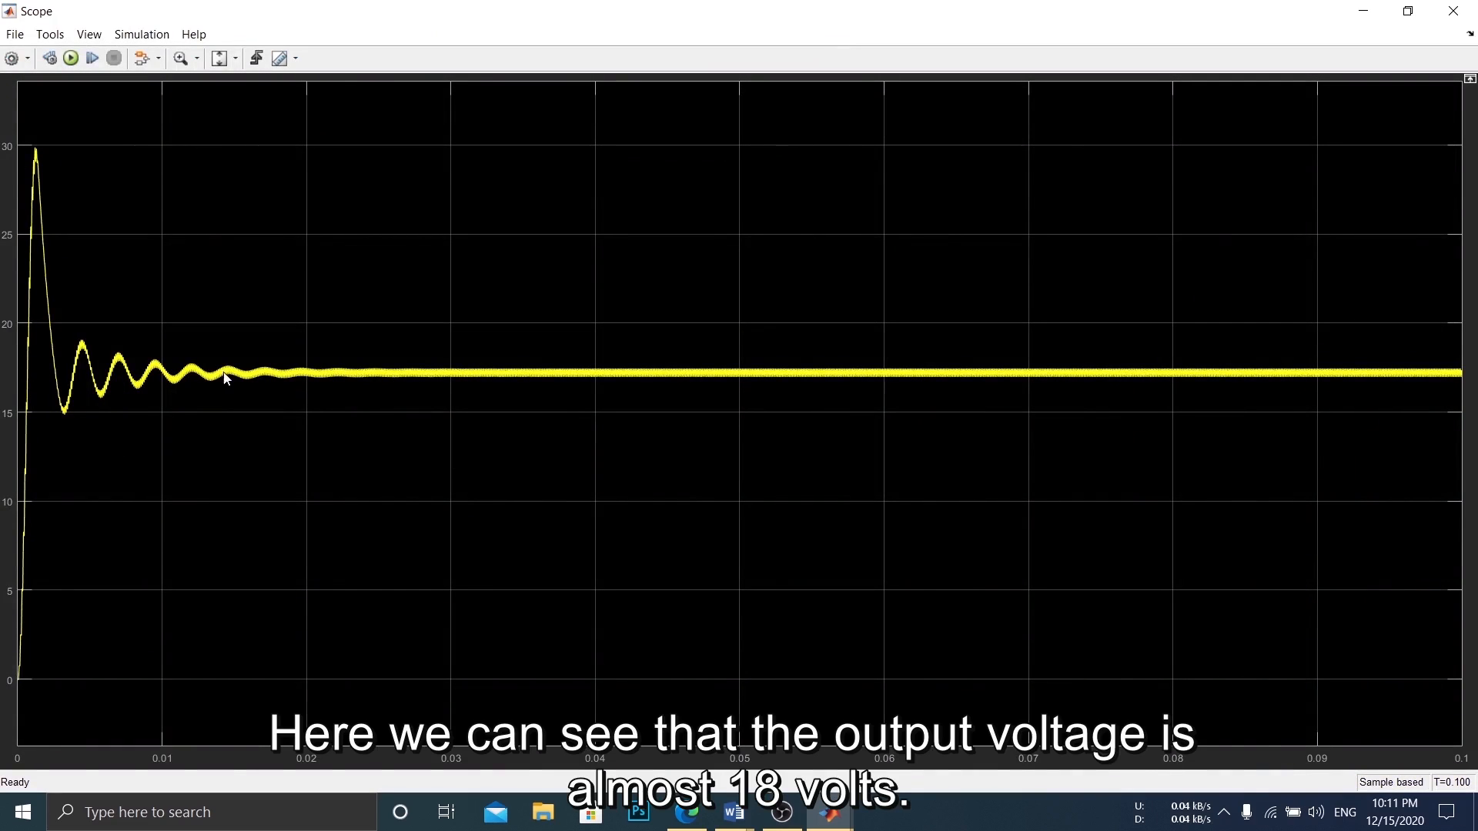
mouse_move(106, 491)
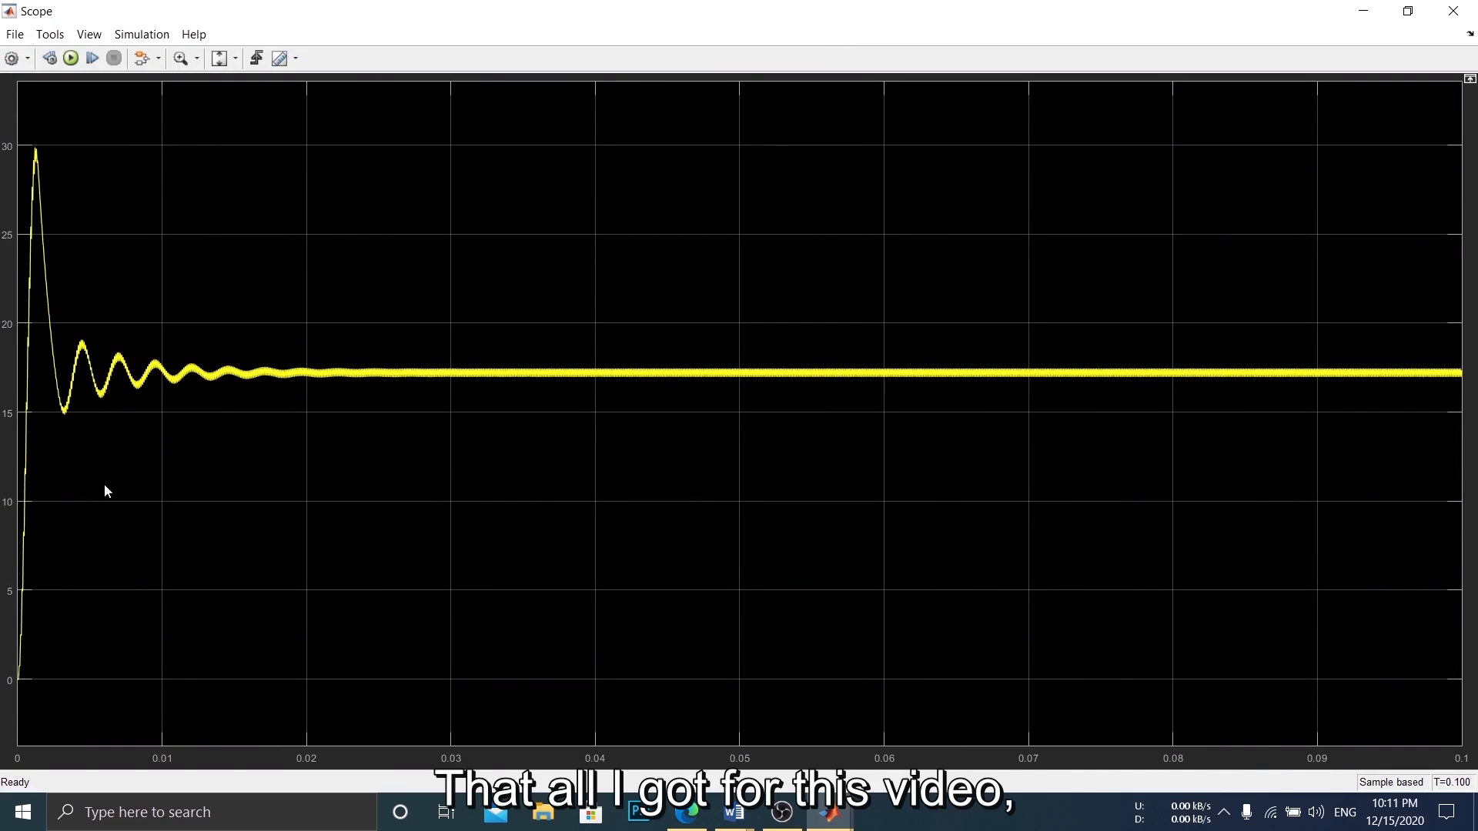